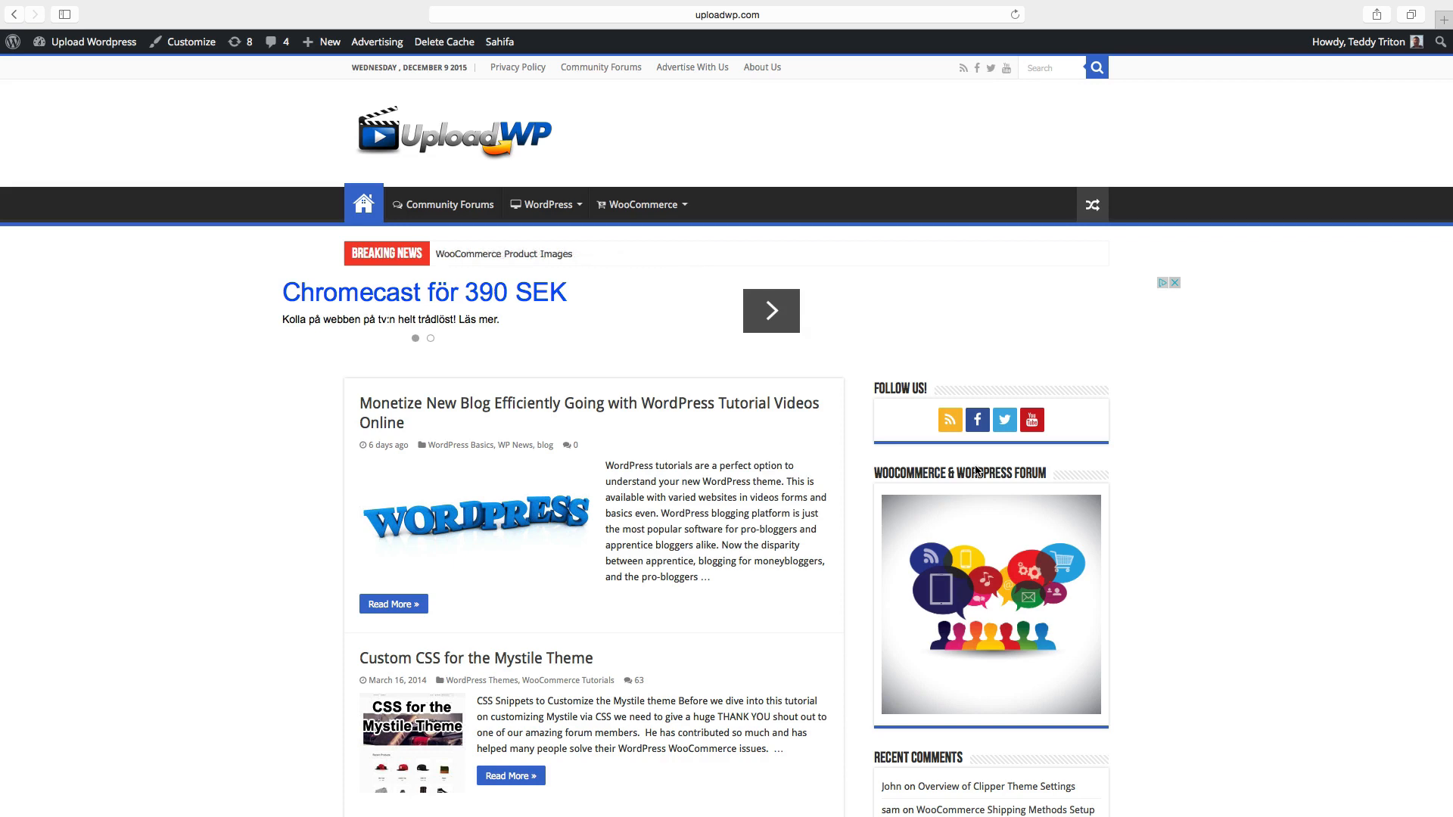
pyautogui.moveTo(92, 41)
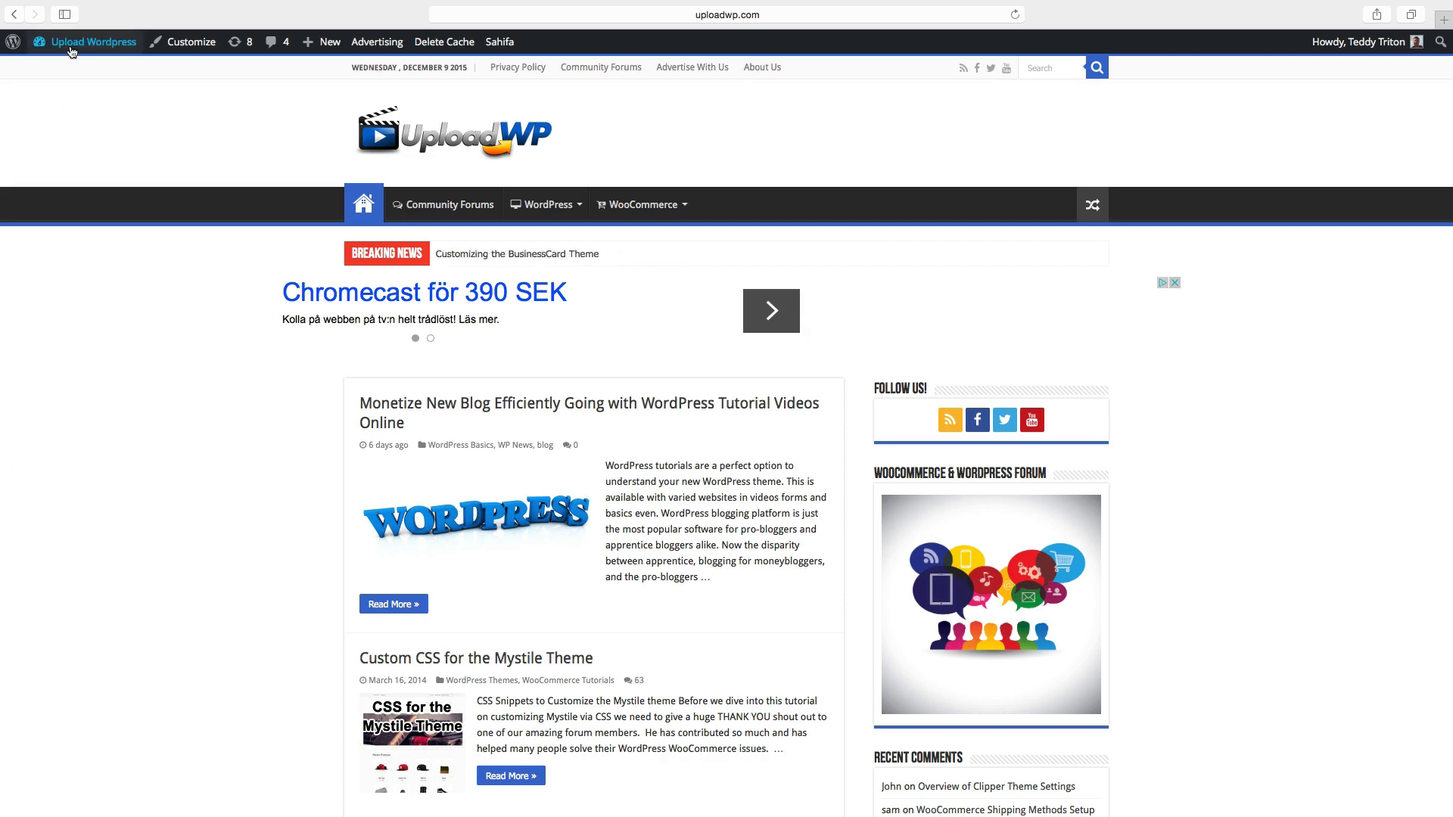
# Reach the Upload WP admin Dashboard through the site-name menu in the admin bar
pyautogui.click(92, 41)
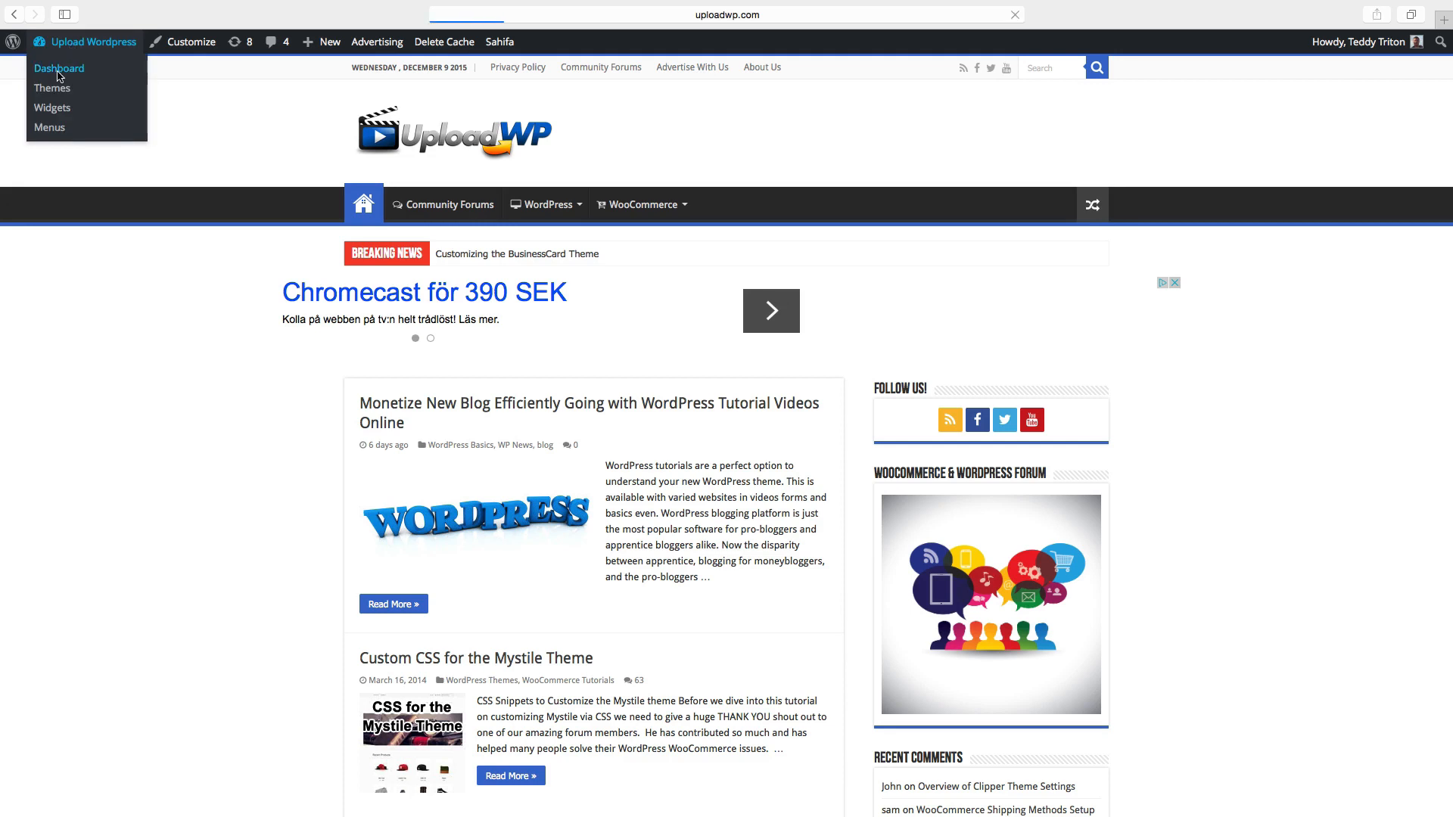
pyautogui.click(58, 68)
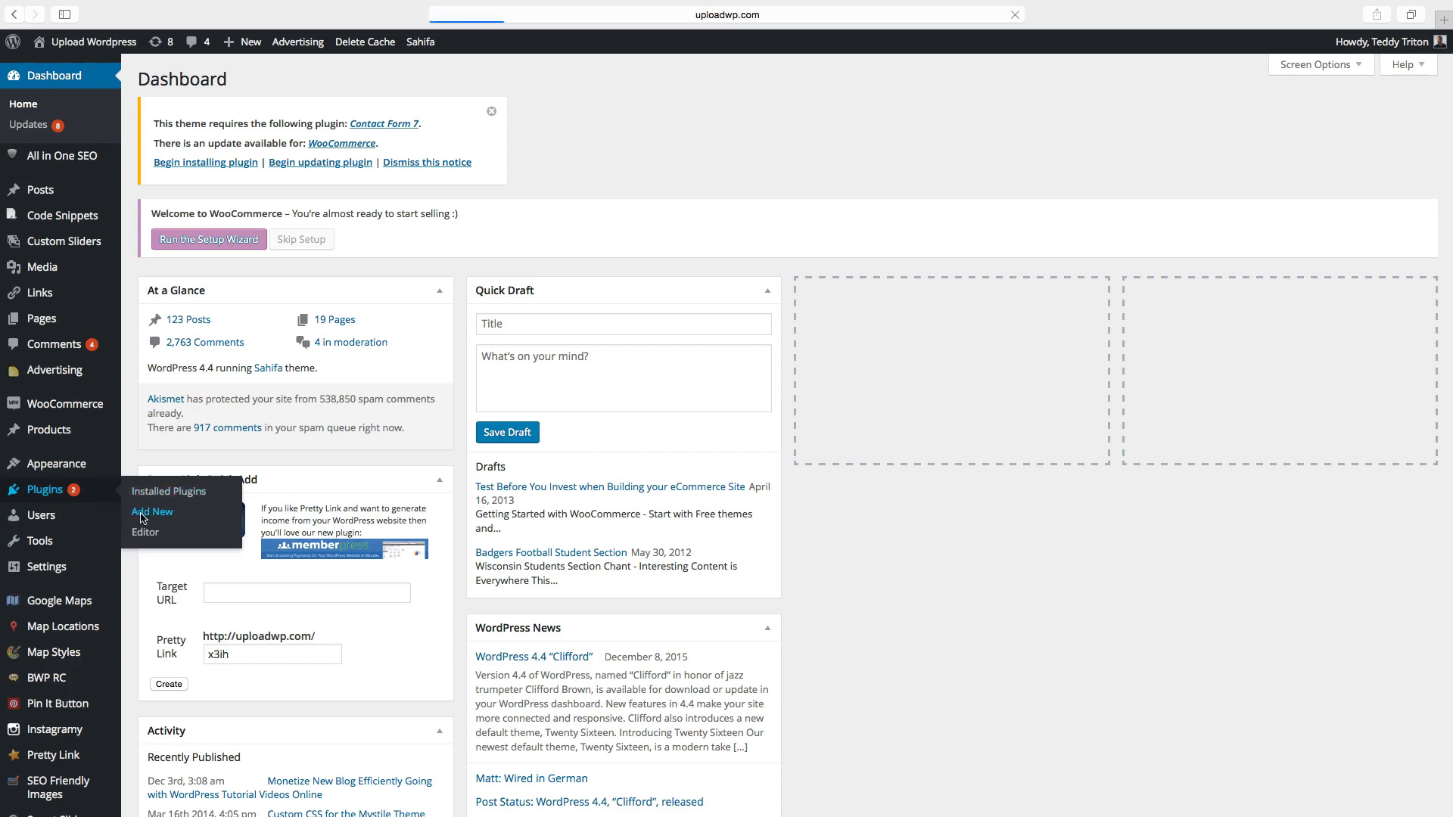
# Search Plugins > Add New for 'contact form 7'
pyautogui.click(152, 512)
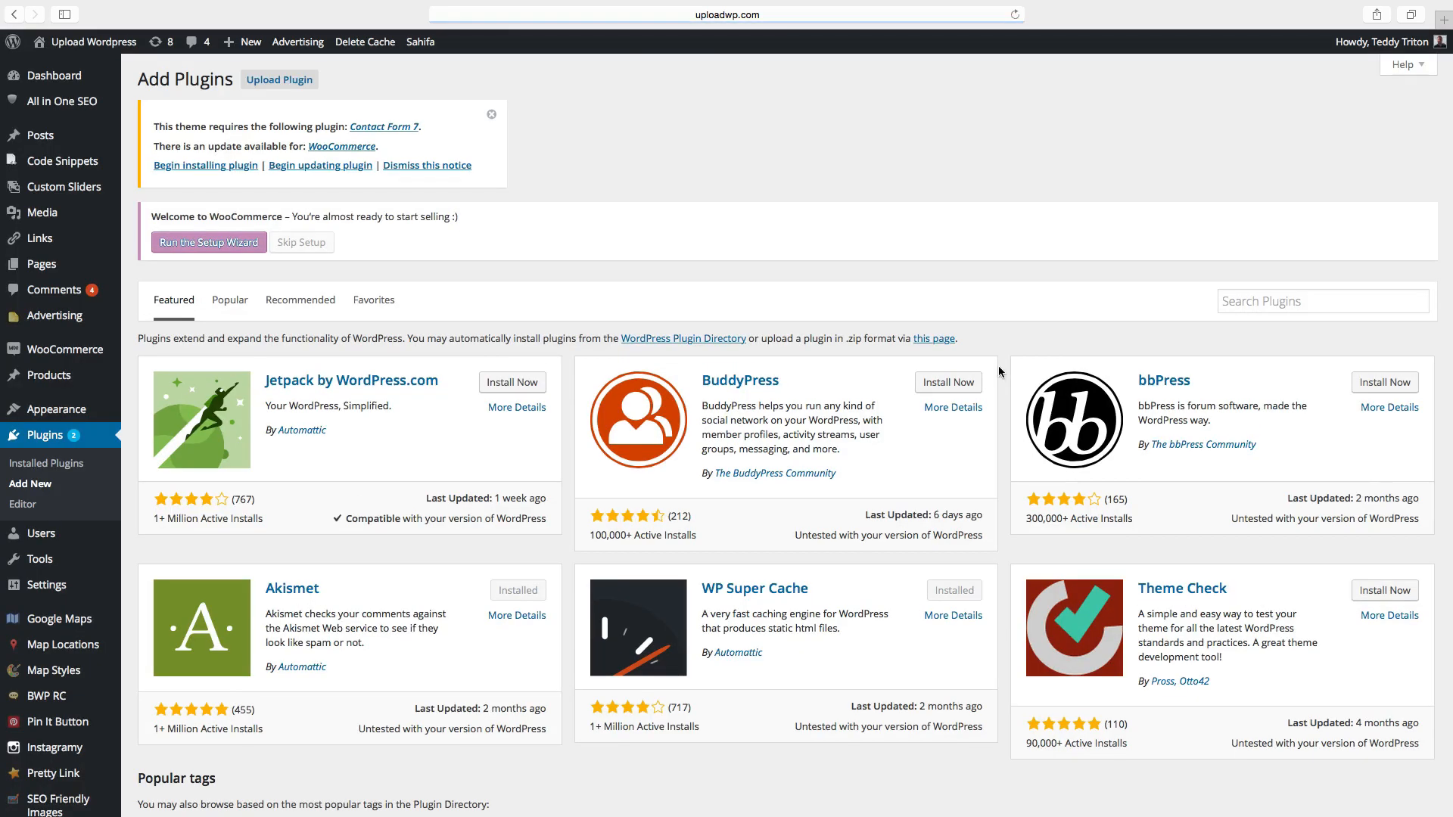
pyautogui.click(1322, 300)
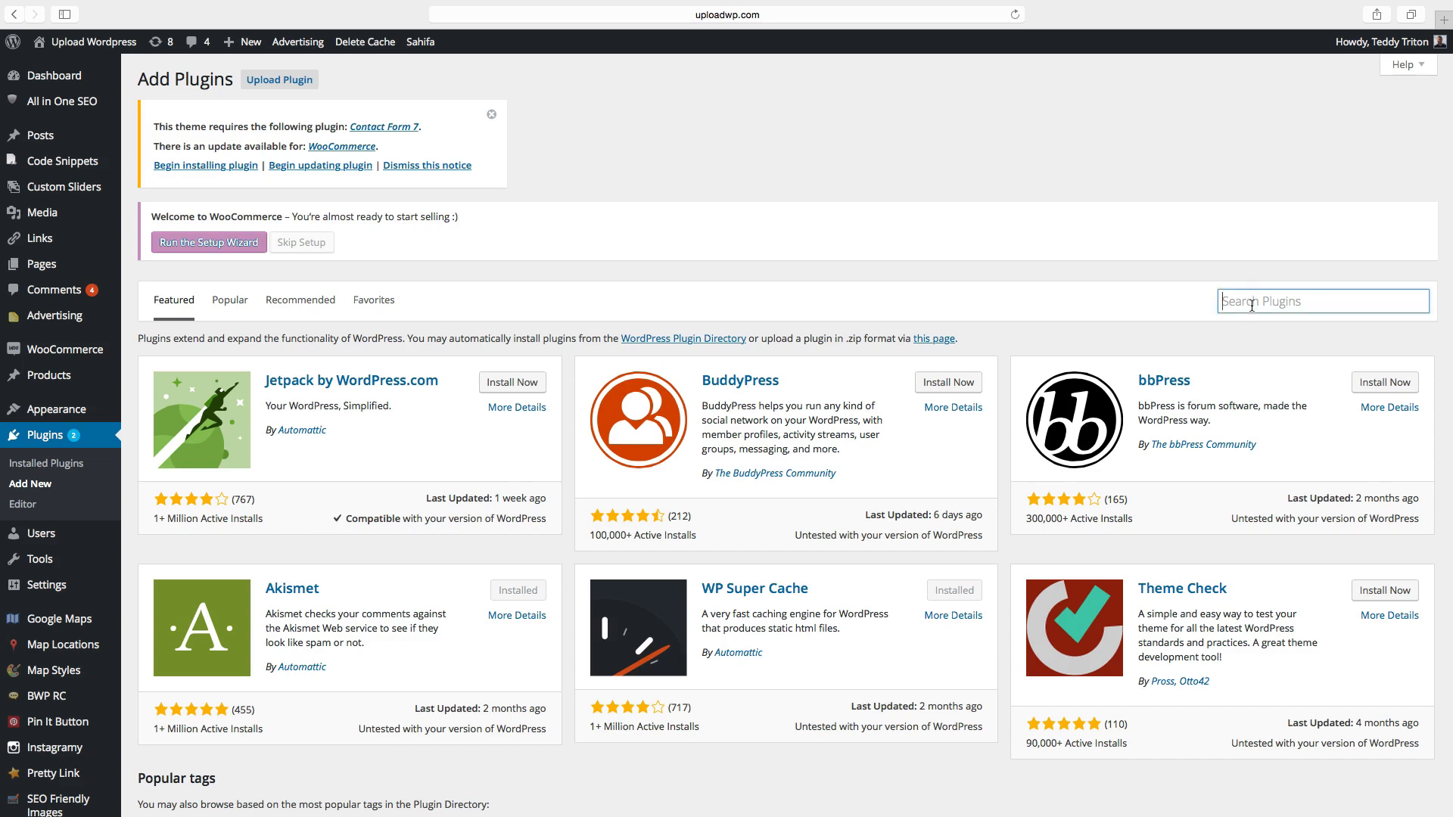
pyautogui.write('contact')
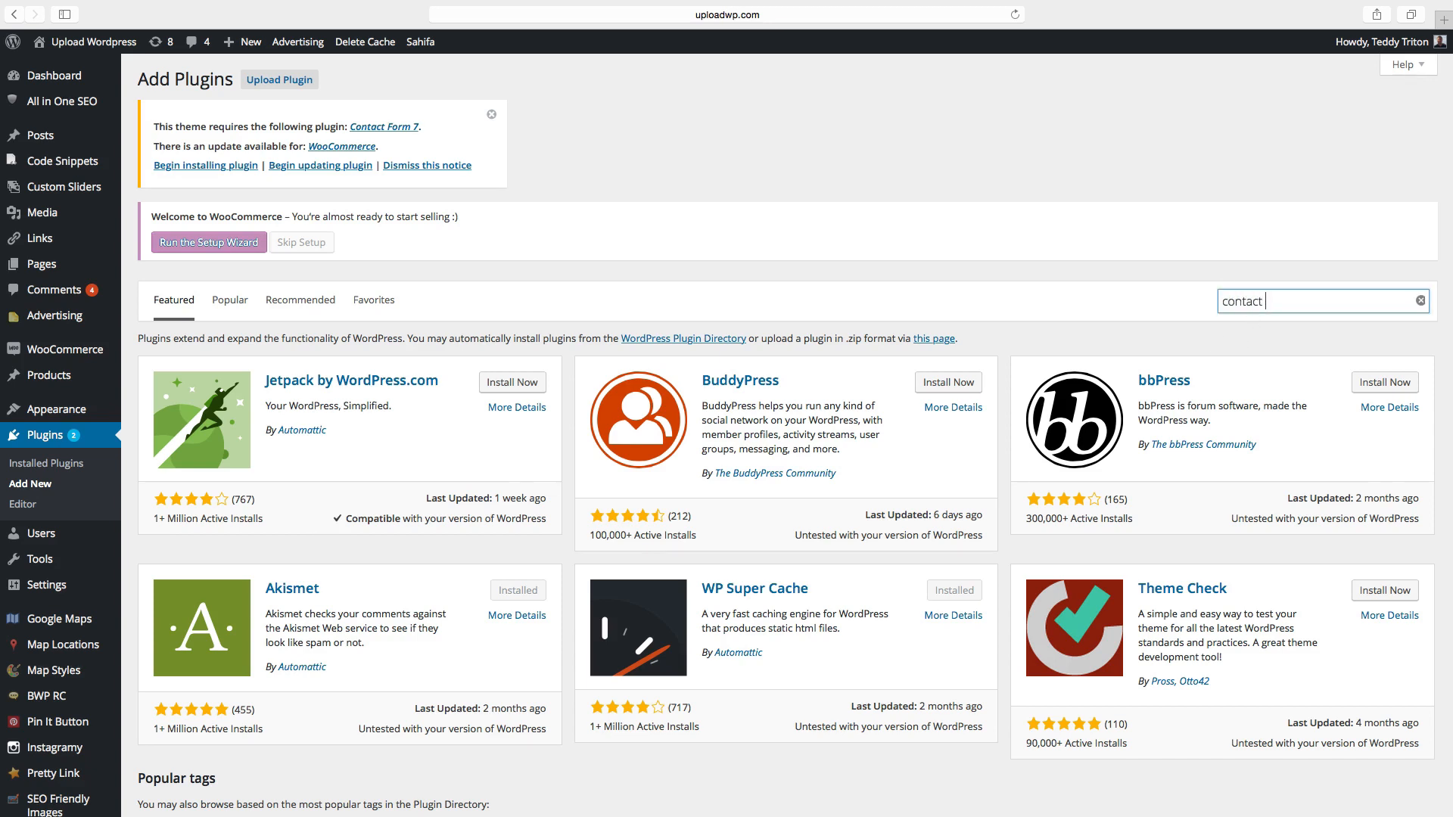
pyautogui.write('form 7')
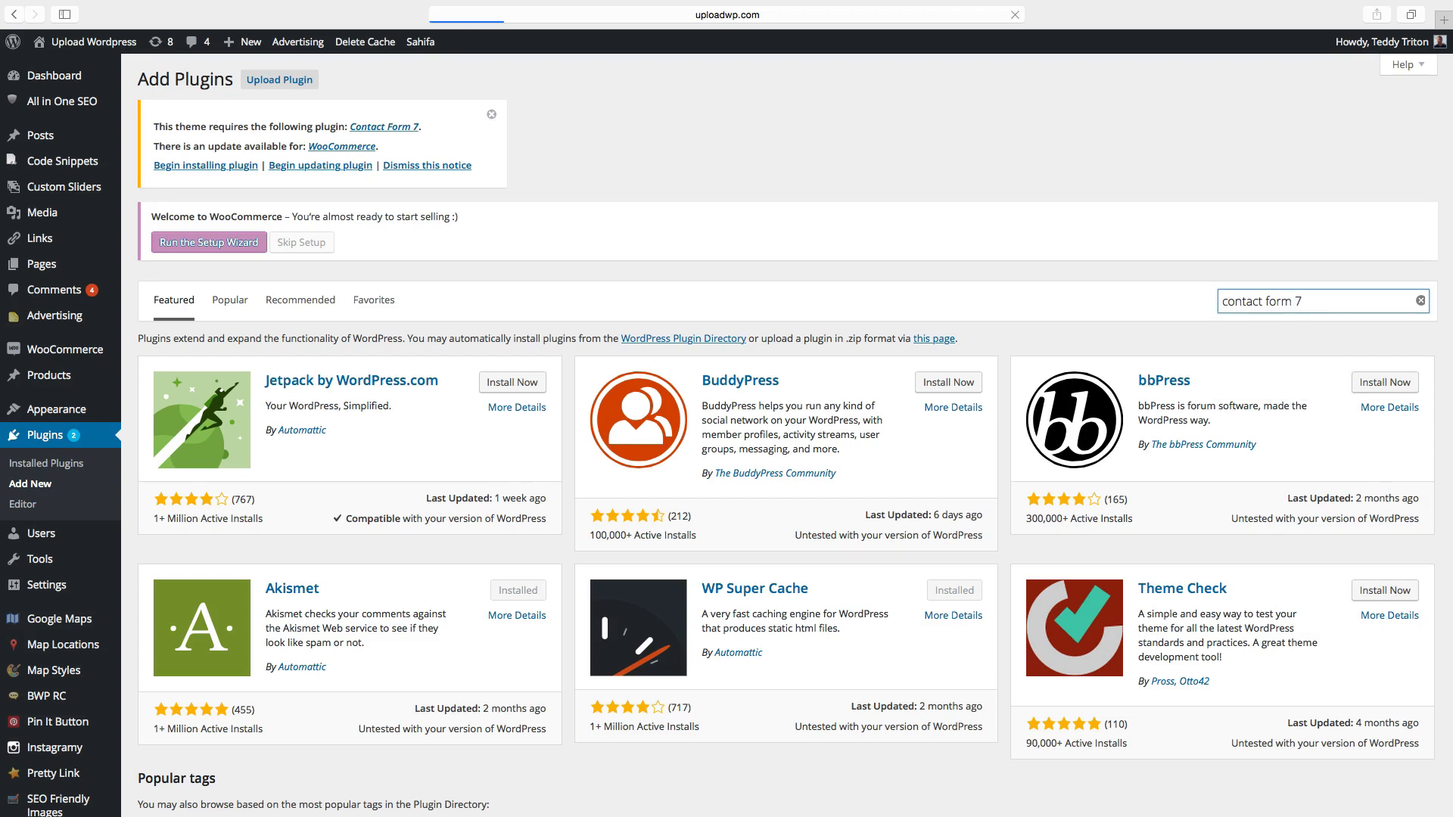
pyautogui.moveTo(1387, 306)
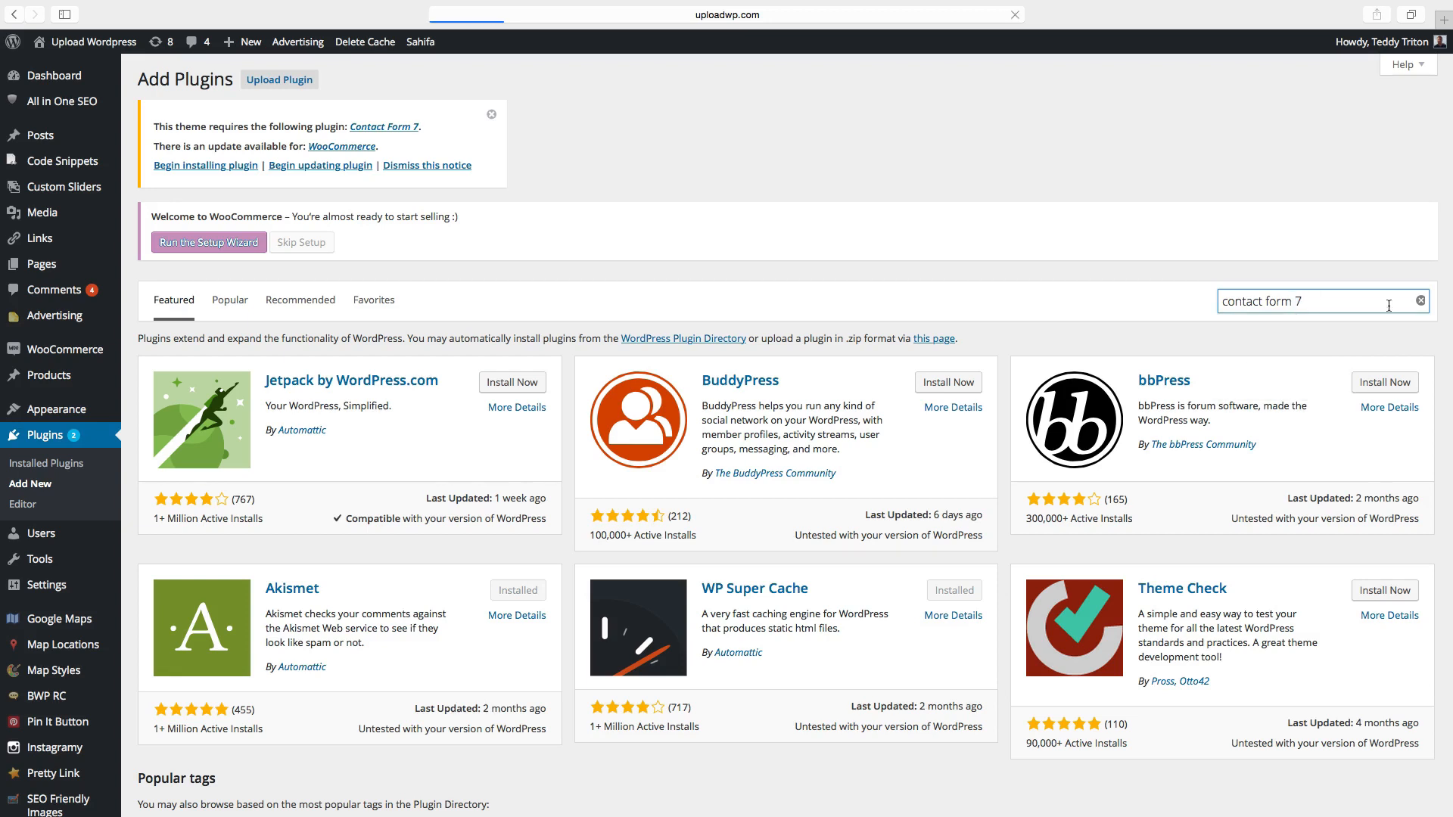
pyautogui.press('Return')
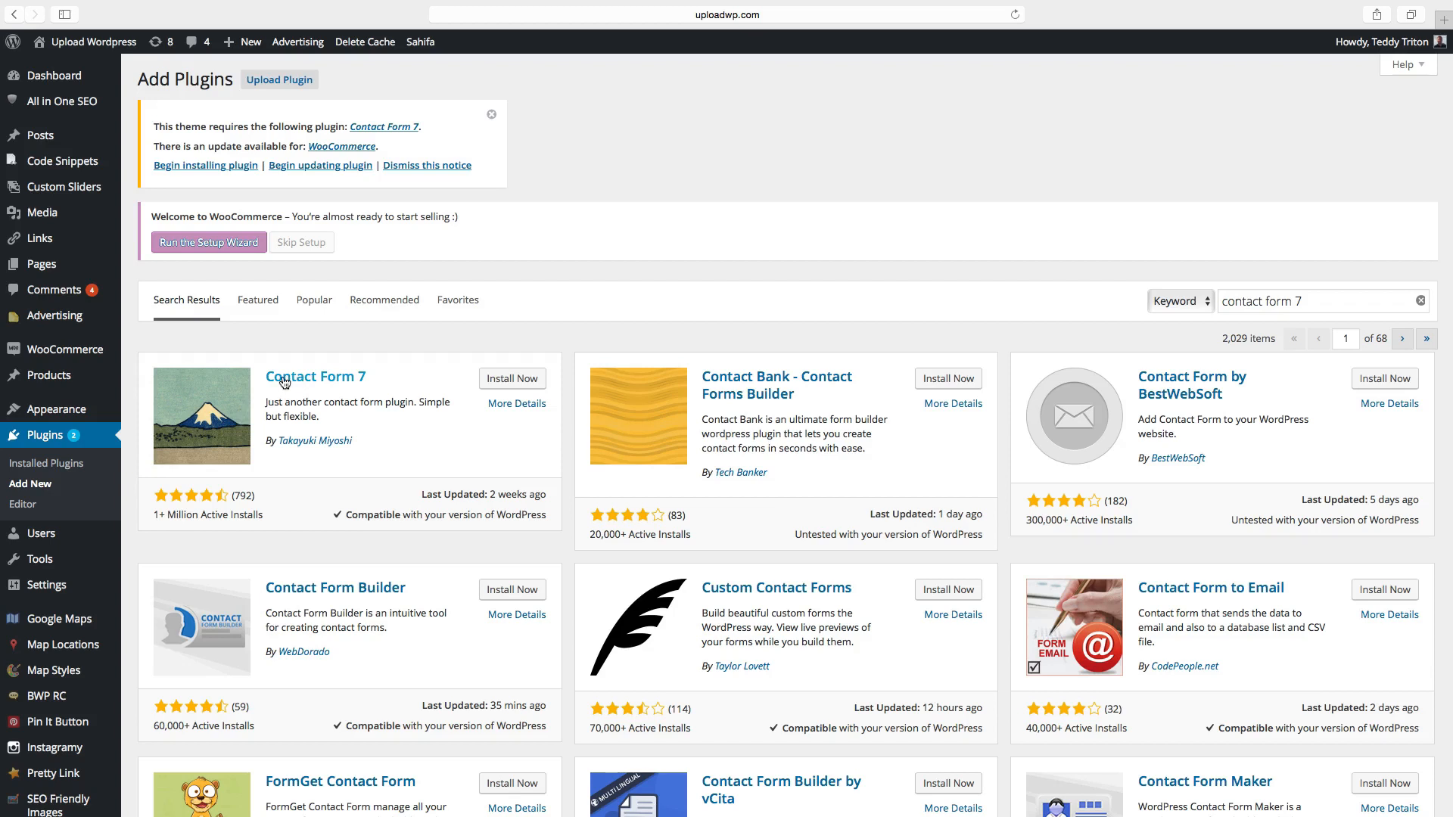
pyautogui.moveTo(339, 424)
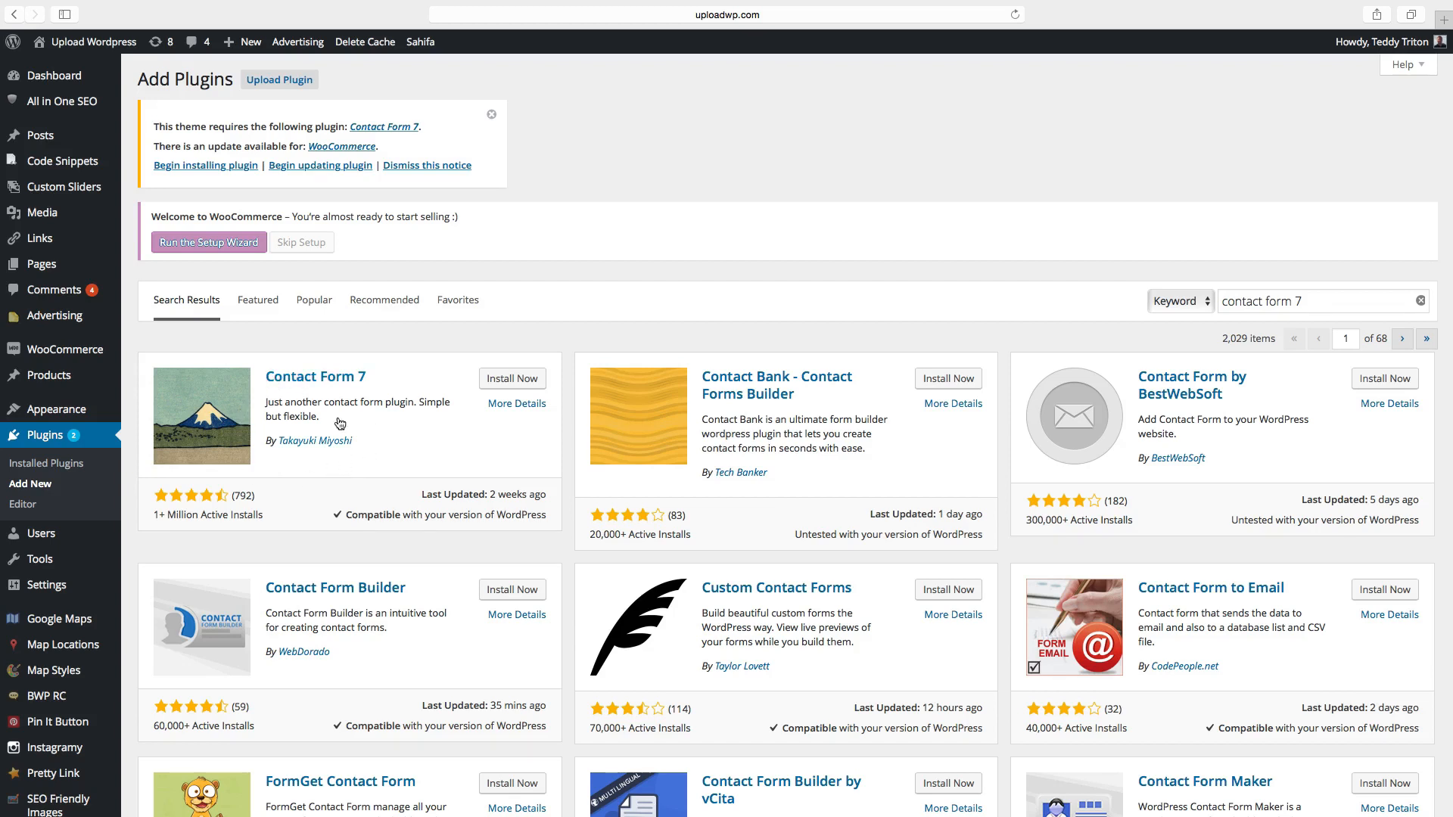
pyautogui.moveTo(430, 399)
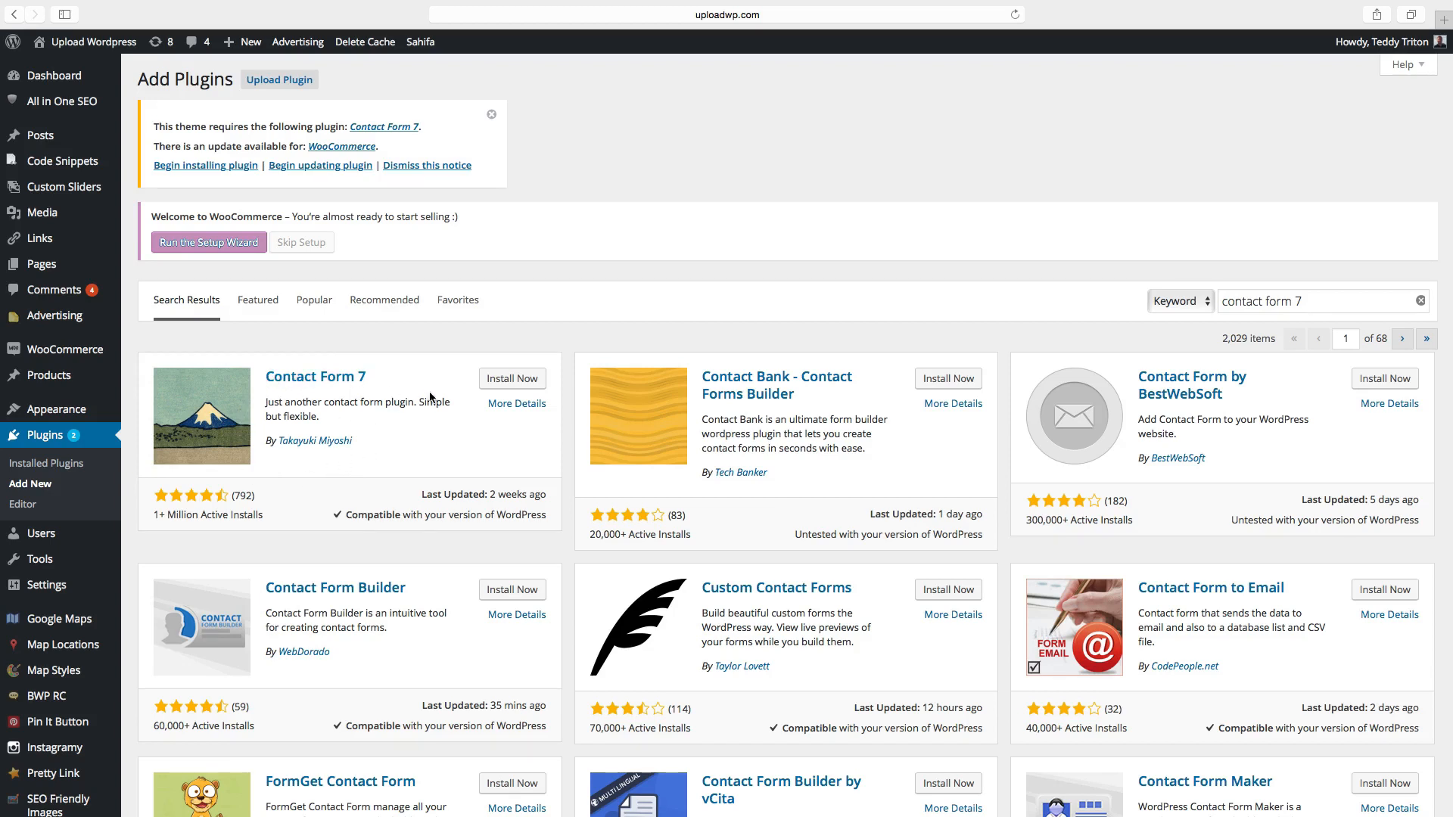
pyautogui.click(511, 379)
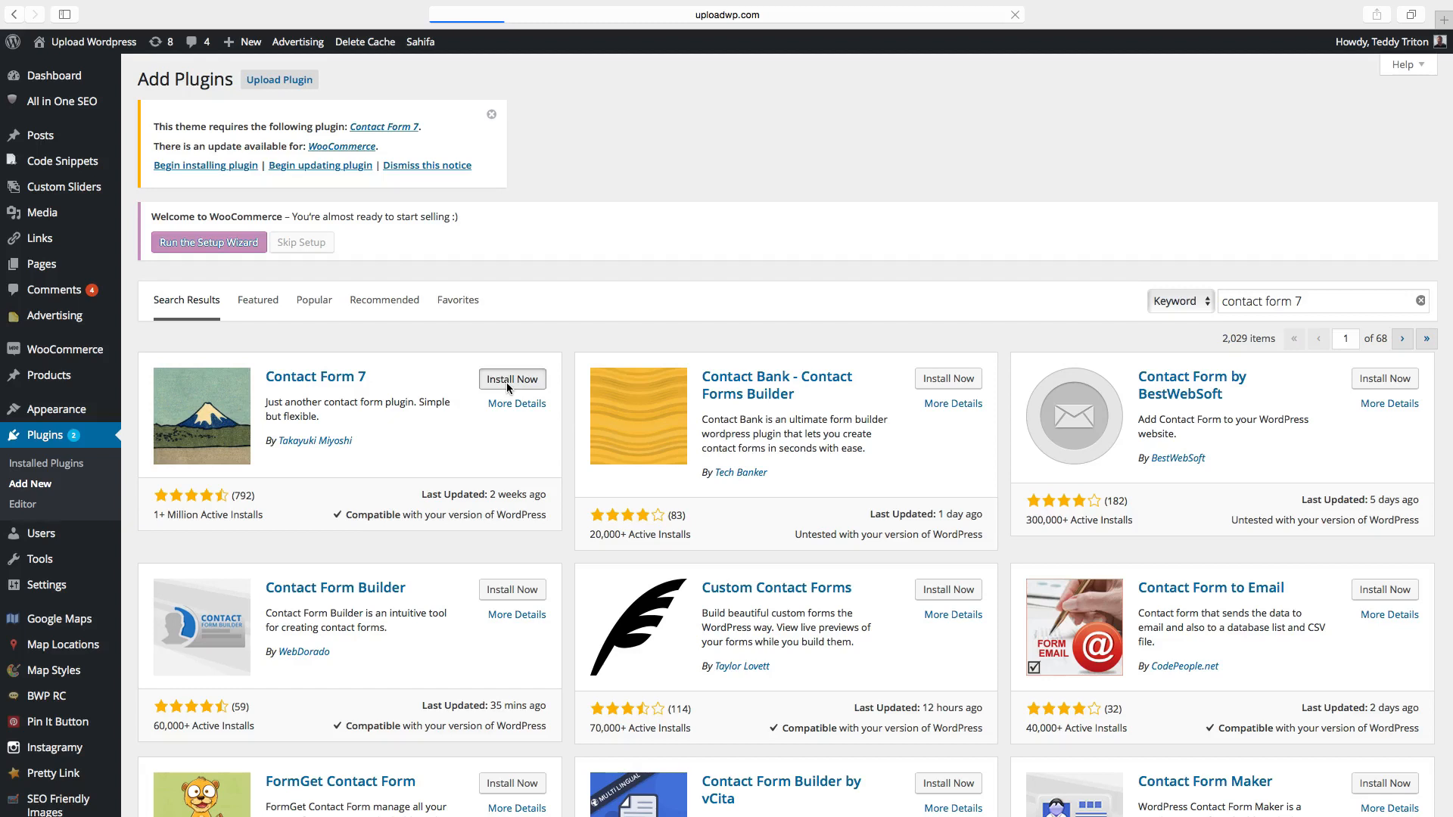
# Install Contact Form 7 version 4.3.1 and activate it
pyautogui.click(512, 379)
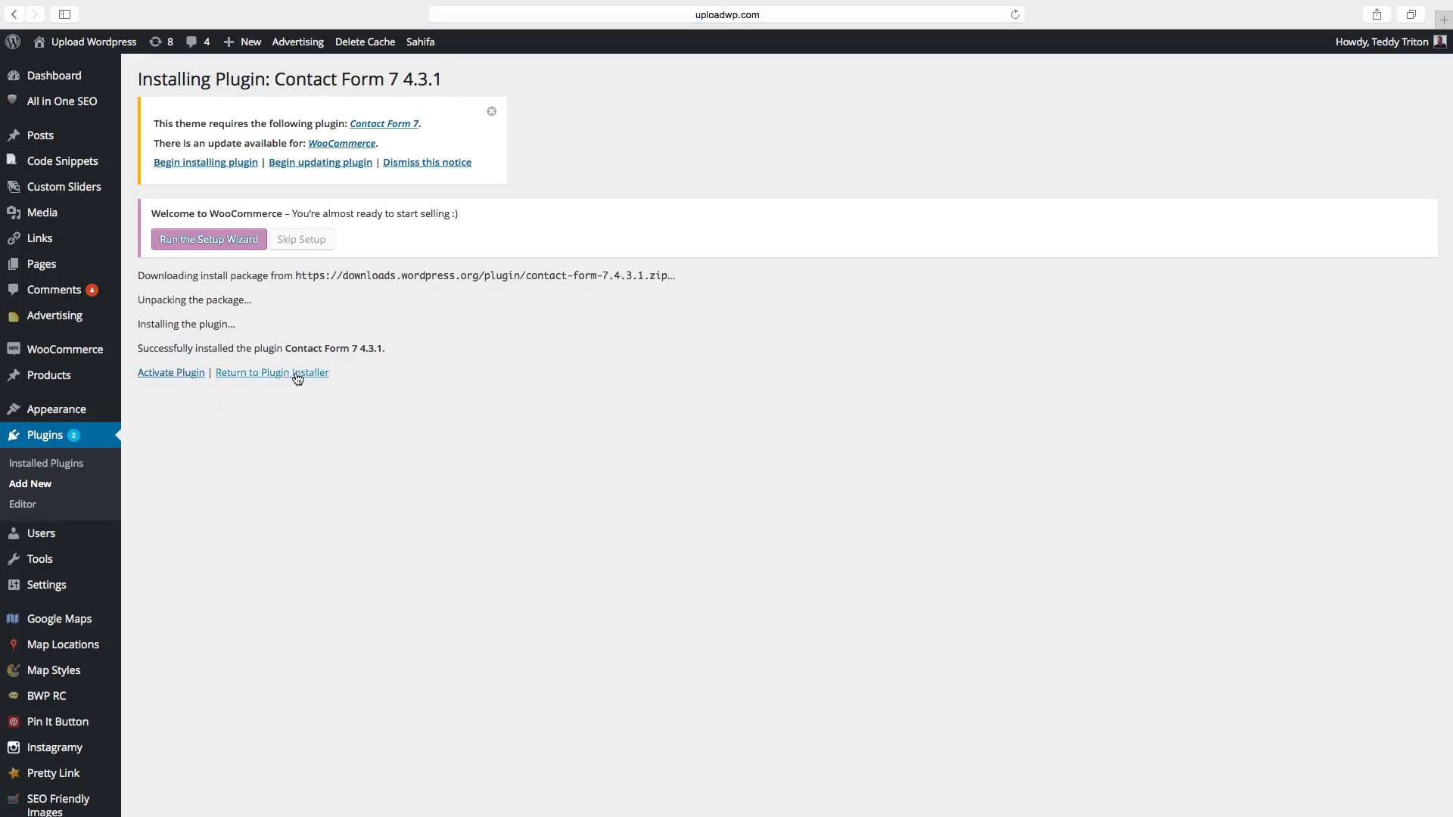
pyautogui.moveTo(170, 371)
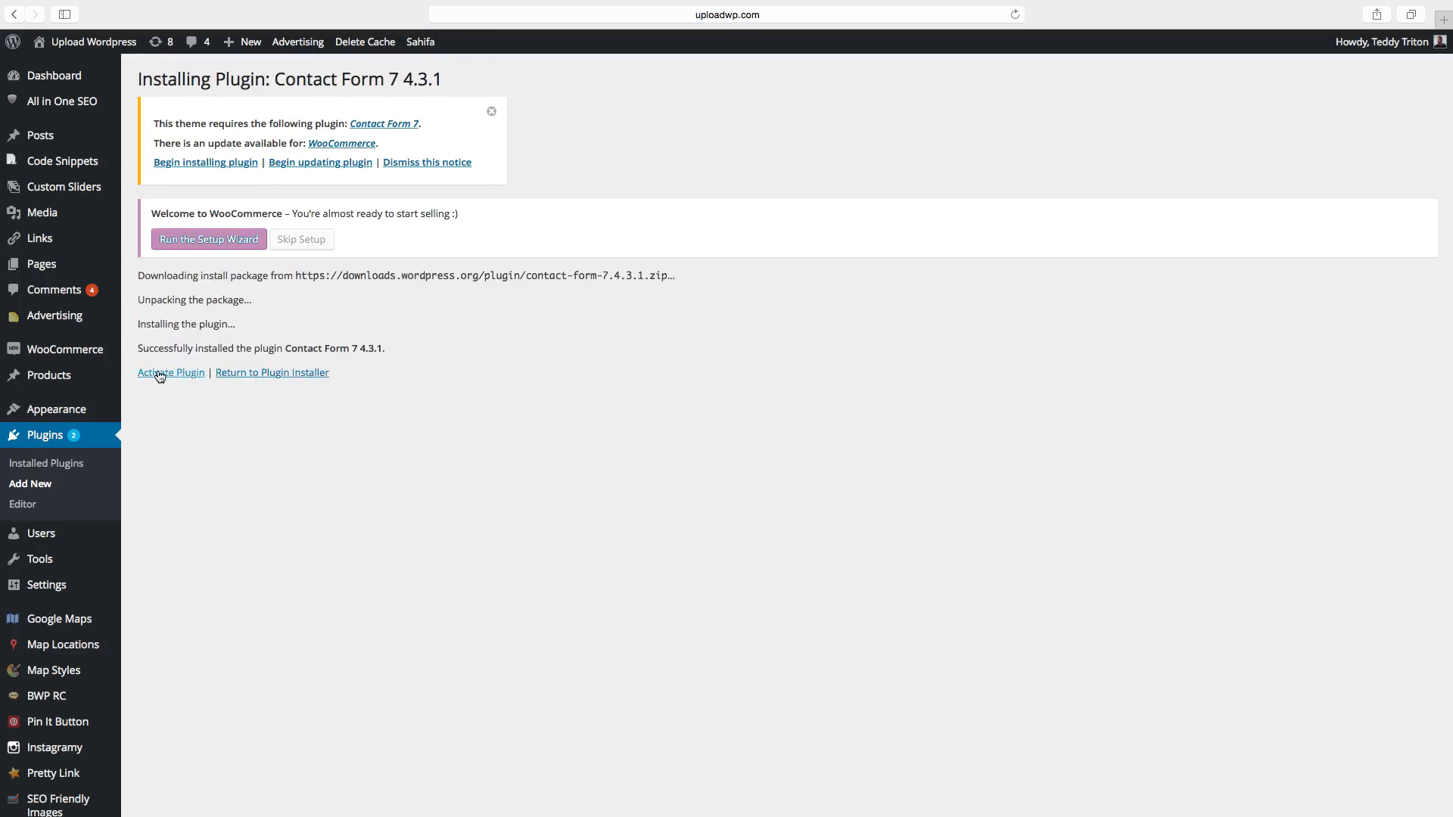
pyautogui.click(170, 373)
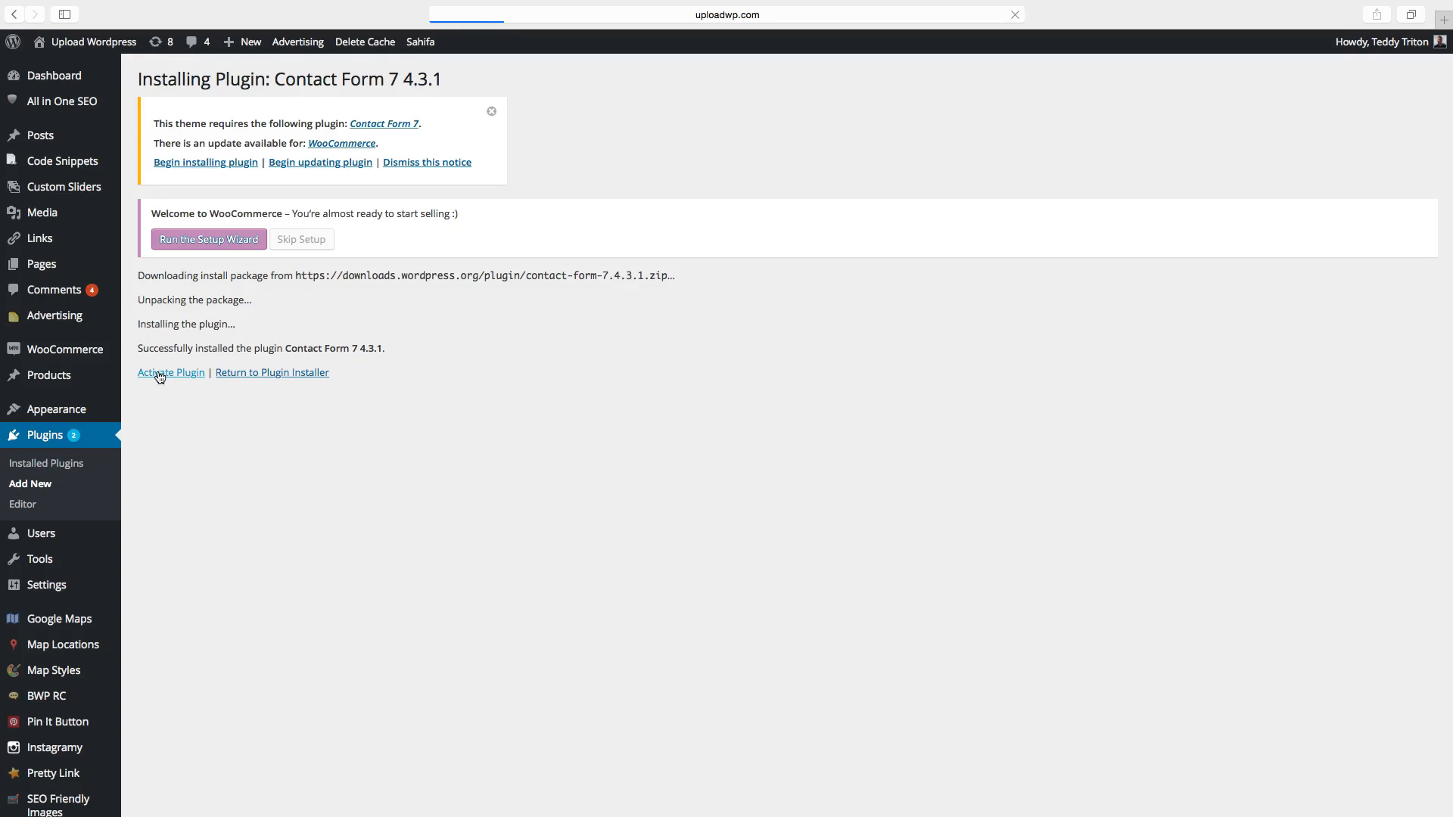
pyautogui.click(170, 372)
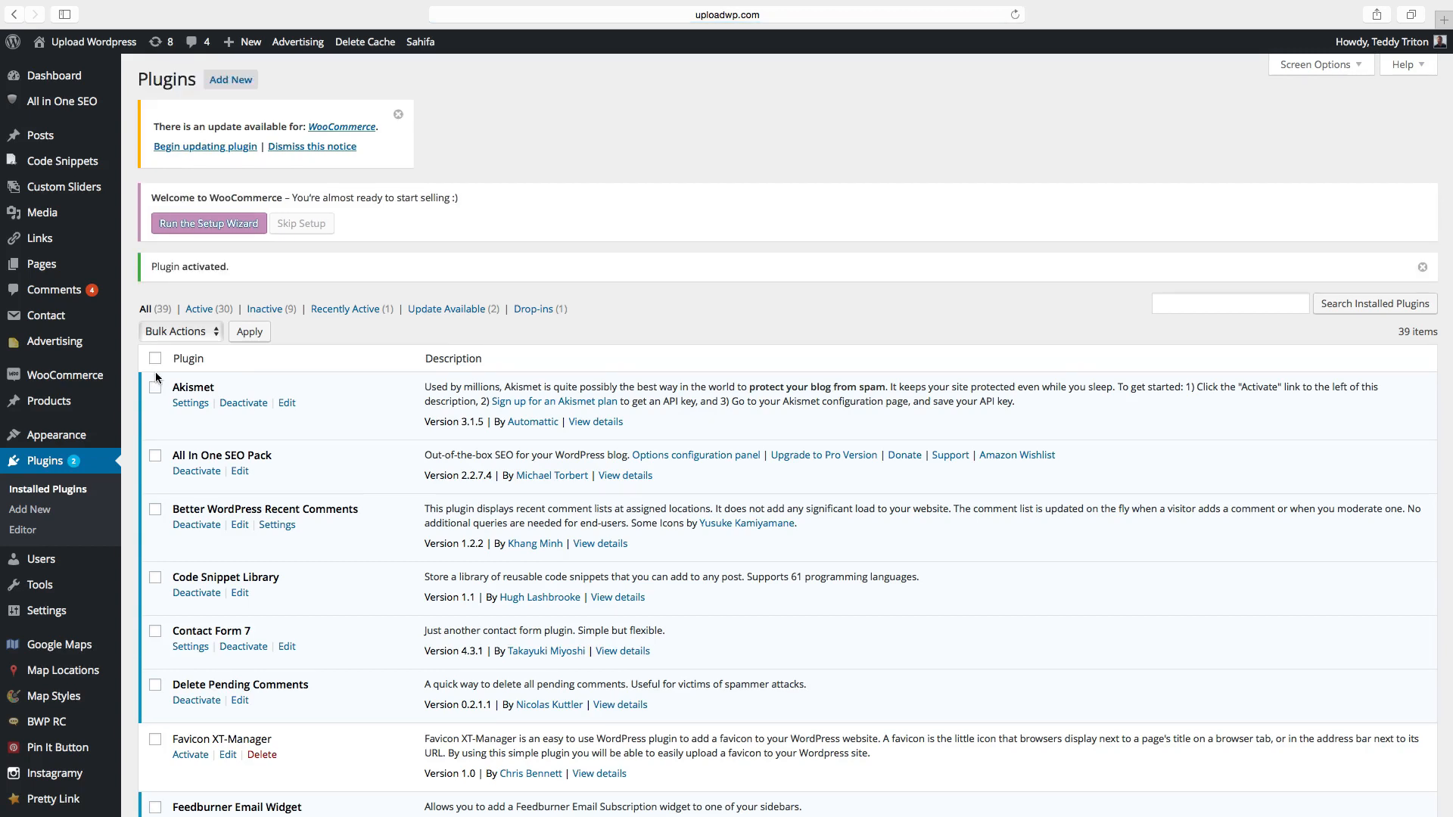
pyautogui.moveTo(169, 276)
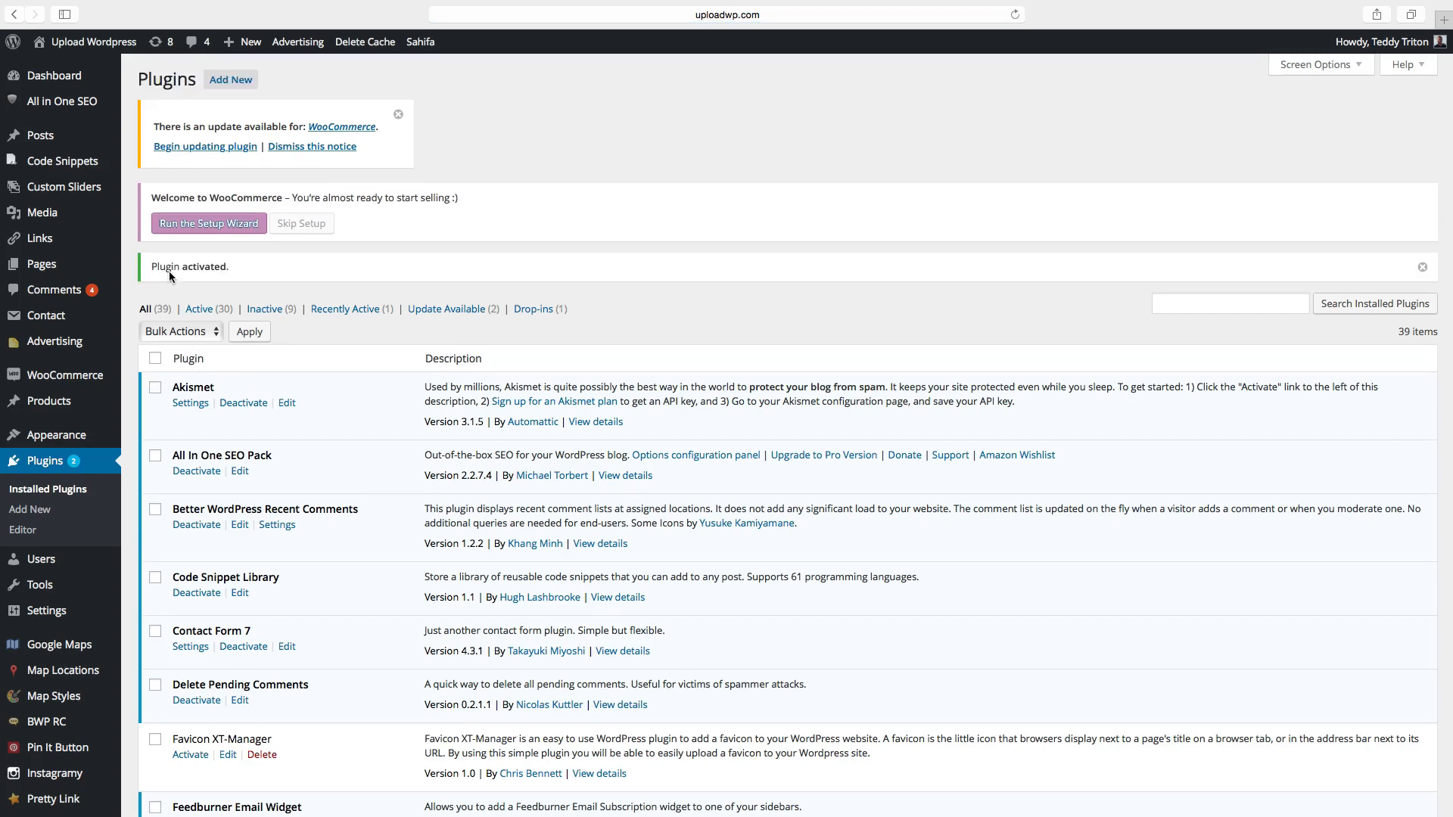
pyautogui.moveTo(260, 274)
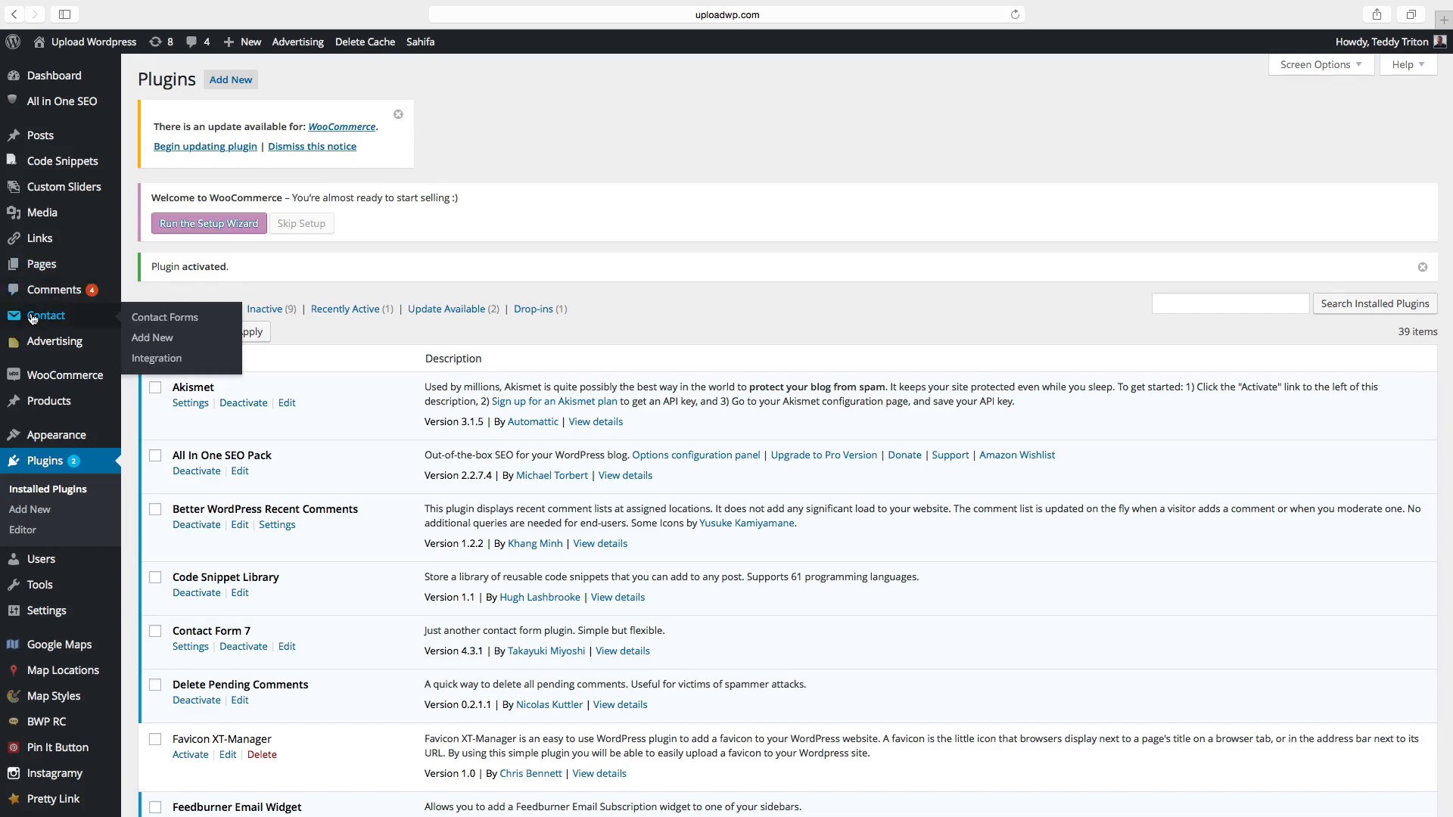
pyautogui.moveTo(165, 317)
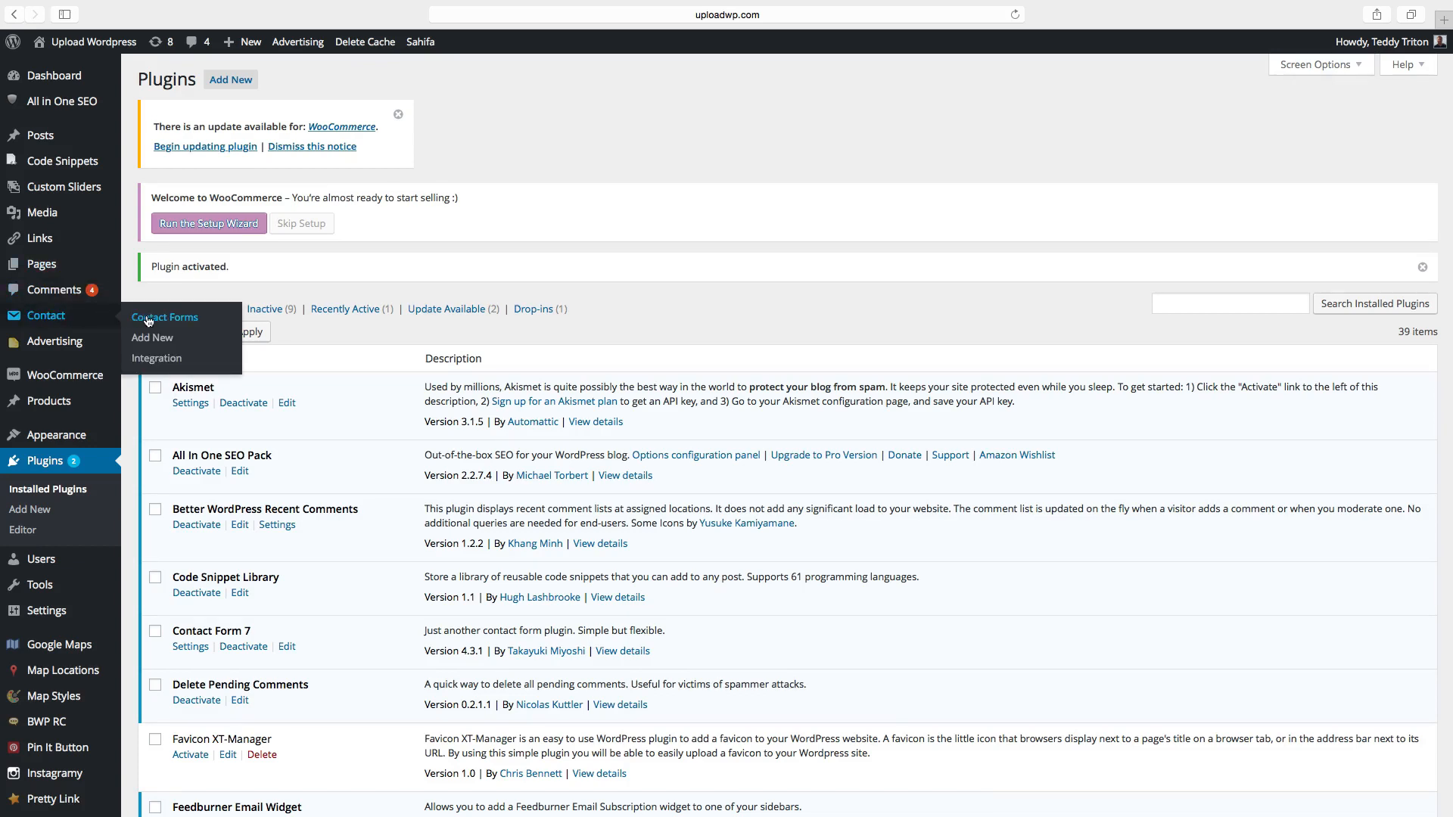
# Open Contact > Contact Forms and select Contact form 1 to edit
pyautogui.click(165, 317)
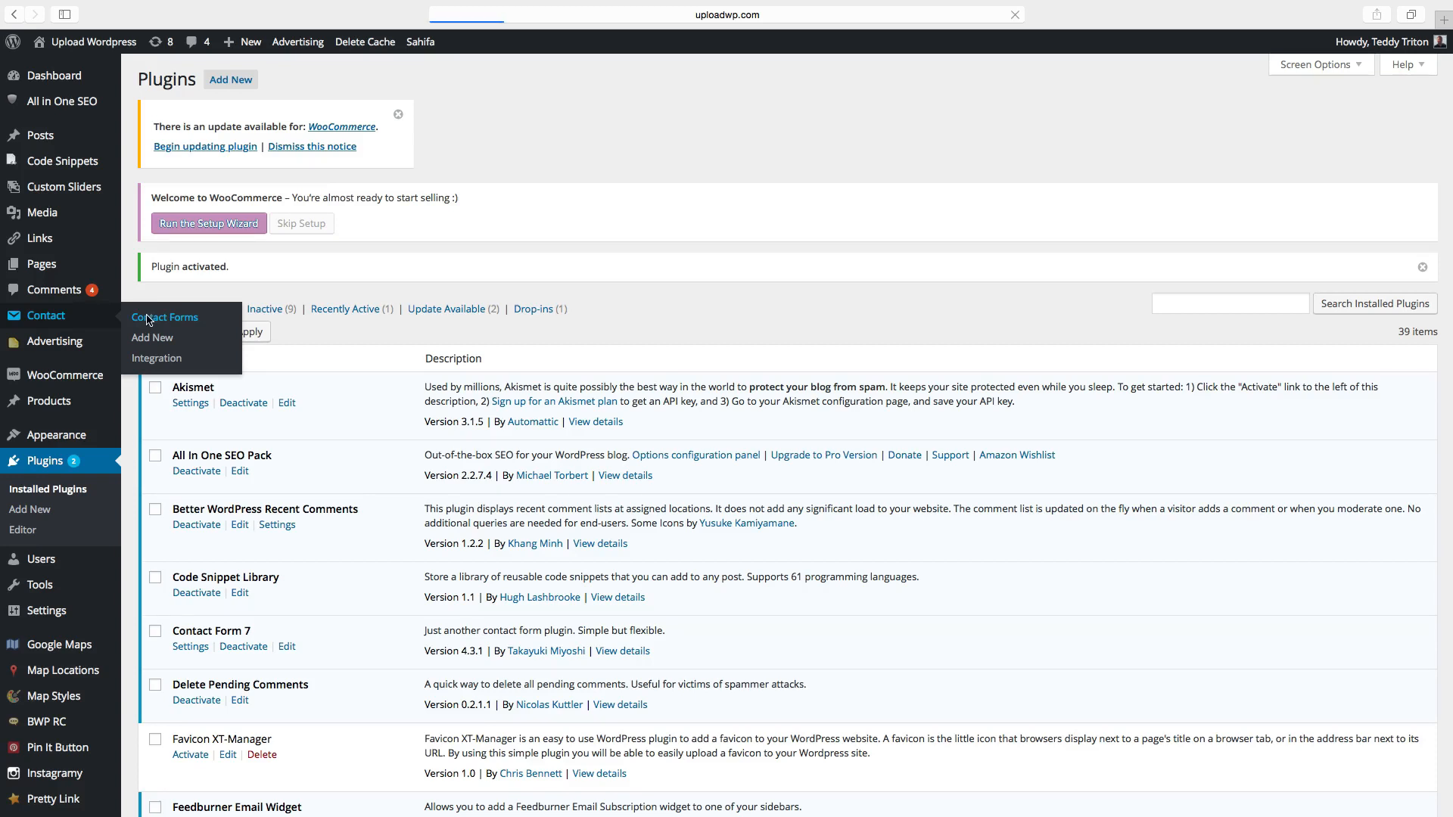
pyautogui.click(165, 316)
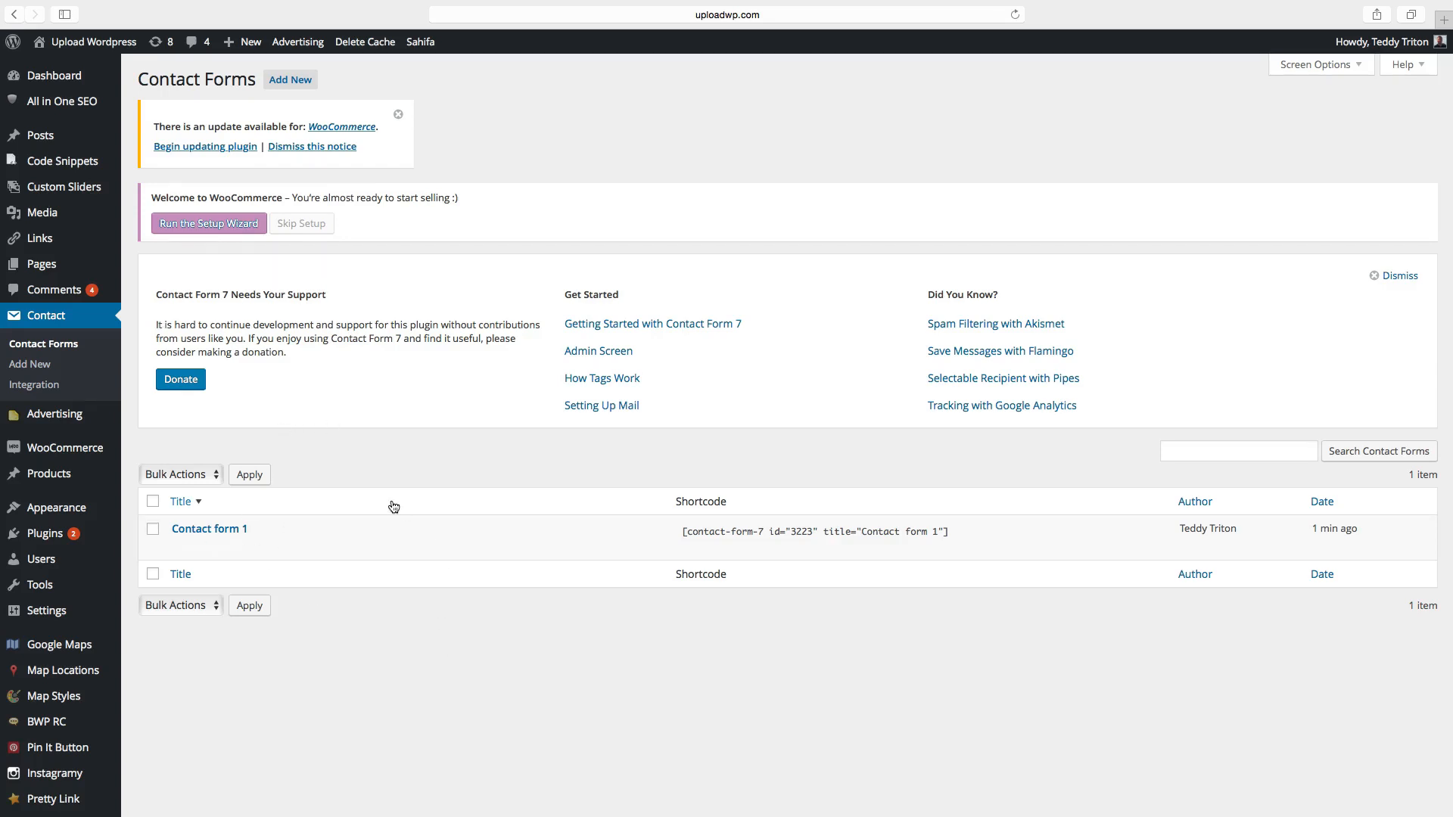
pyautogui.moveTo(208, 528)
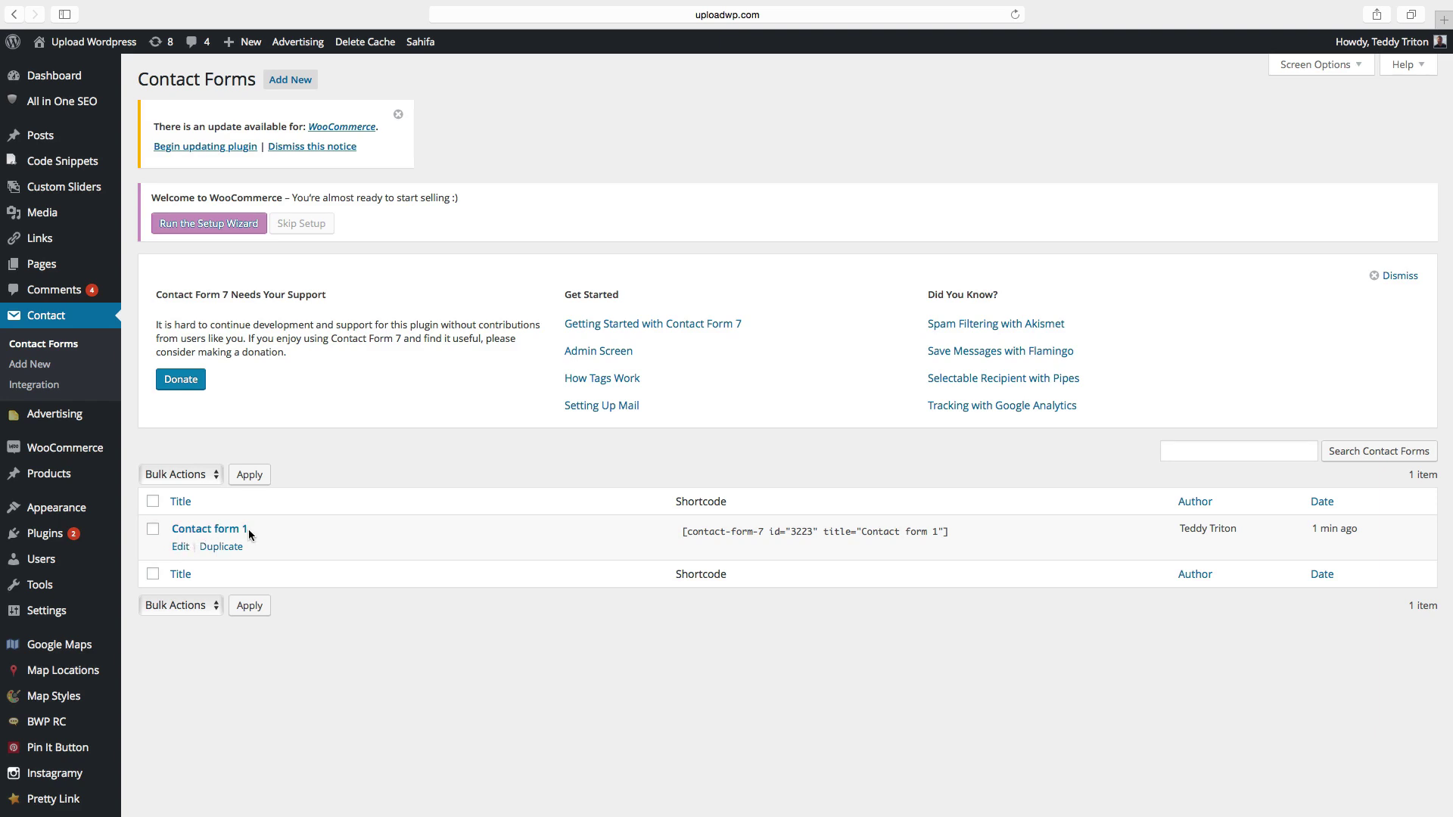
pyautogui.moveTo(181, 548)
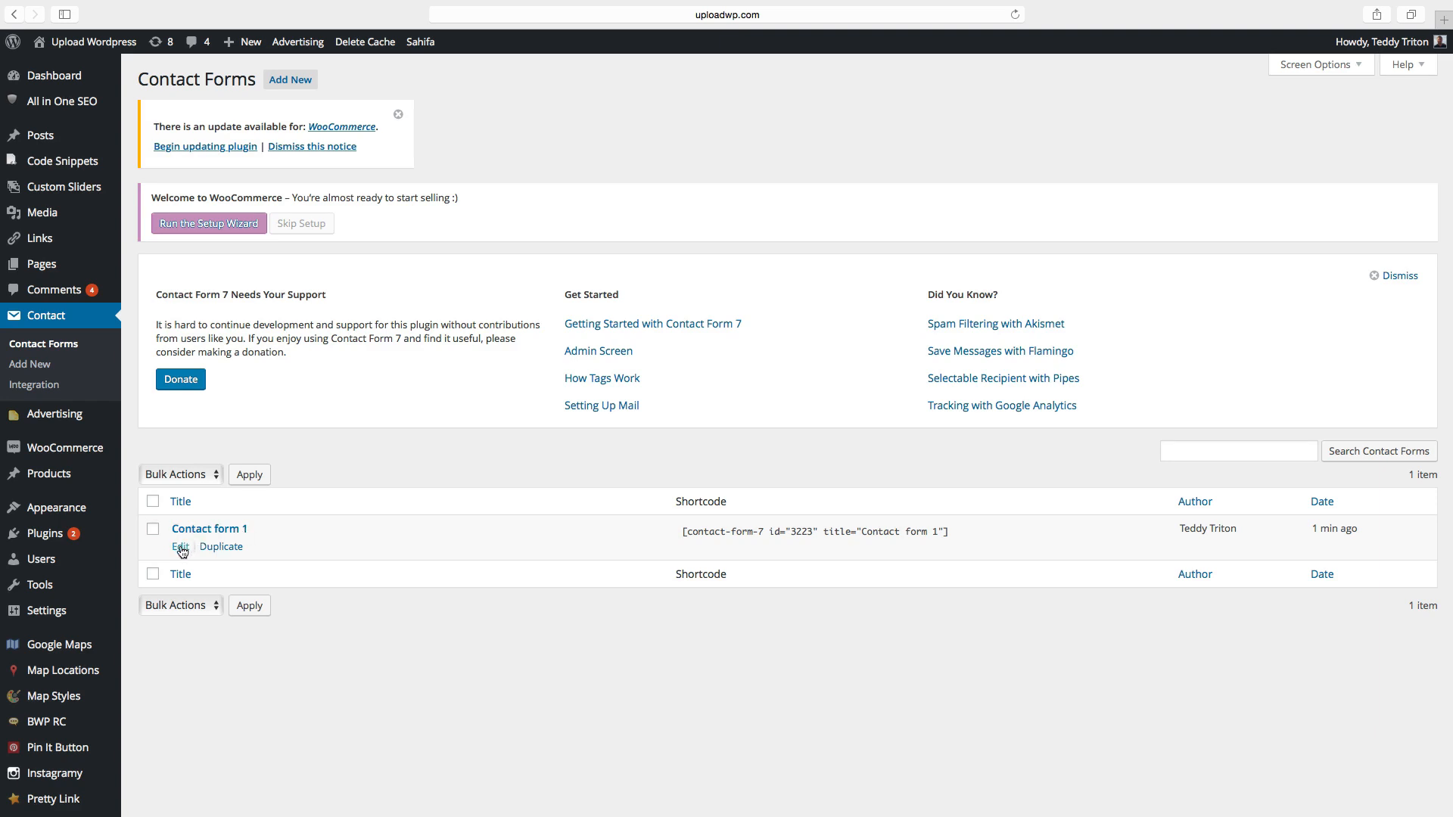
pyautogui.click(178, 545)
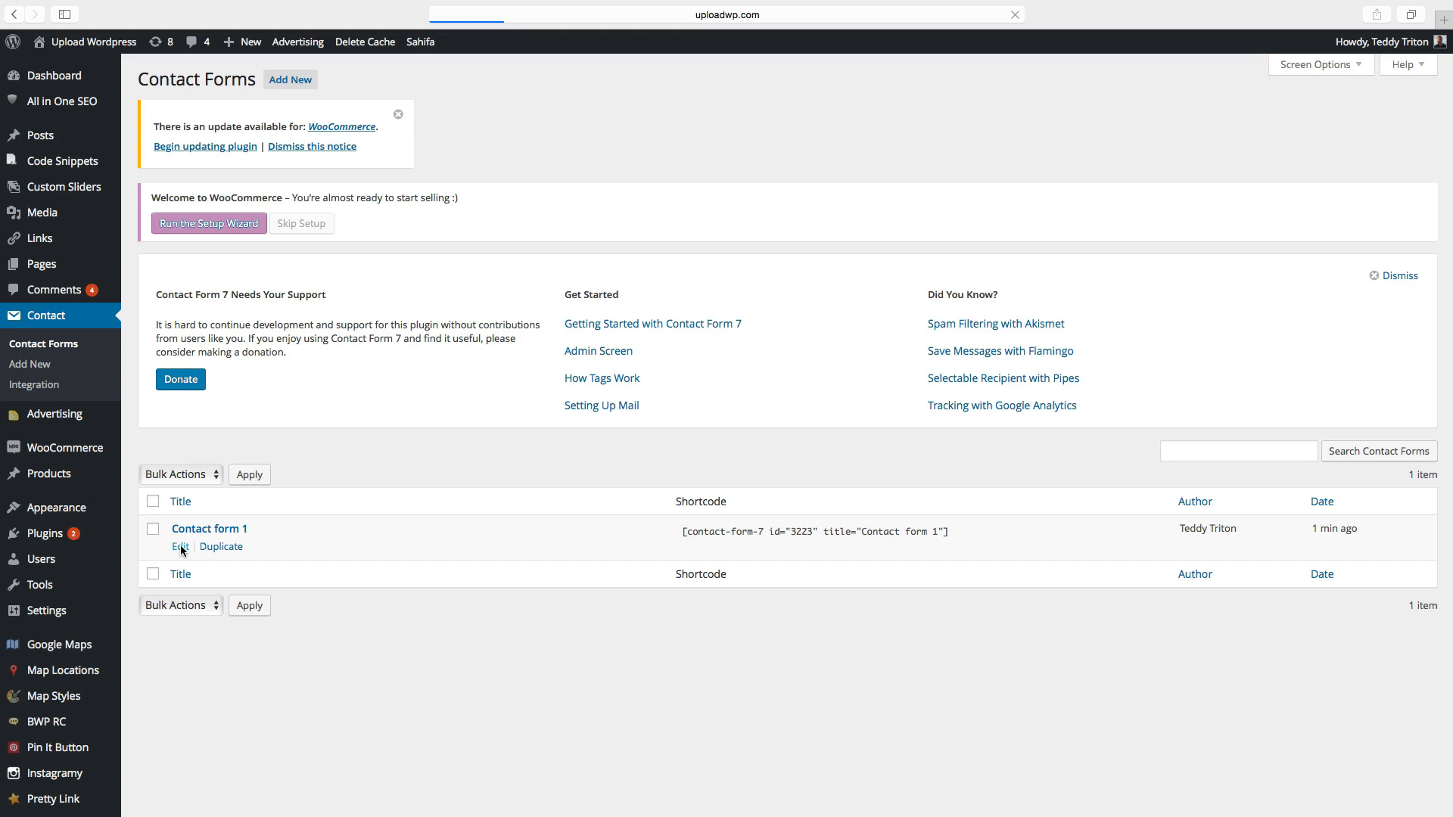
# Load Contact form 1's Edit Contact Form page on the Form tab
pyautogui.click(178, 546)
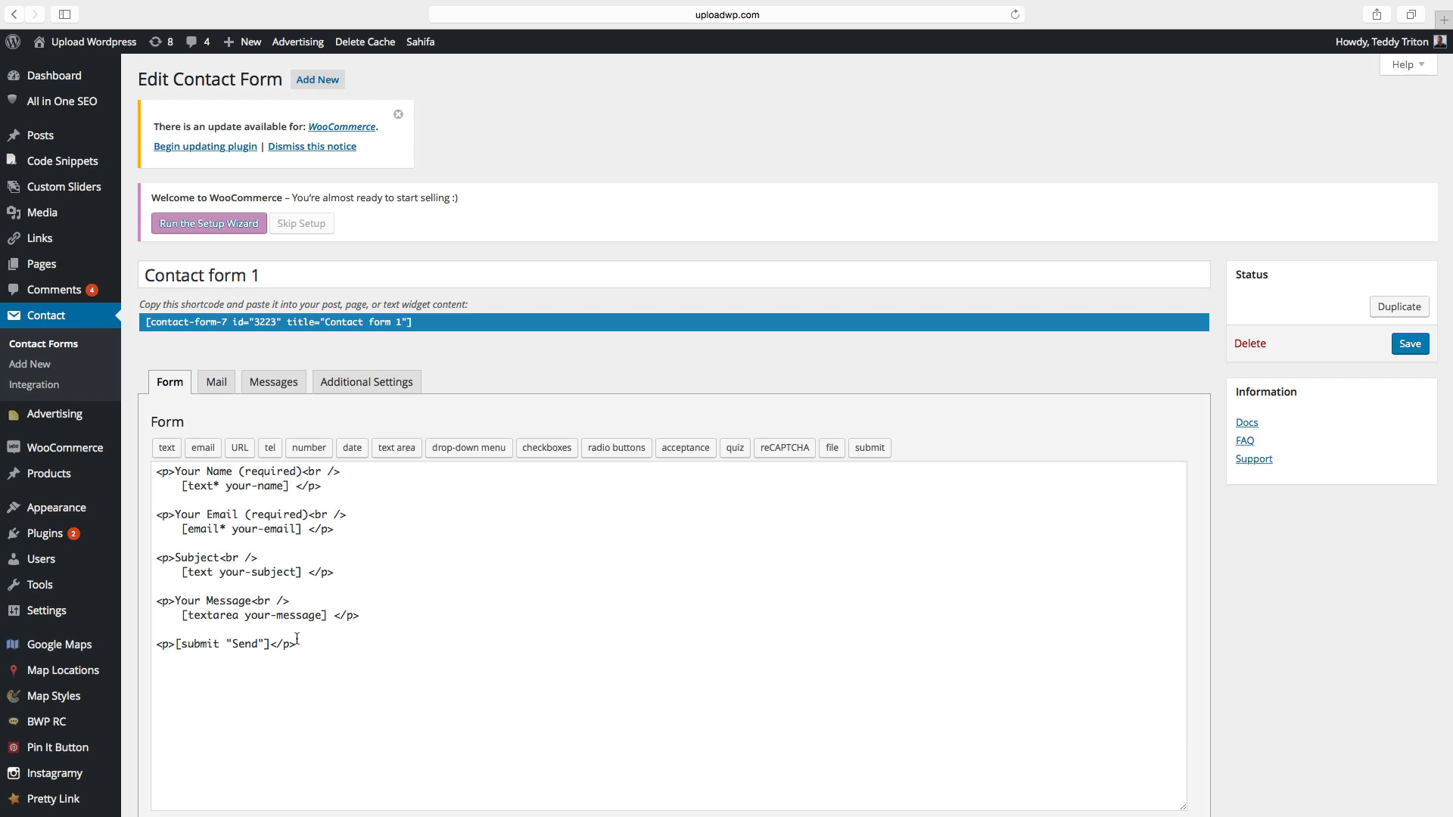
pyautogui.moveTo(298, 499)
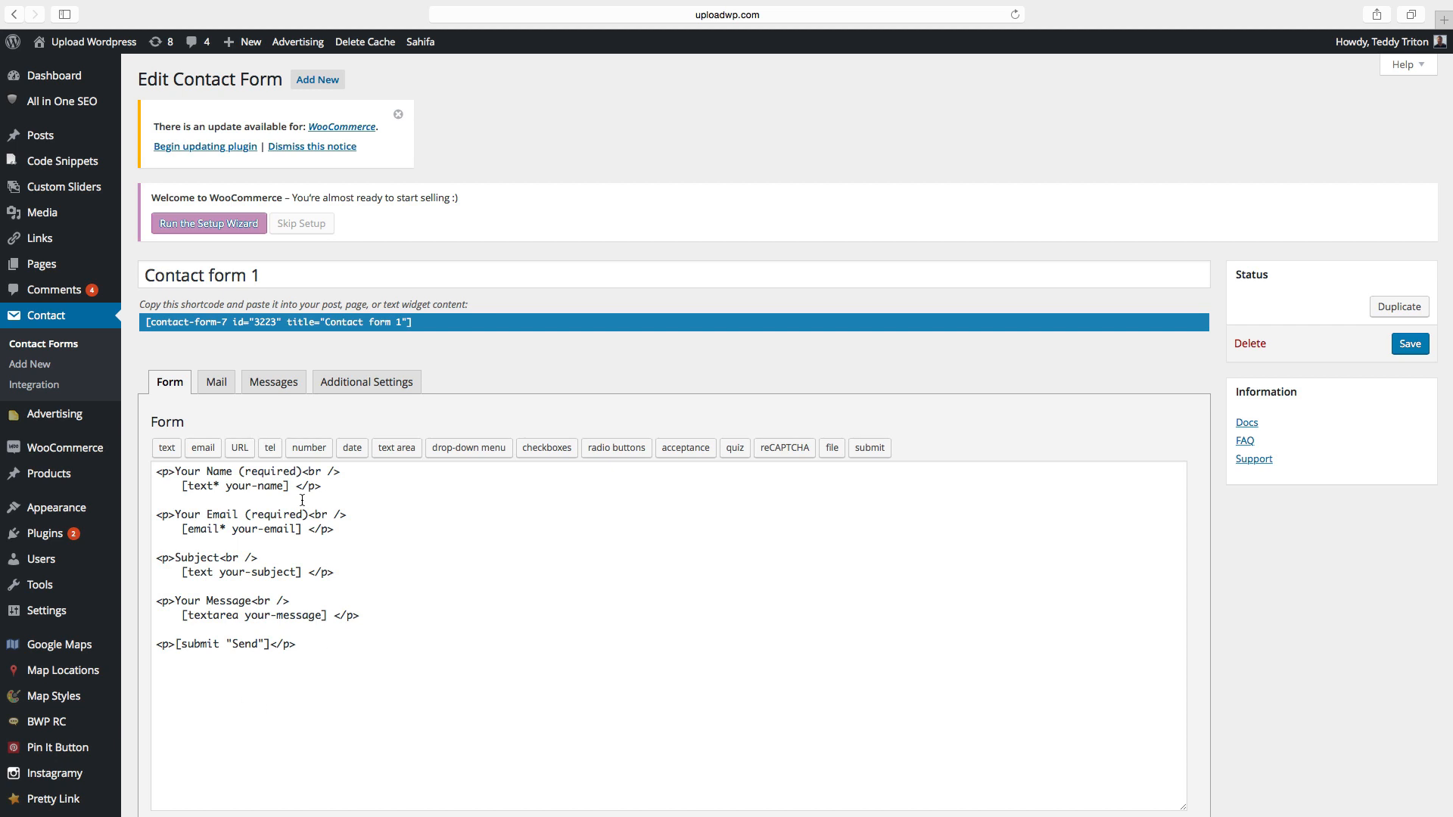
pyautogui.click(215, 381)
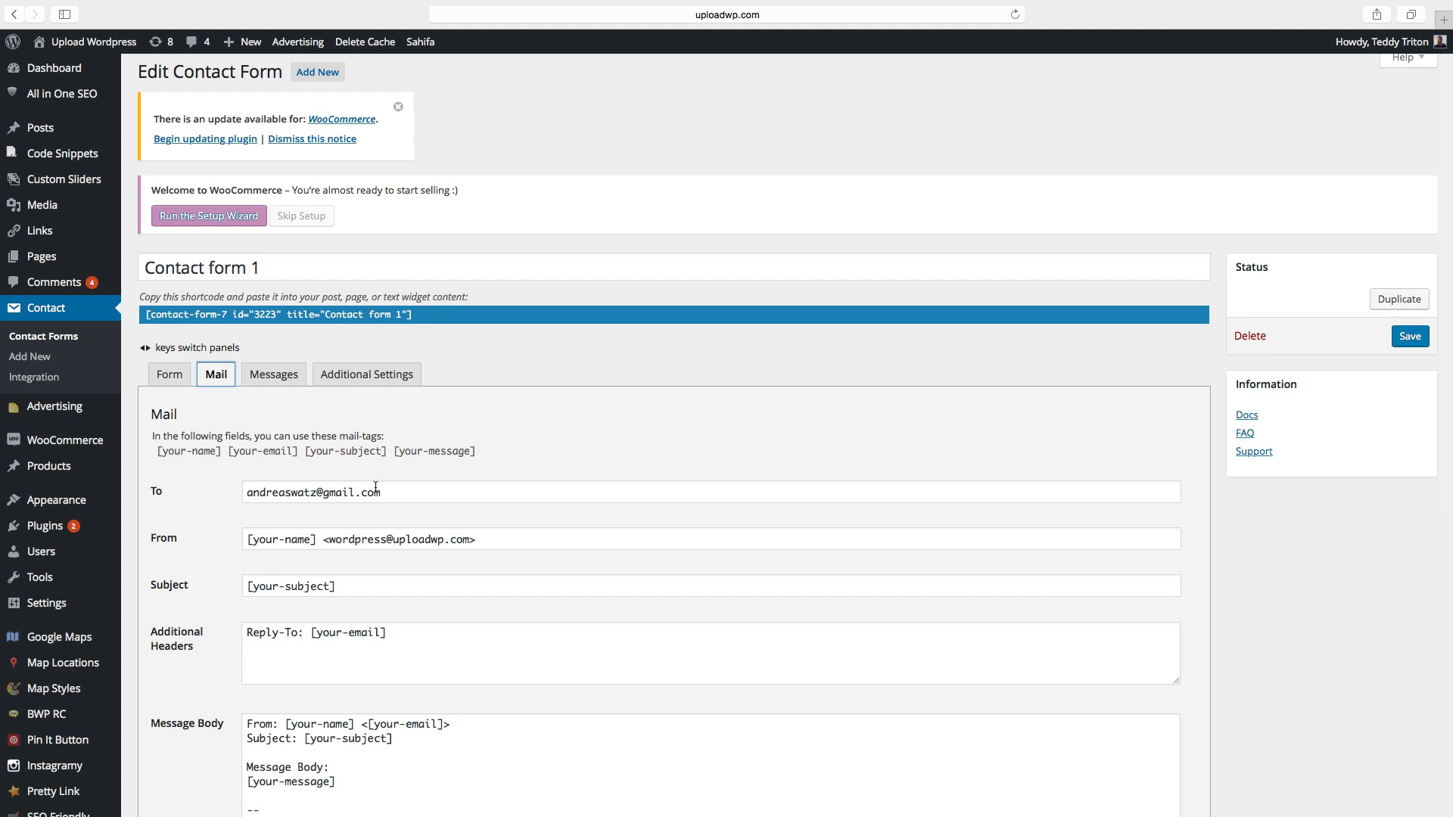
pyautogui.scroll(-3)
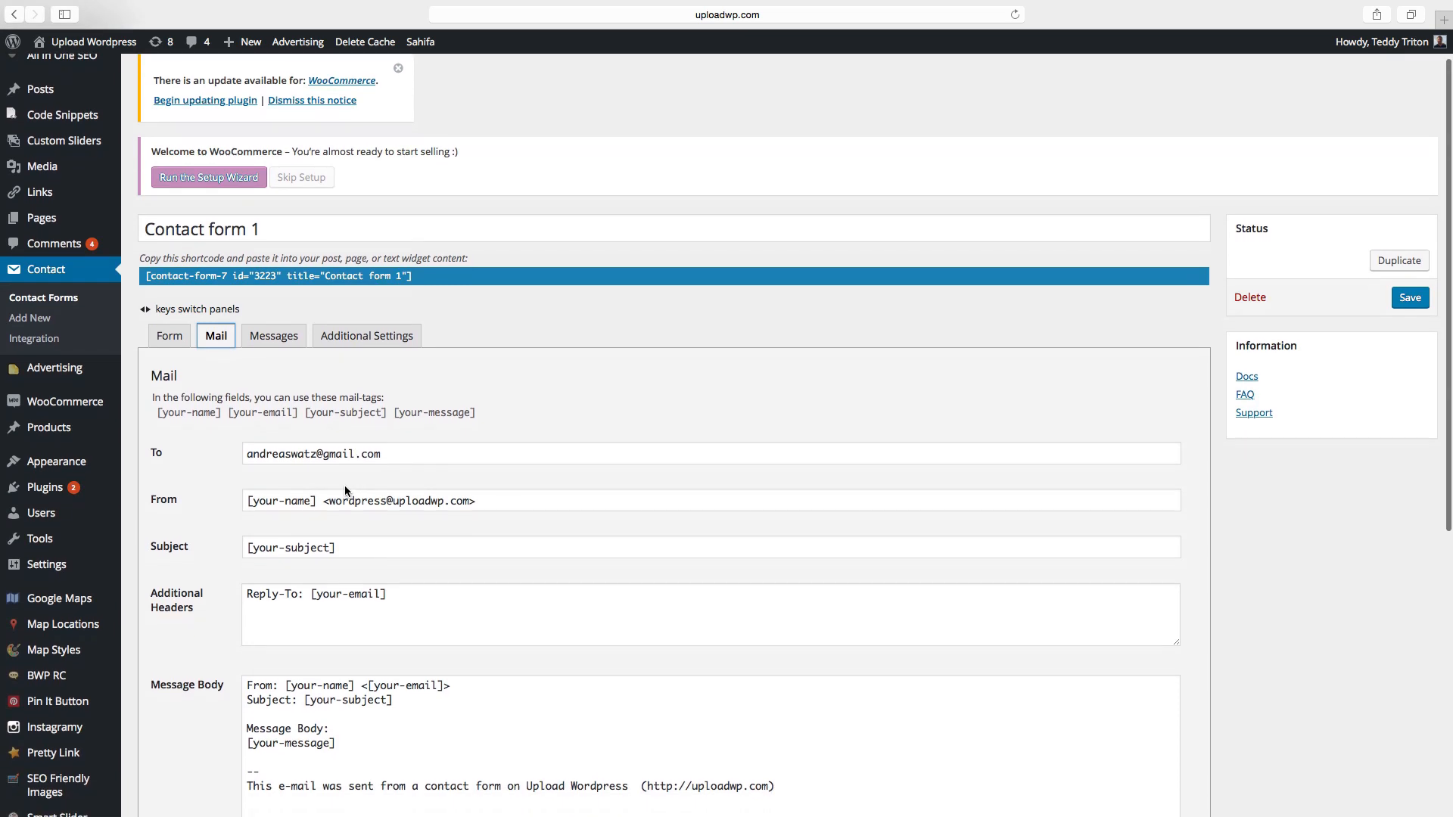
pyautogui.scroll(3)
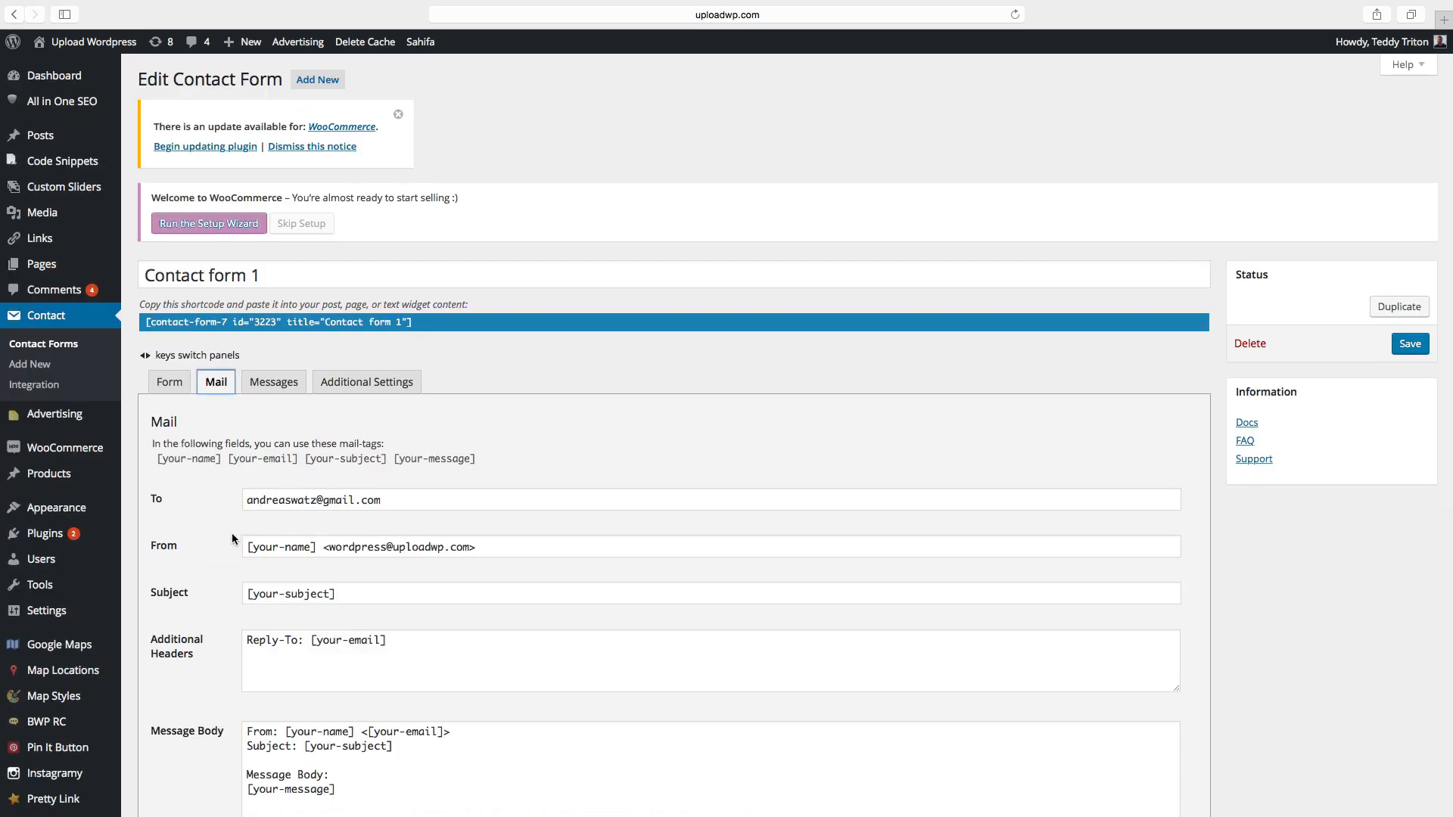
pyautogui.moveTo(194, 552)
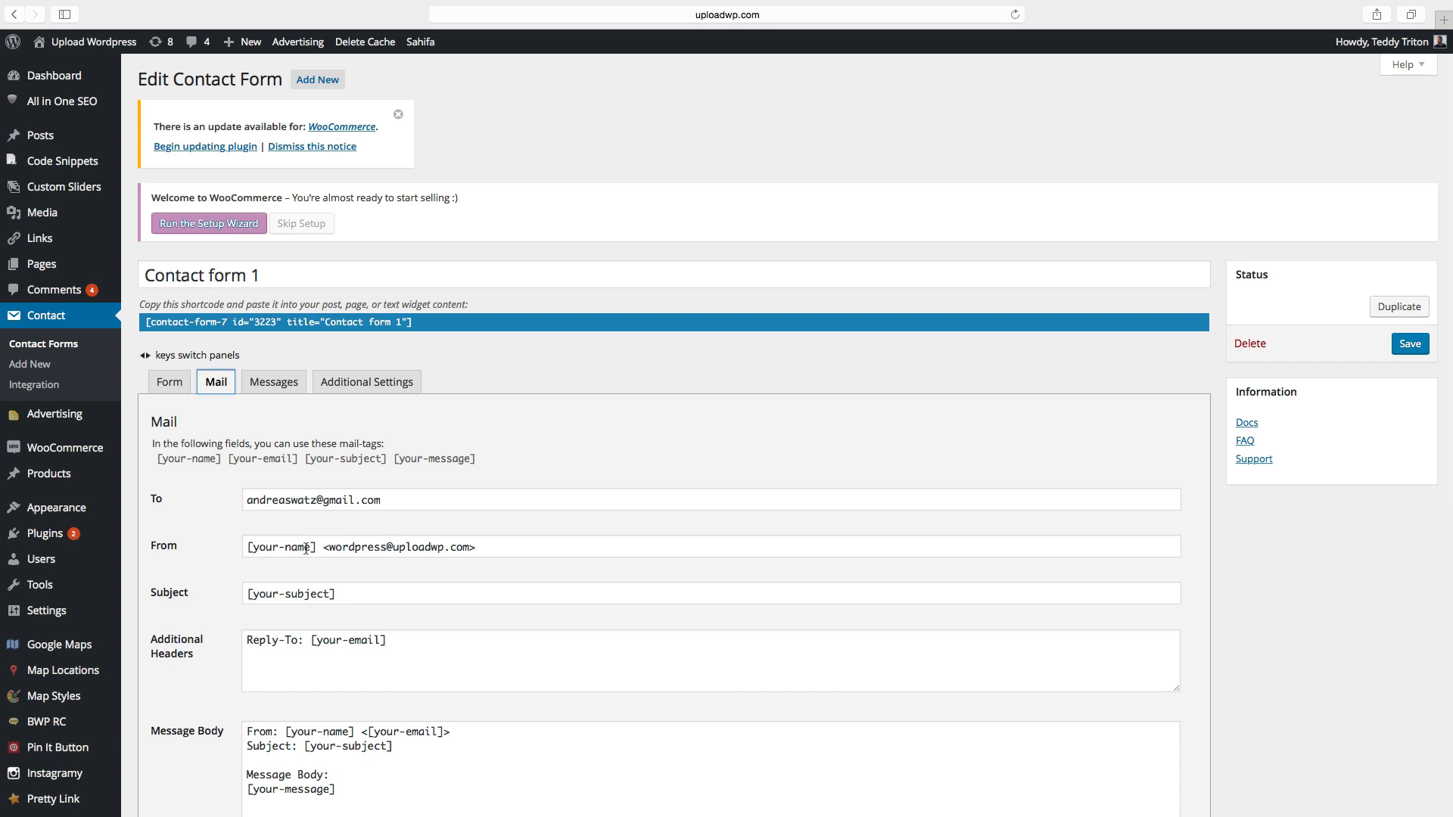
pyautogui.moveTo(441, 546)
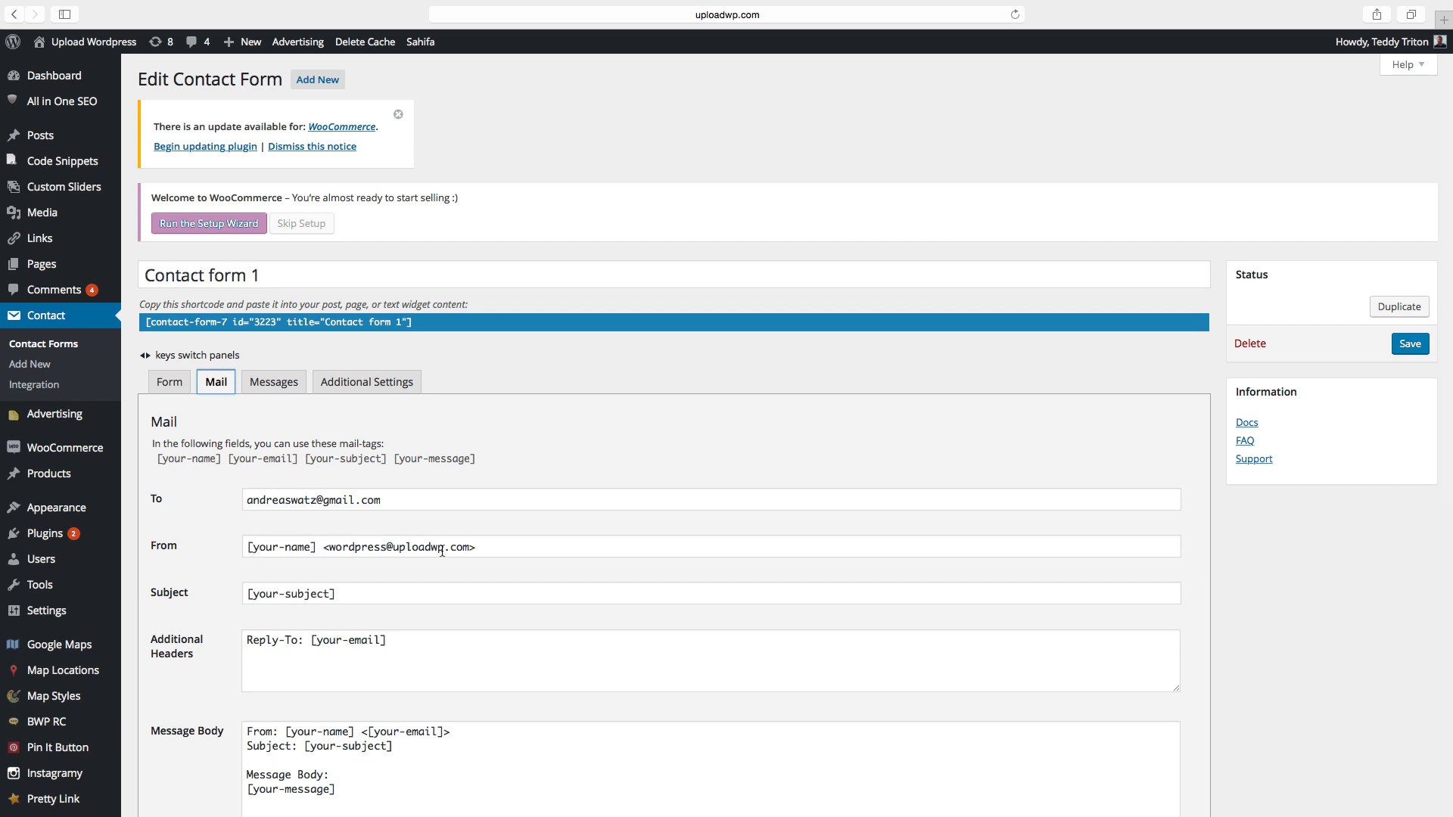
pyautogui.moveTo(227, 635)
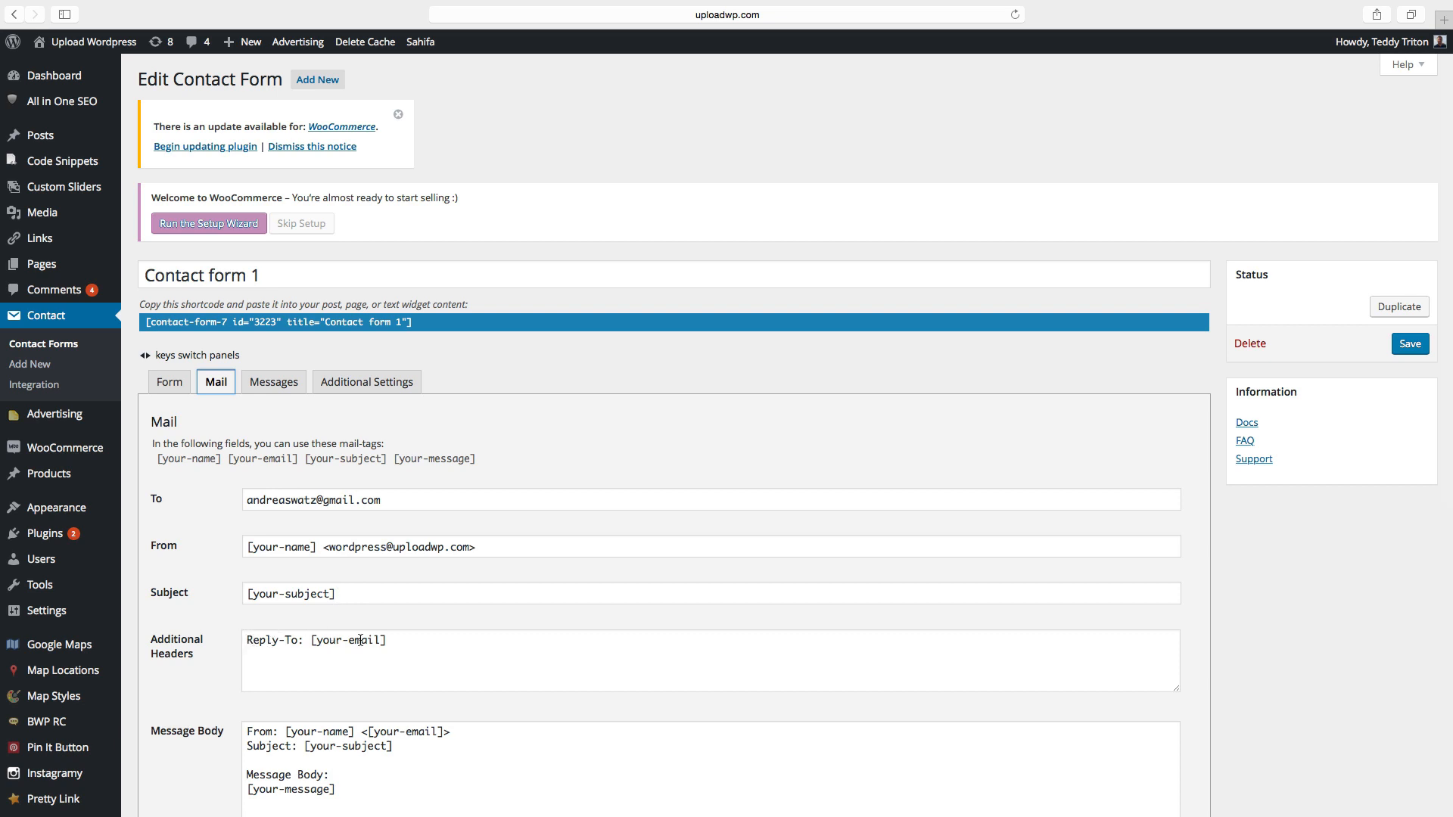
pyautogui.scroll(-3)
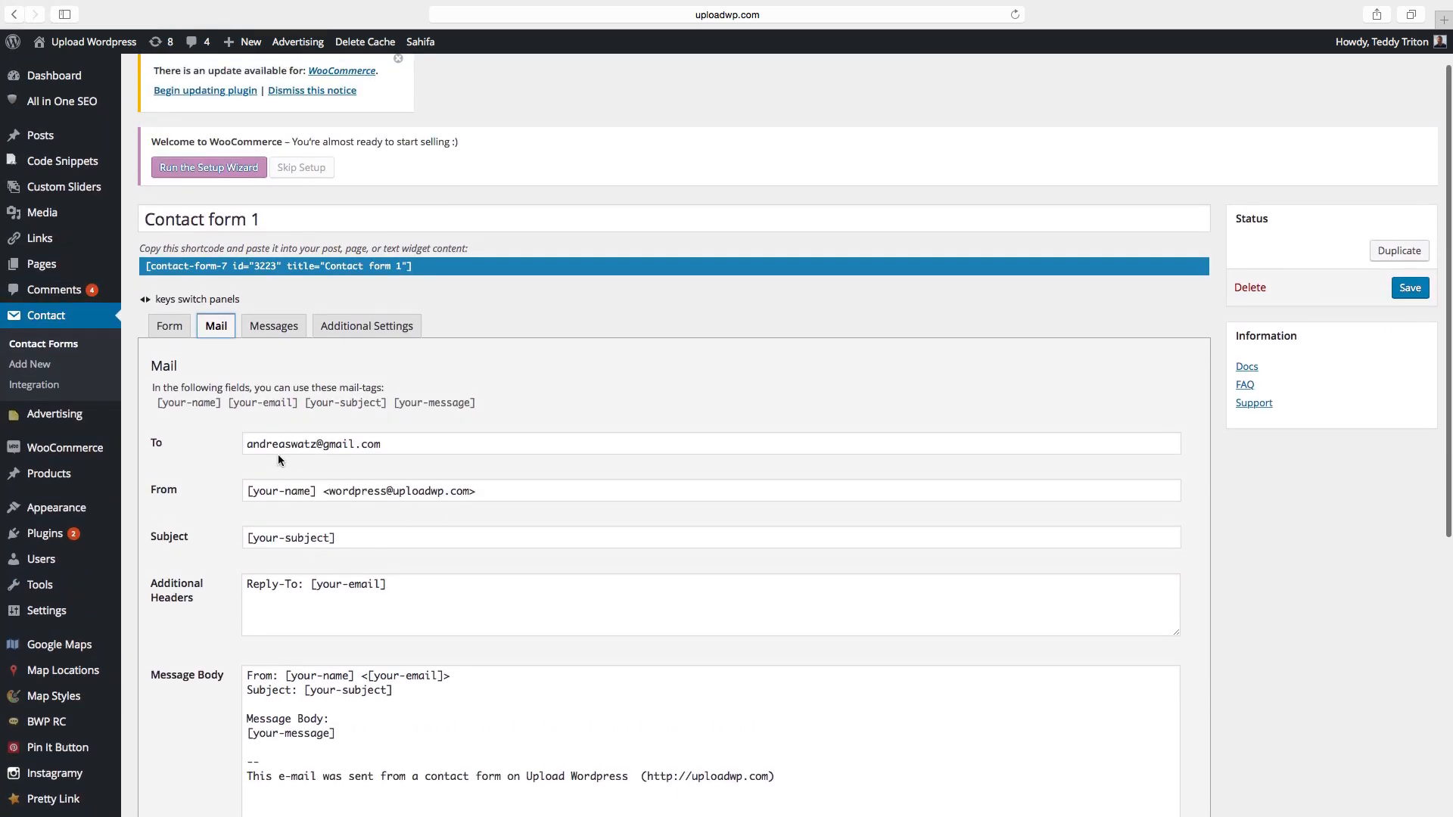
pyautogui.scroll(-3)
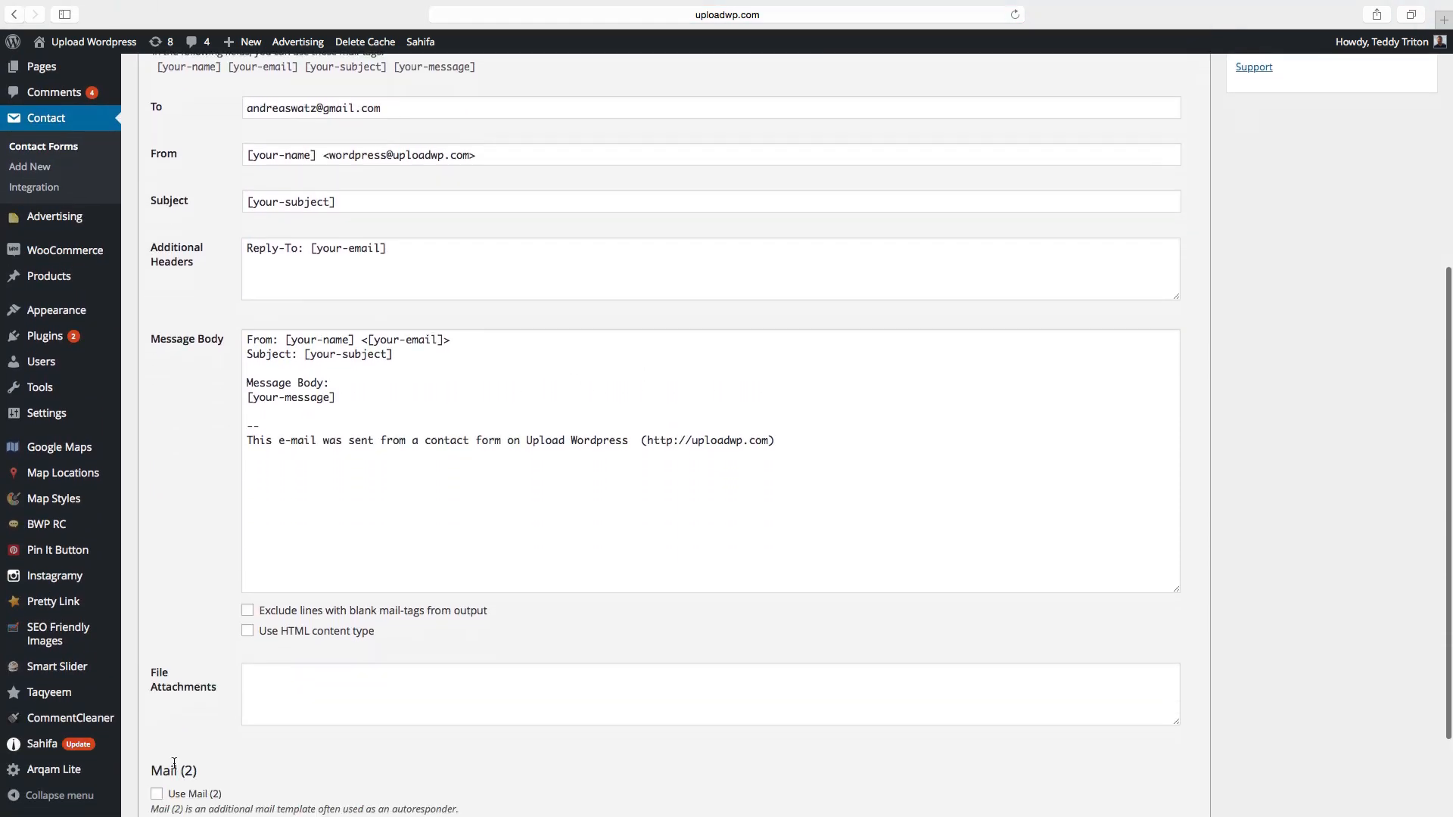
pyautogui.scroll(-3)
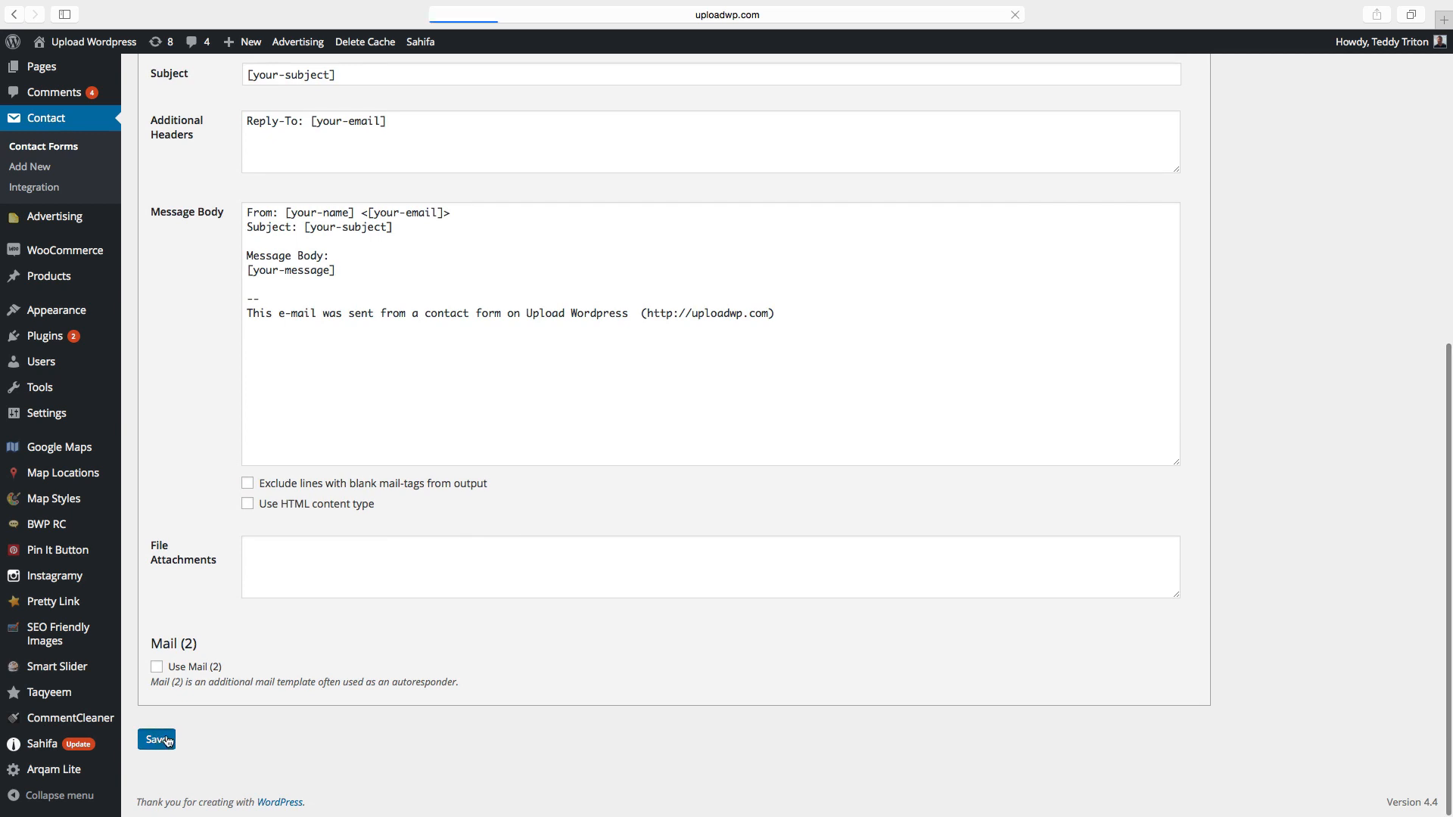
pyautogui.moveTo(159, 745)
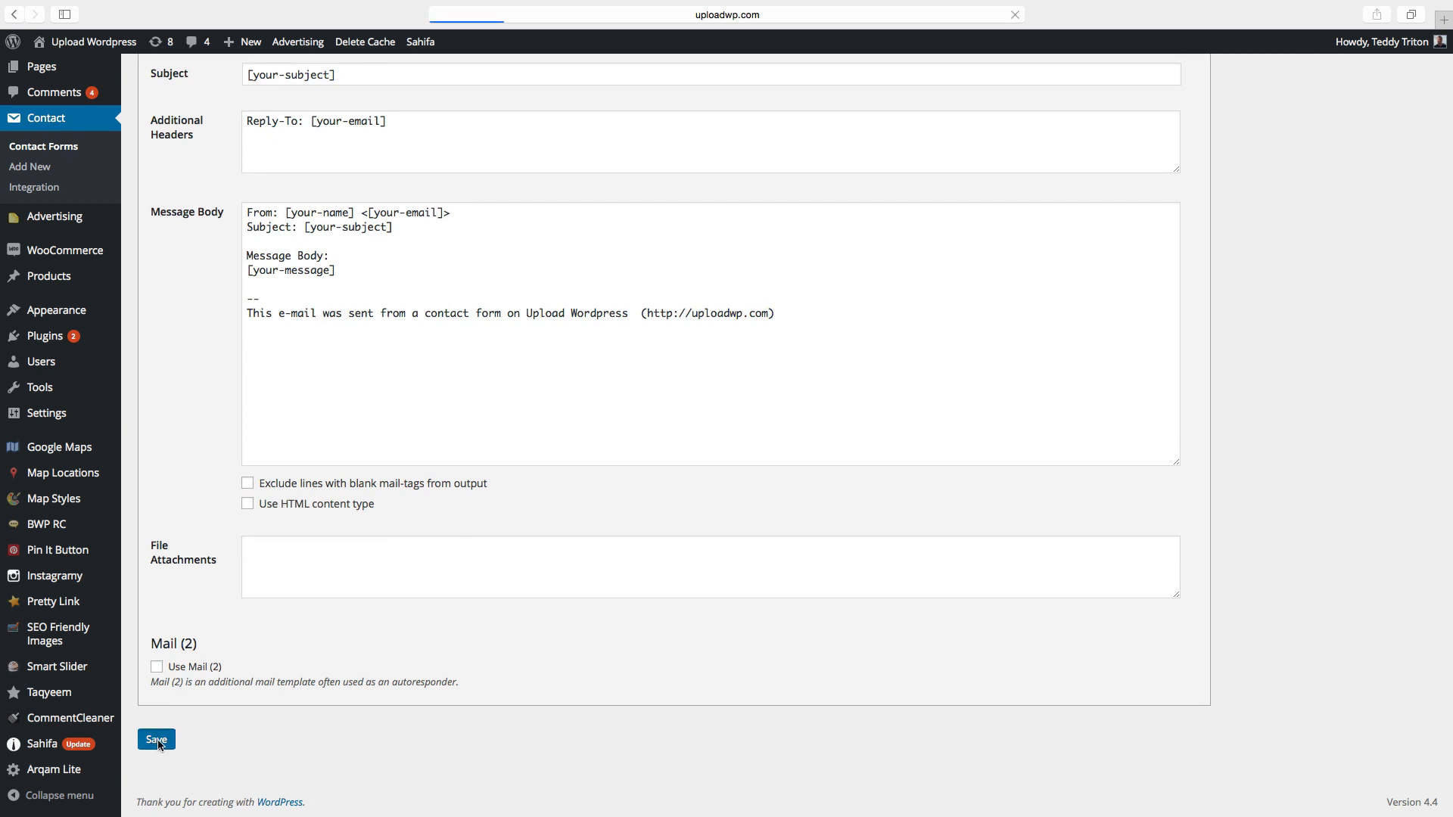
pyautogui.click(156, 738)
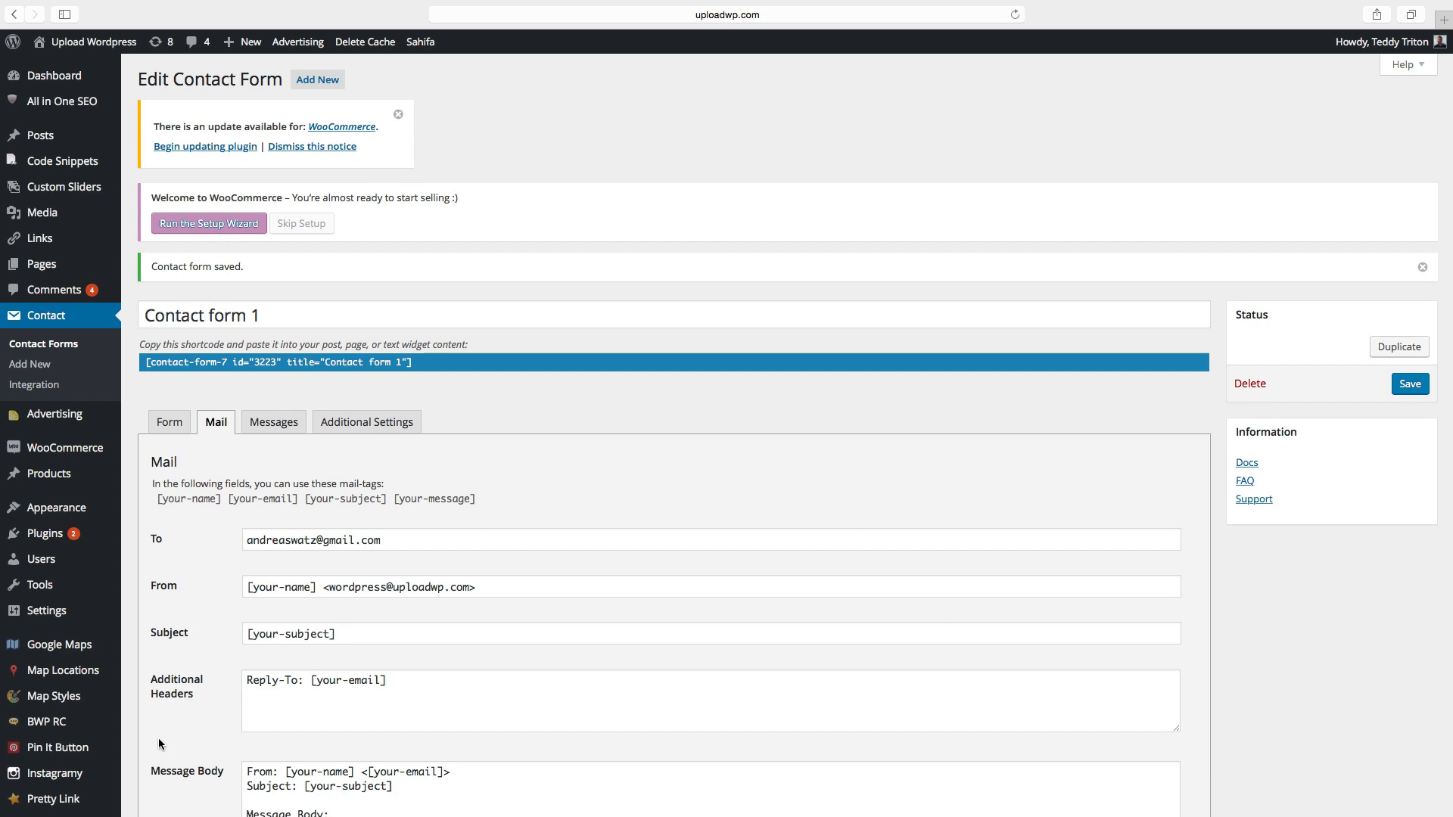
# Go to Appearance > Widgets
pyautogui.scroll(3)
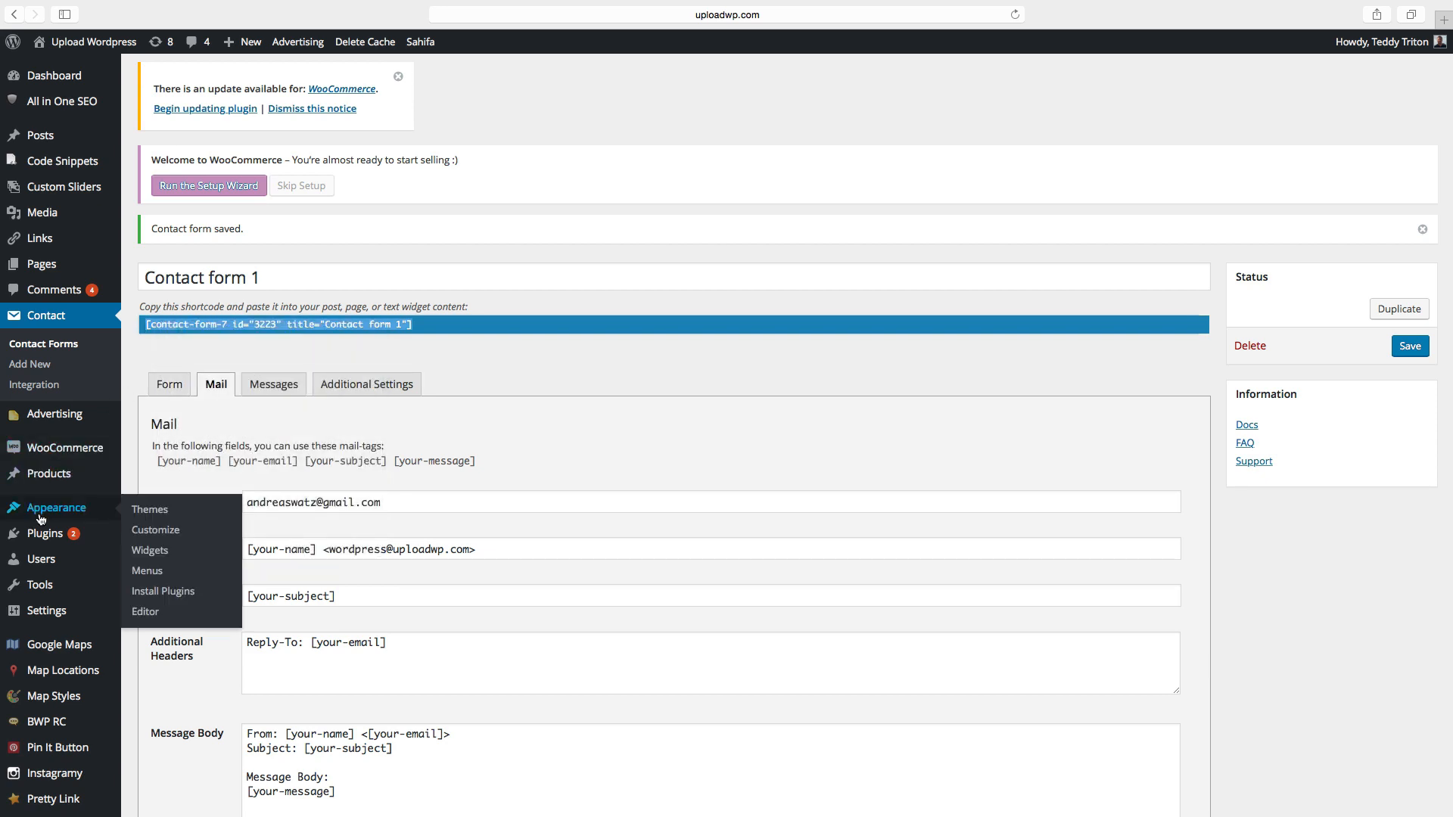
pyautogui.click(149, 549)
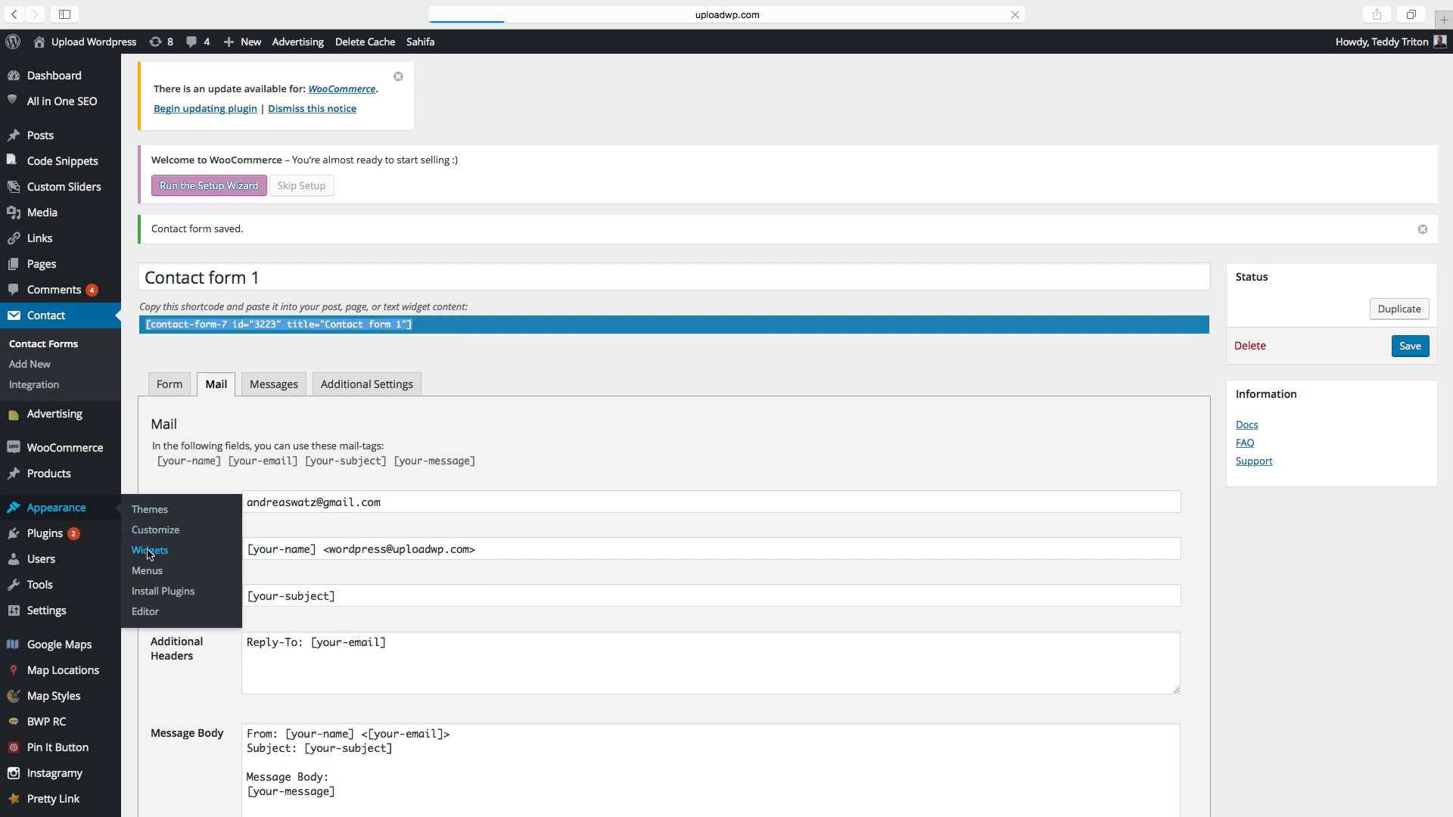
pyautogui.click(149, 549)
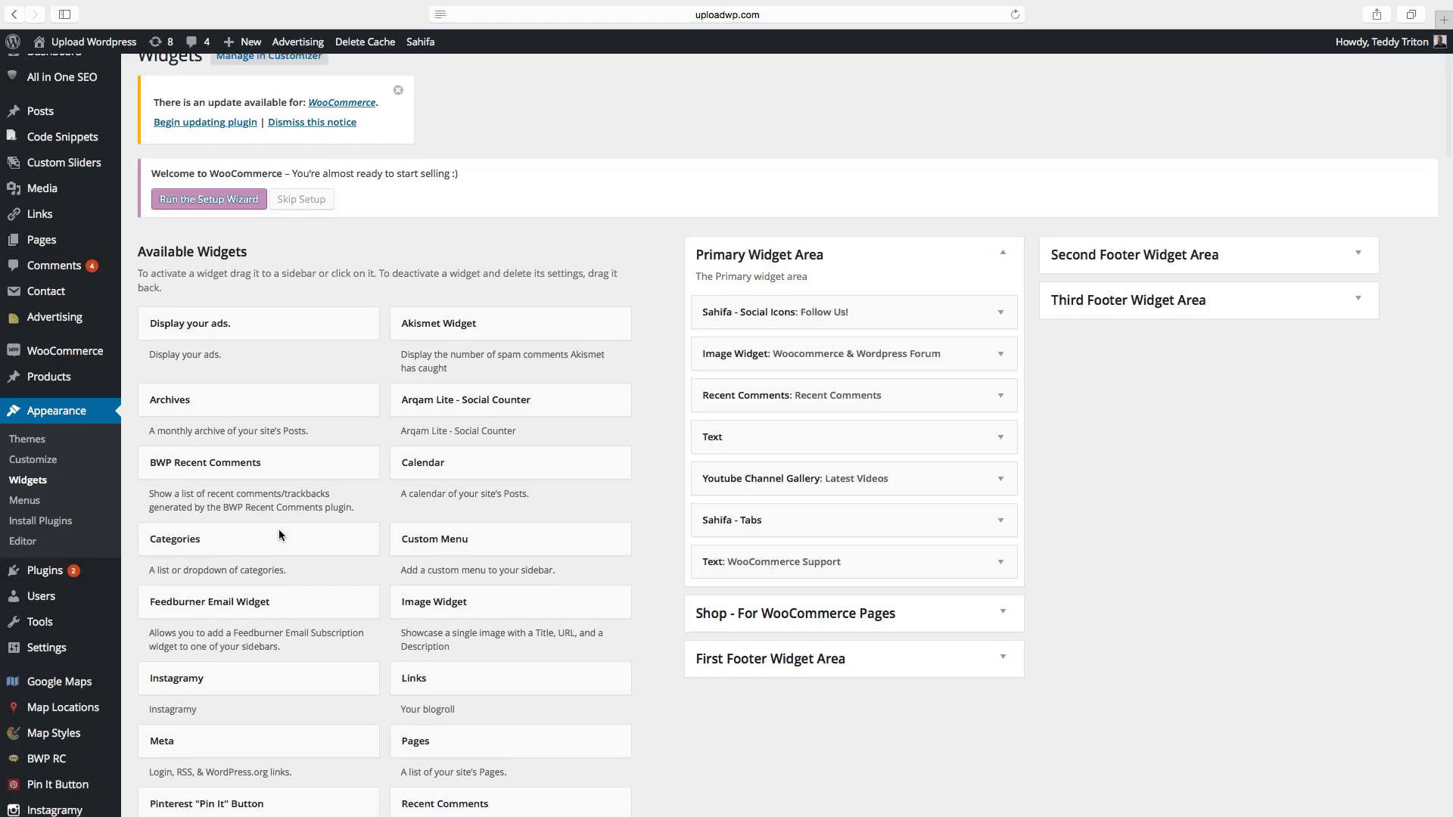
# Pick Text from Available Widgets and add it to the Primary Widget Area
pyautogui.scroll(-3)
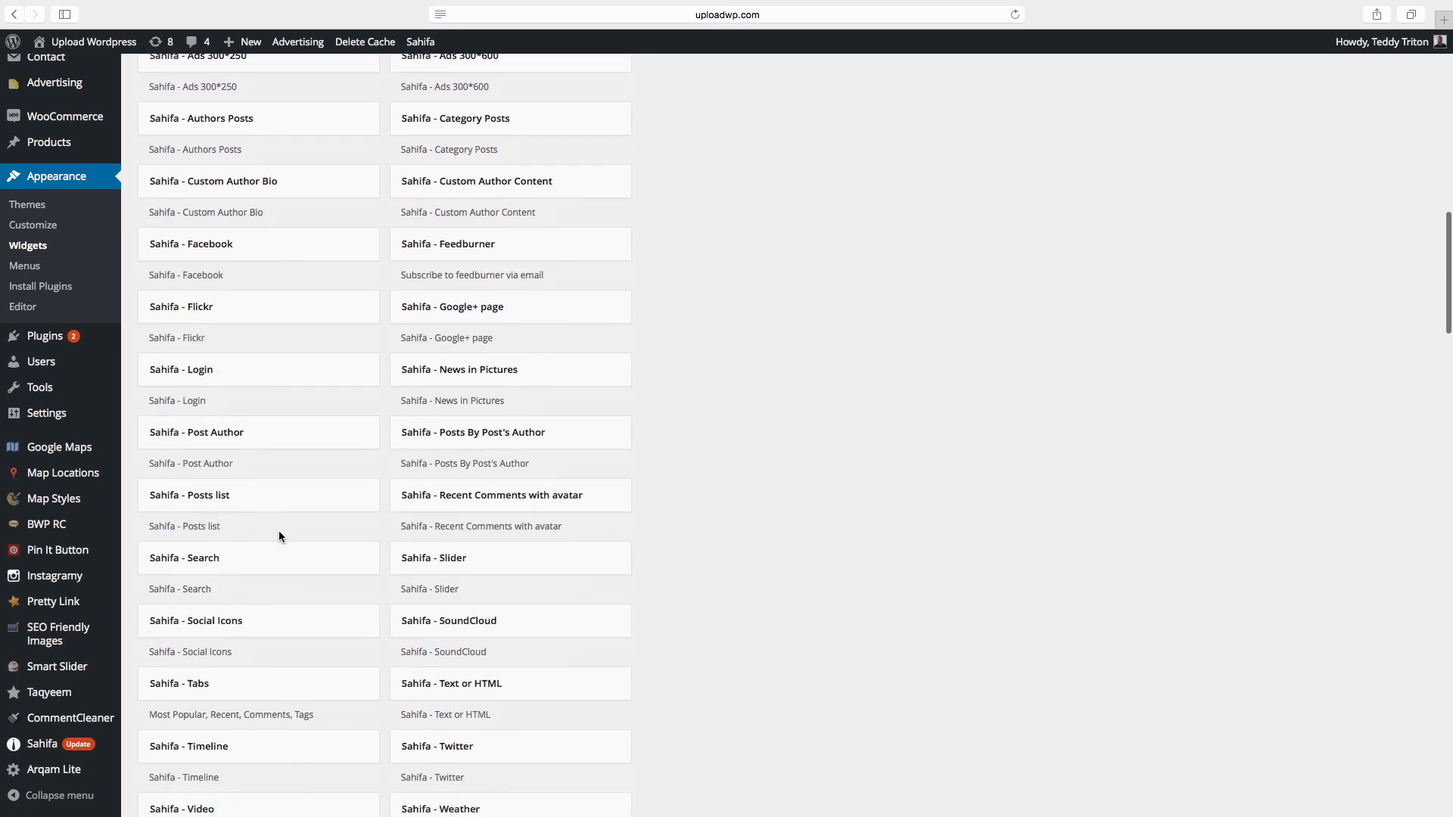
pyautogui.scroll(-3)
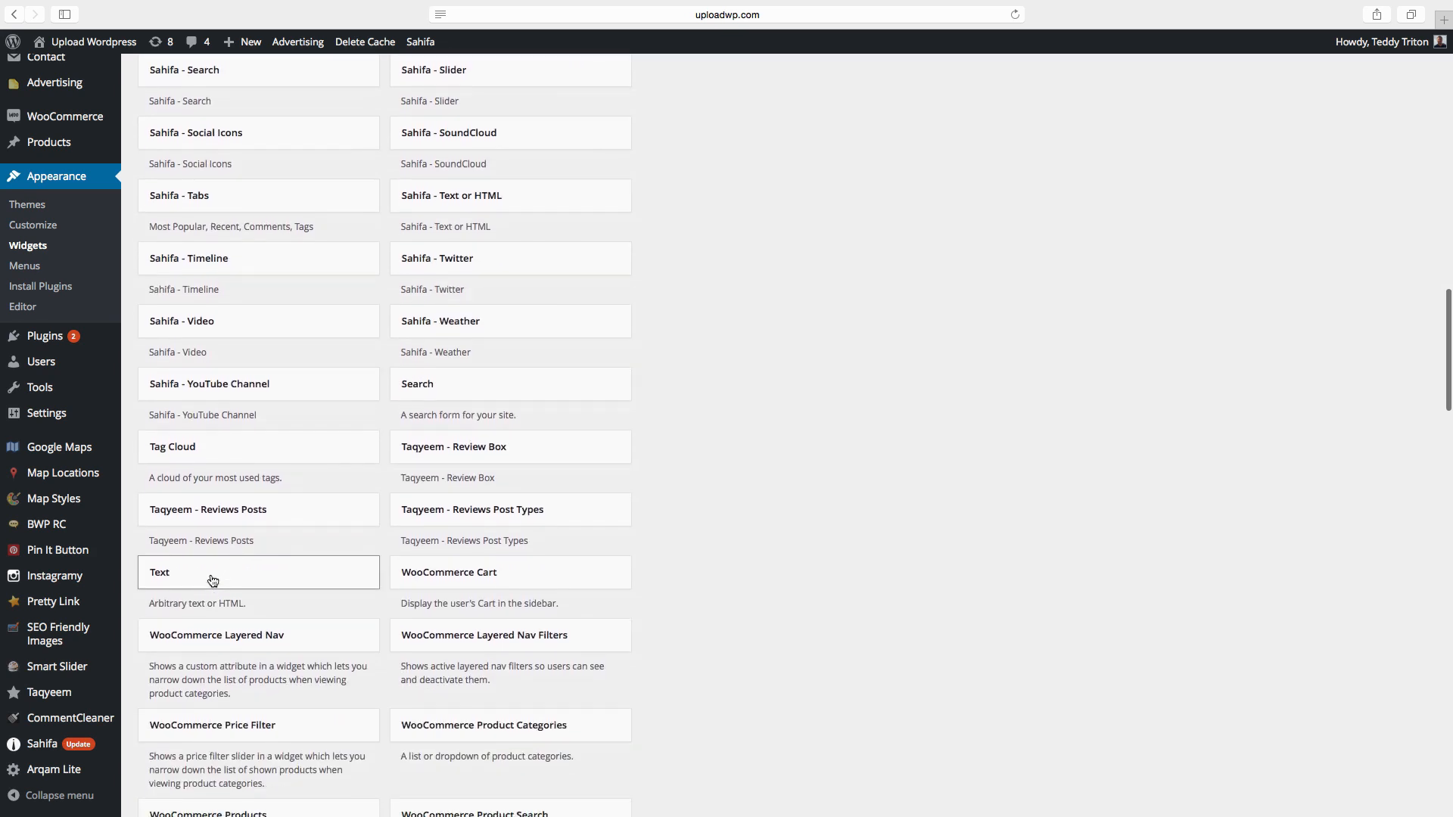
pyautogui.click(259, 572)
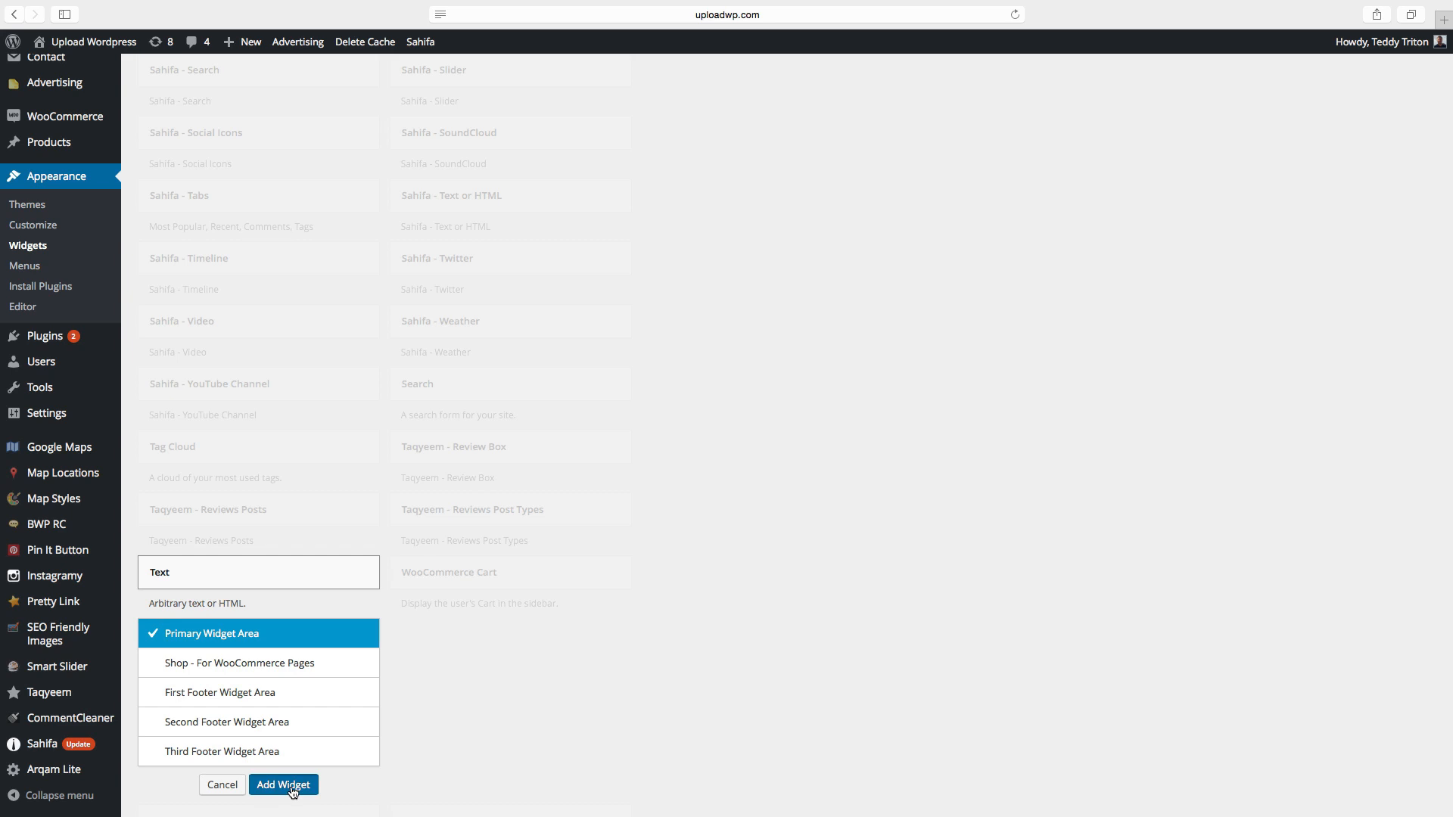
pyautogui.click(283, 785)
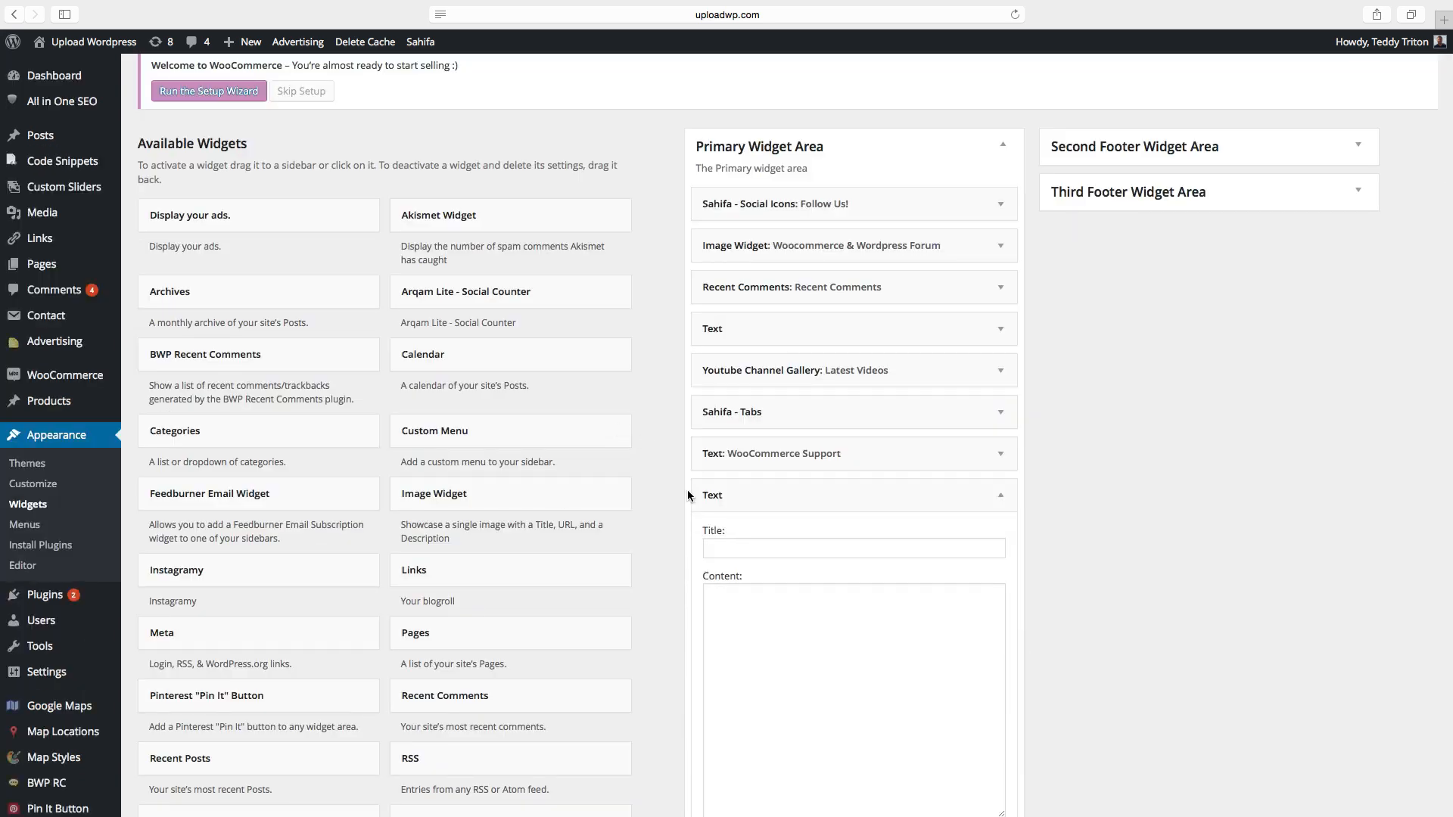
# Title the Text widget 'Contact Us', paste the Contact form 1 shortcode, then save and collapse it
pyautogui.click(853, 548)
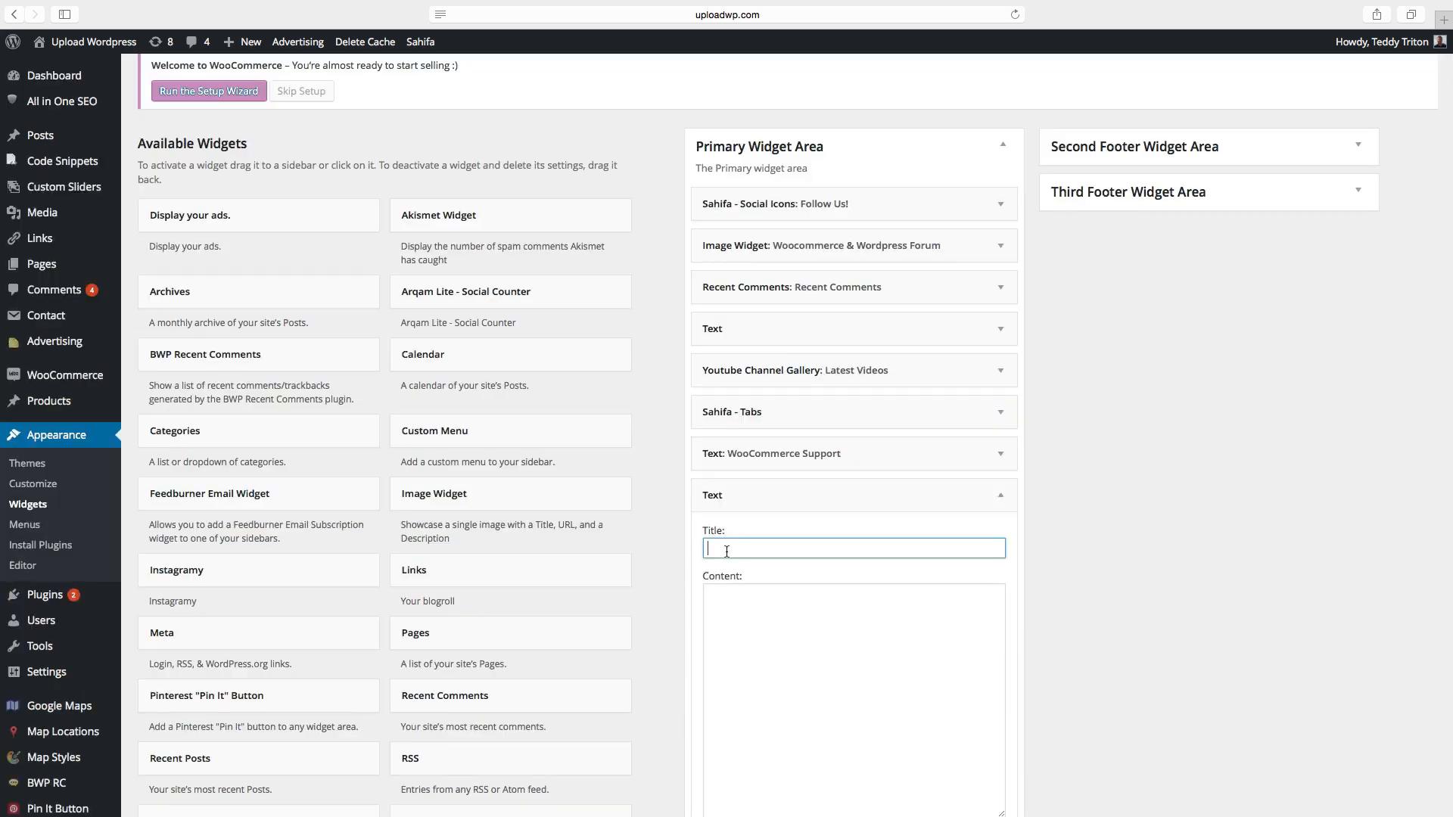
pyautogui.write('Contact Us')
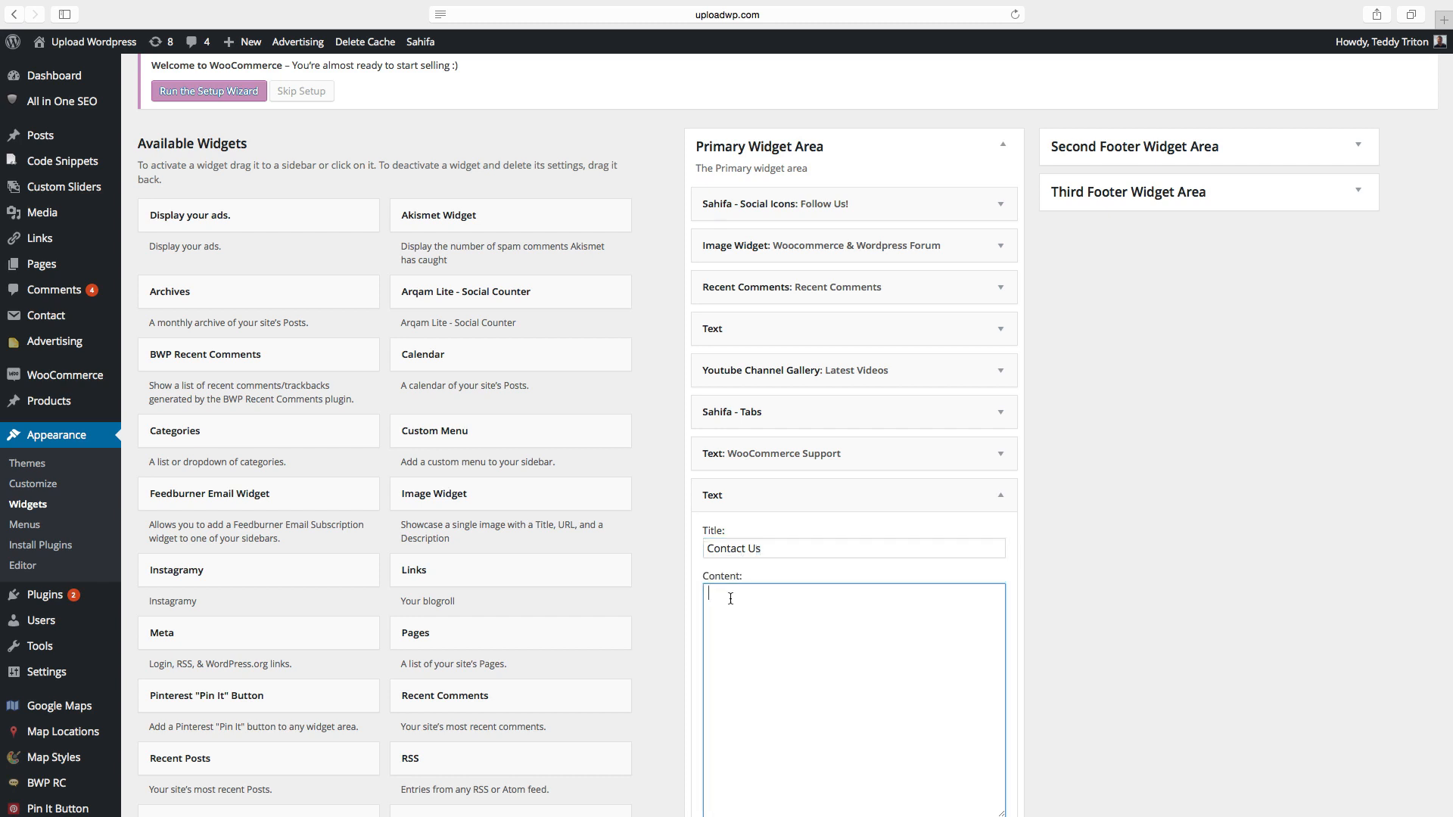
pyautogui.rightClick(730, 598)
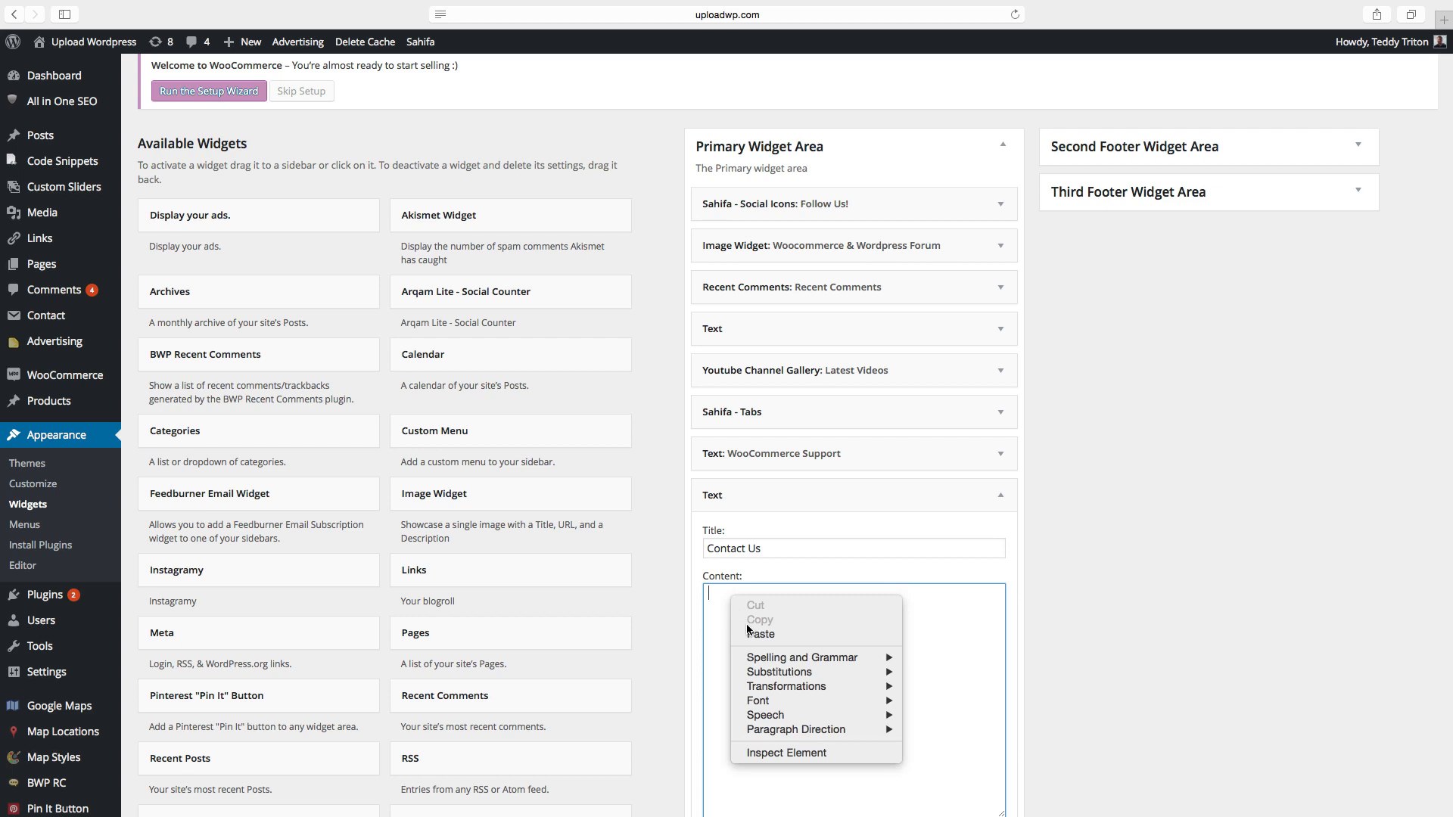
pyautogui.click(758, 634)
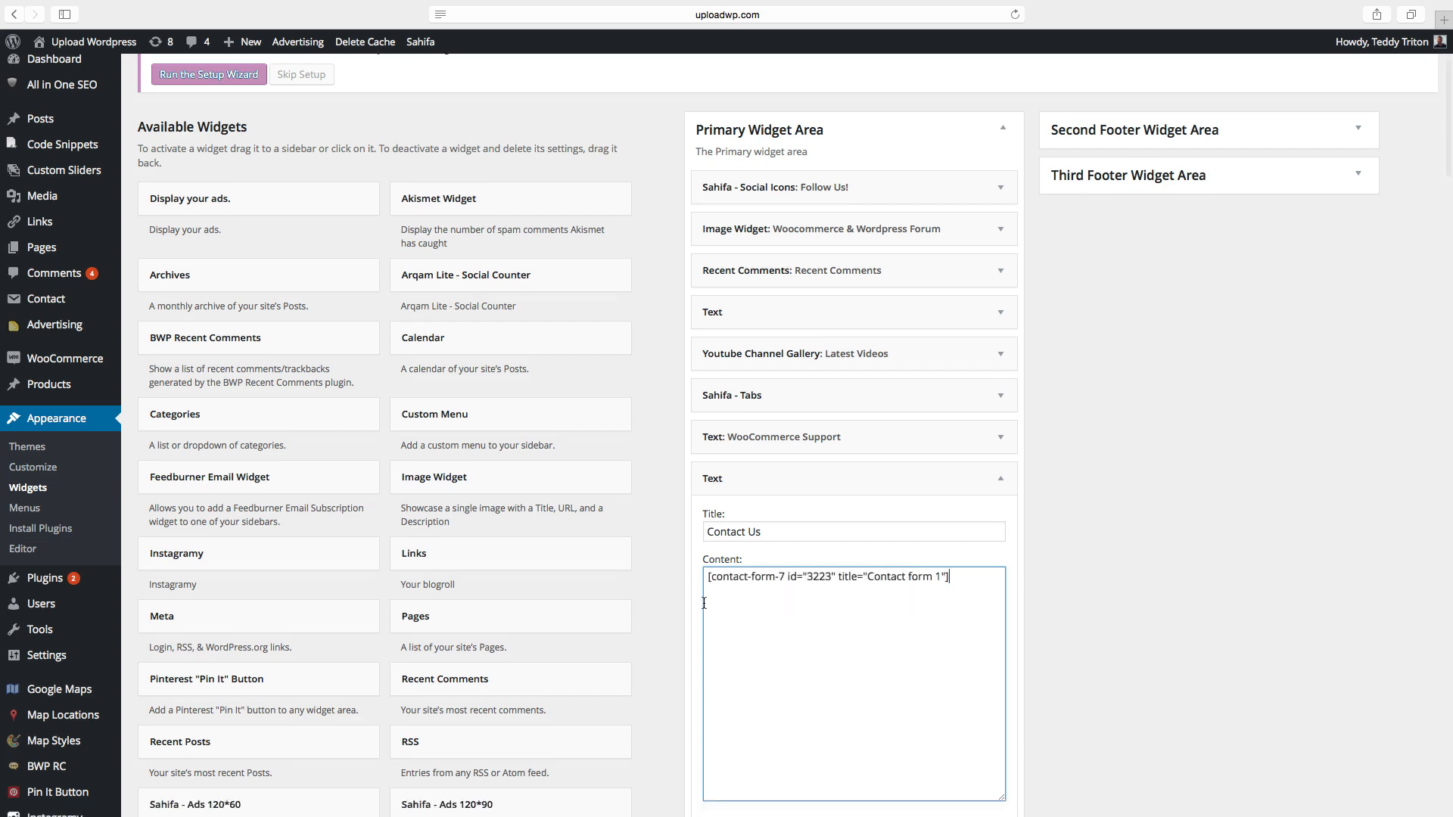
pyautogui.scroll(-3)
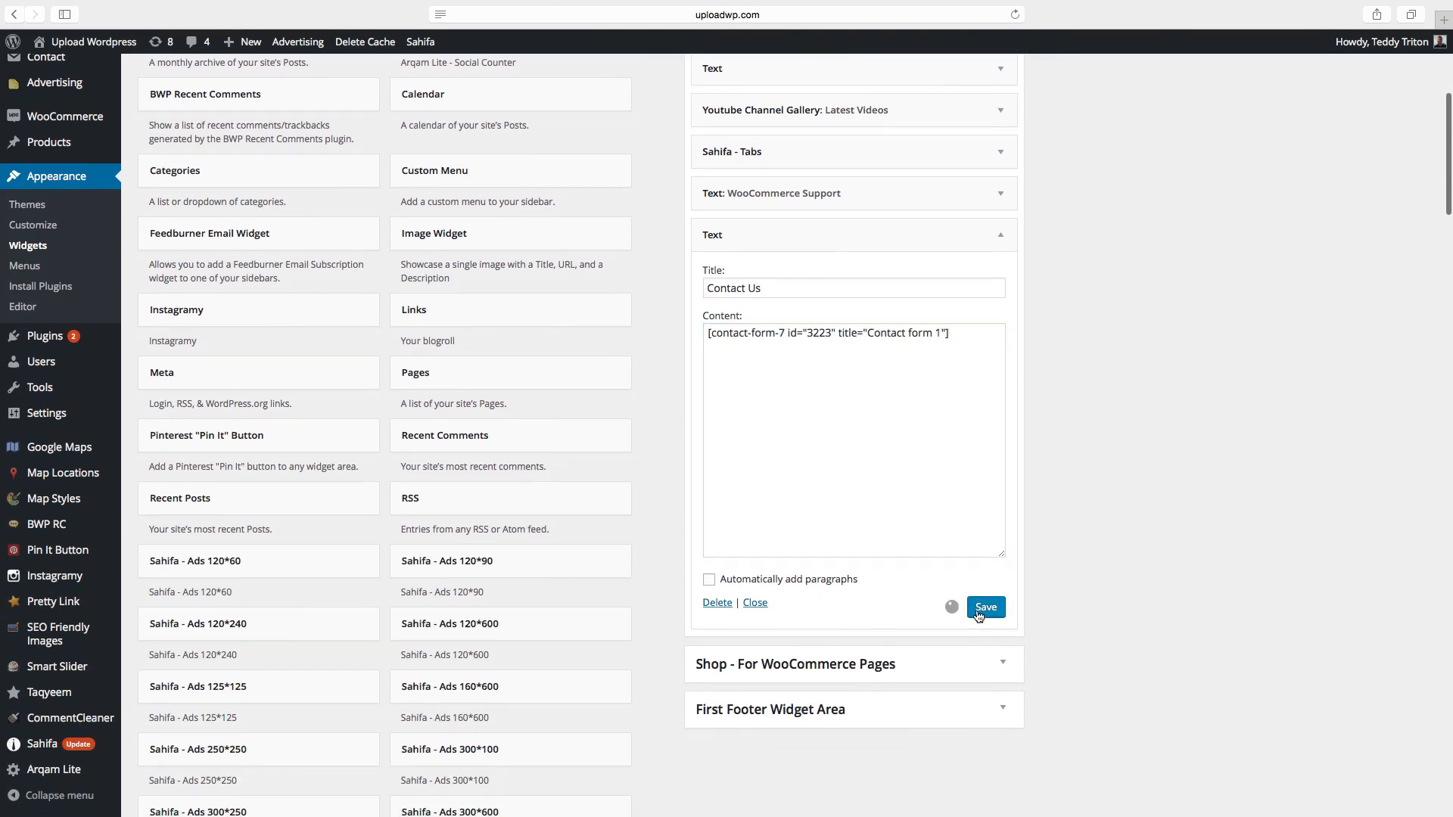
pyautogui.click(986, 607)
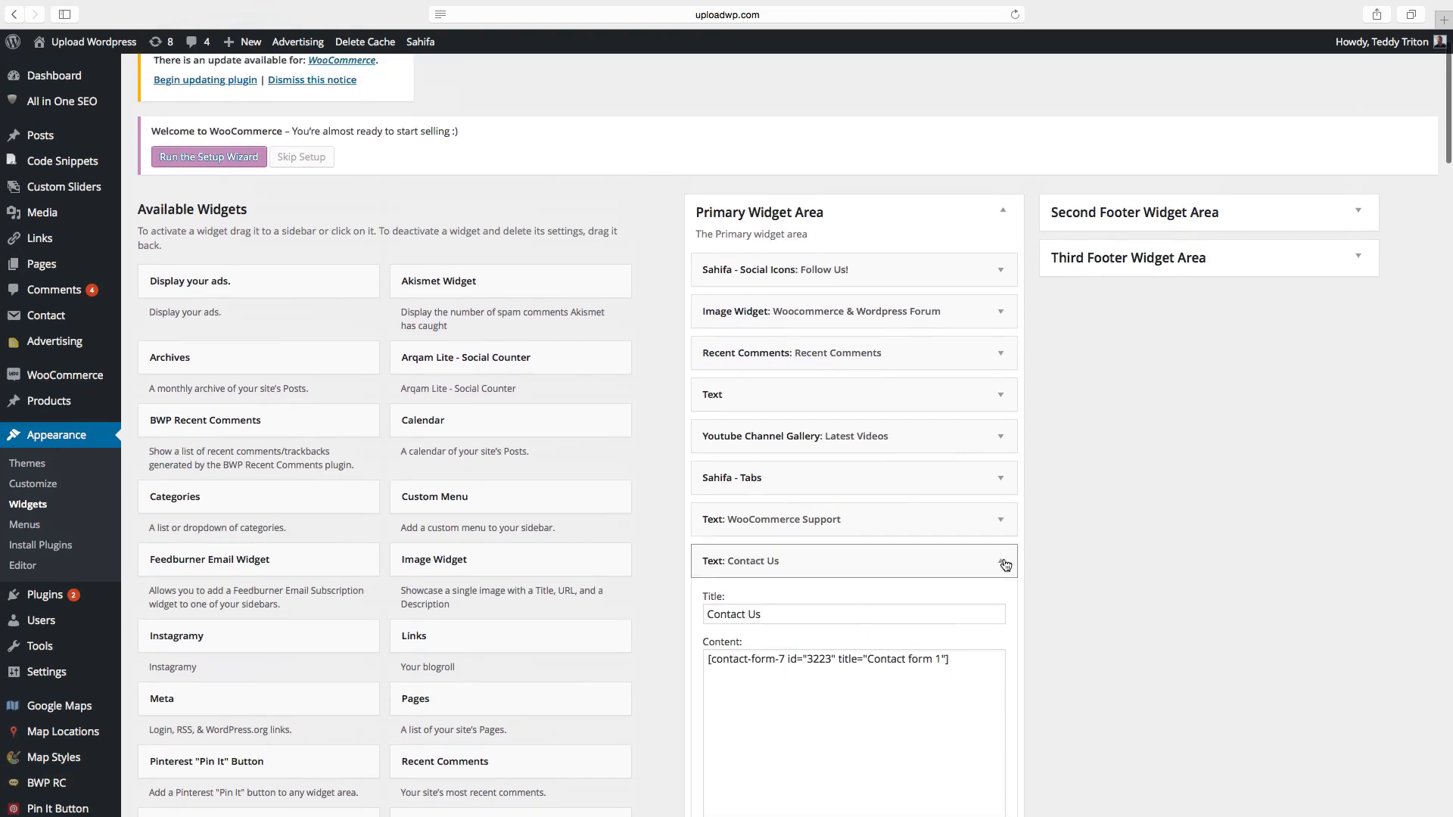
pyautogui.click(1003, 562)
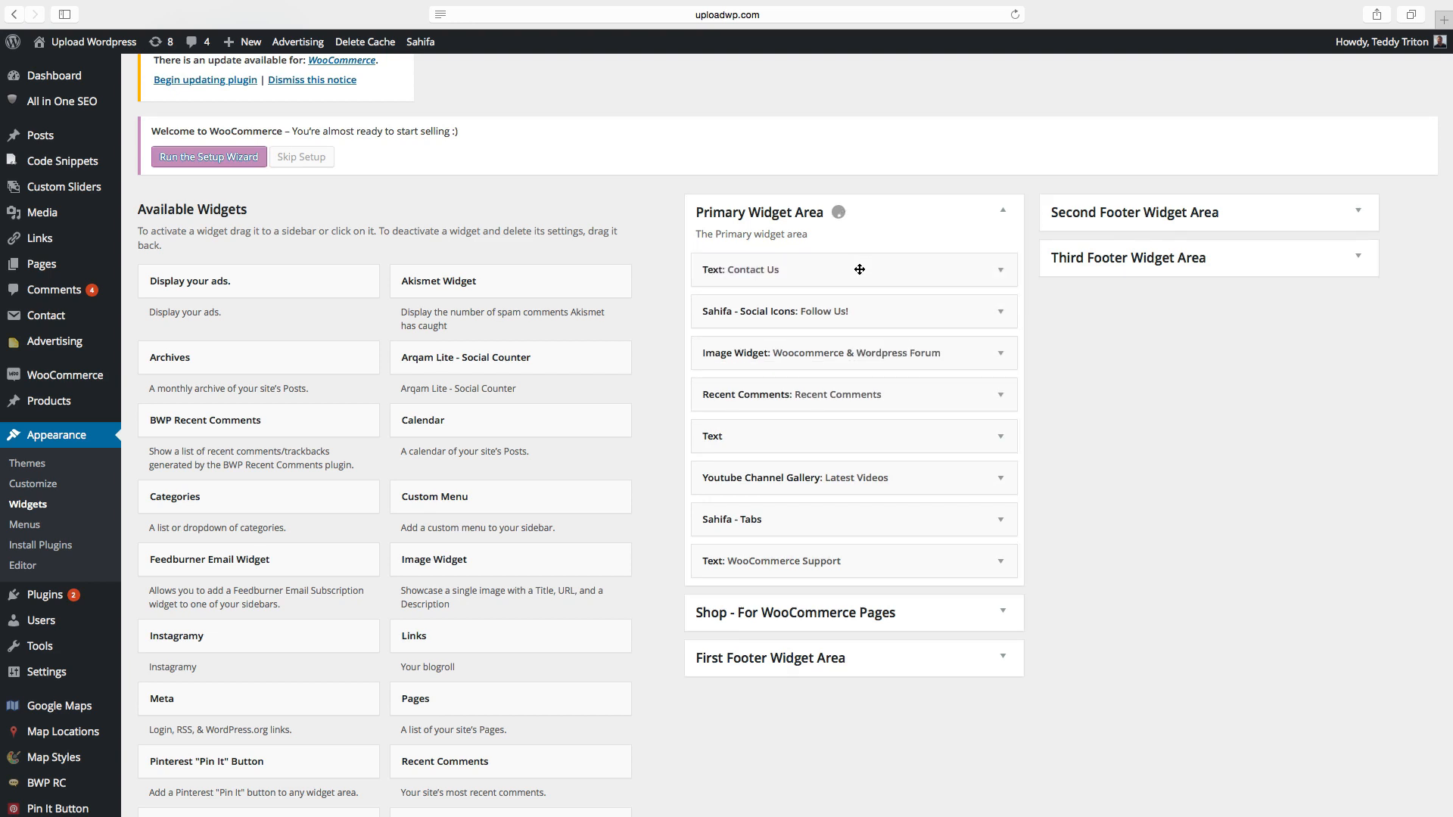
pyautogui.moveTo(704, 207)
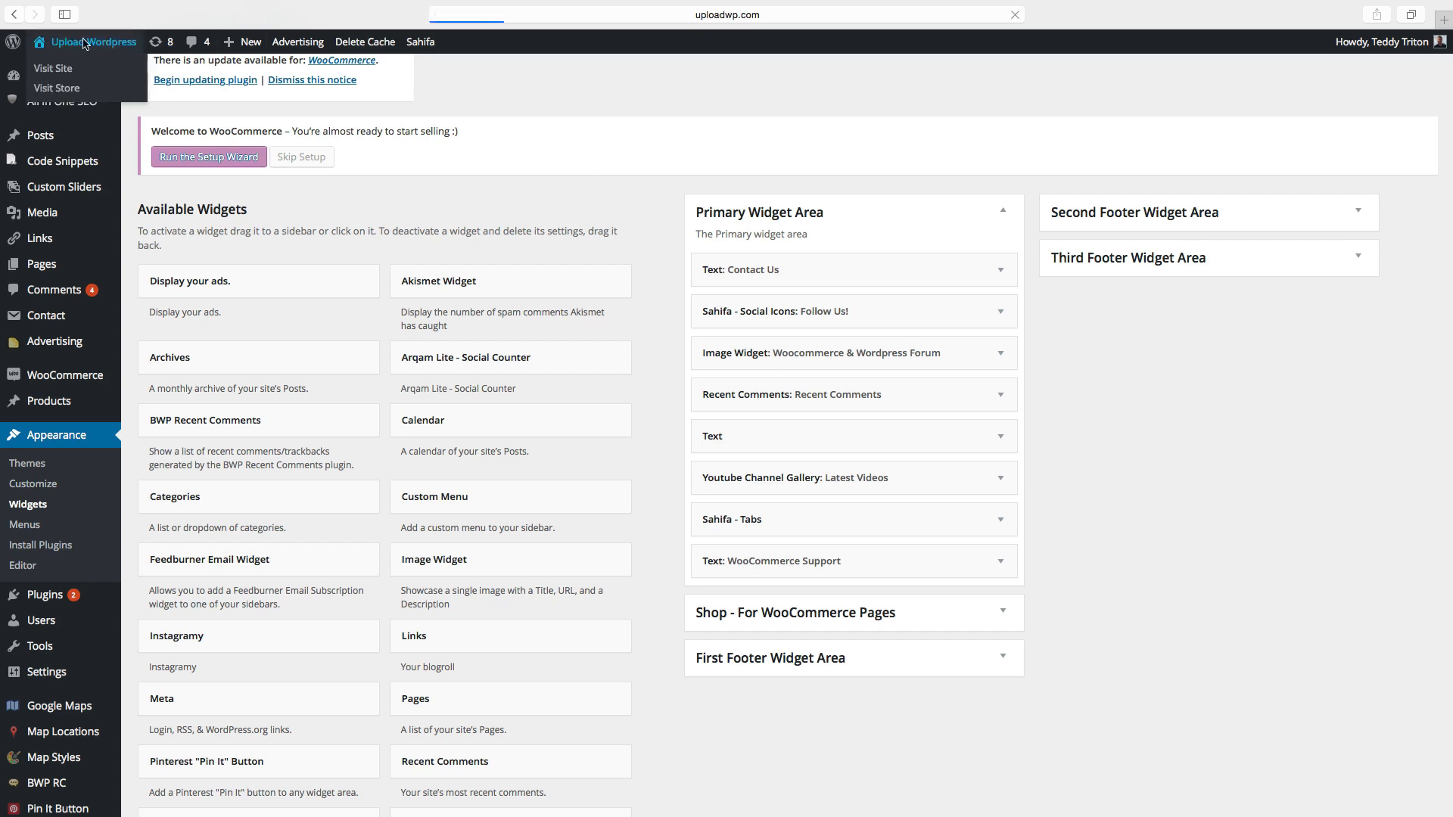
# Visit the Upload WP homepage and scroll to inspect the Contact Us sidebar form
pyautogui.click(53, 68)
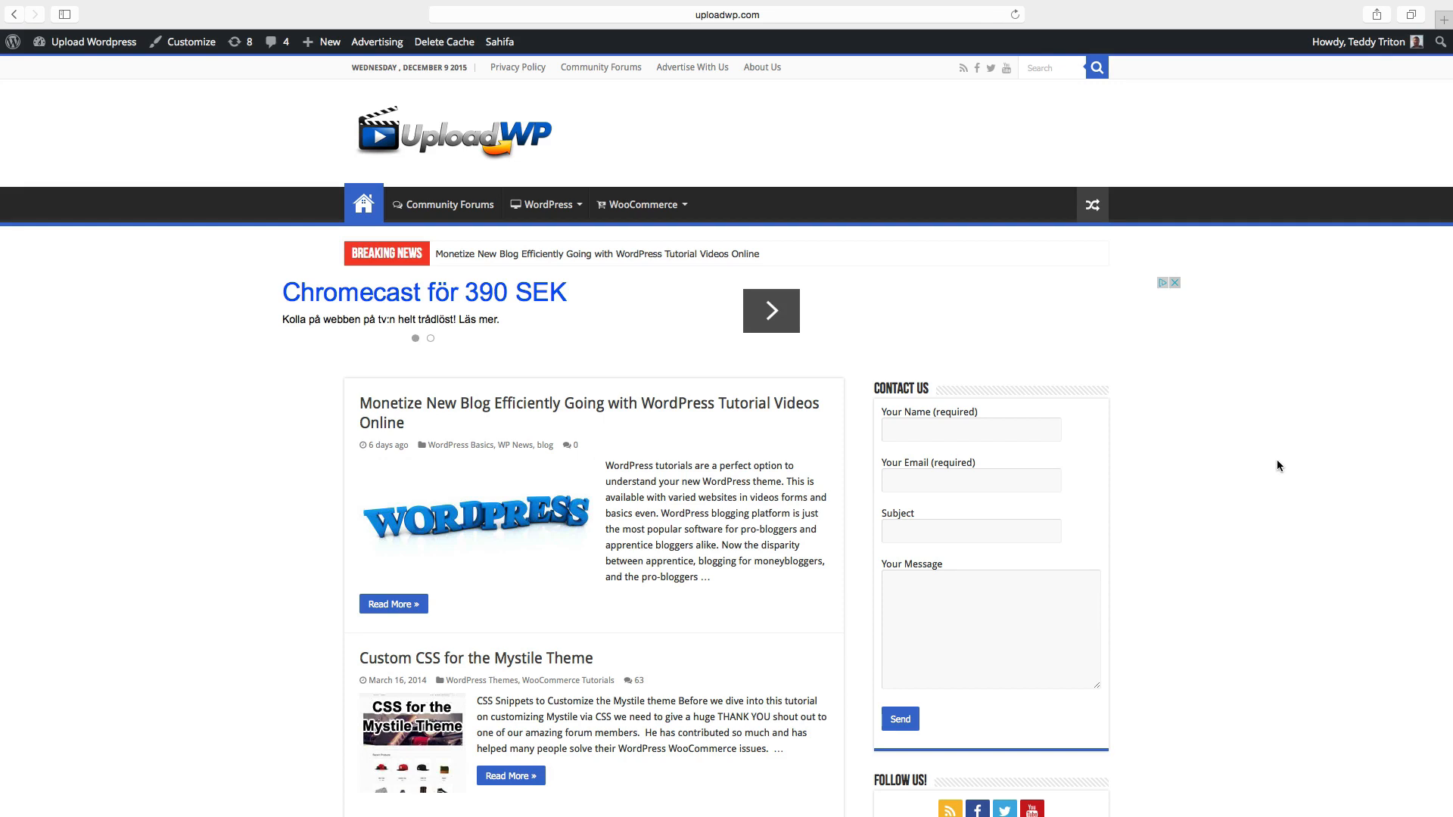
pyautogui.scroll(-3)
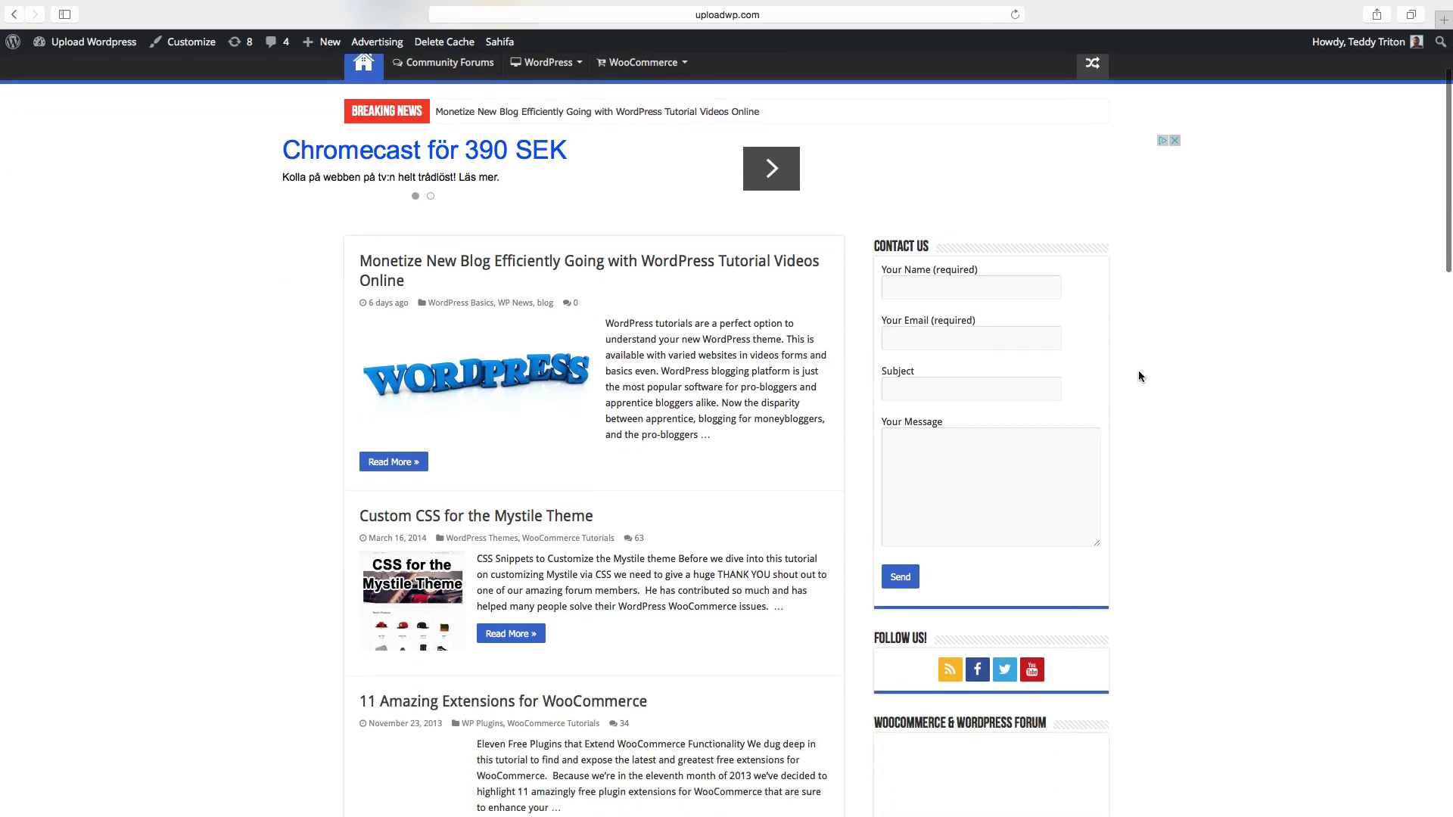
pyautogui.scroll(-3)
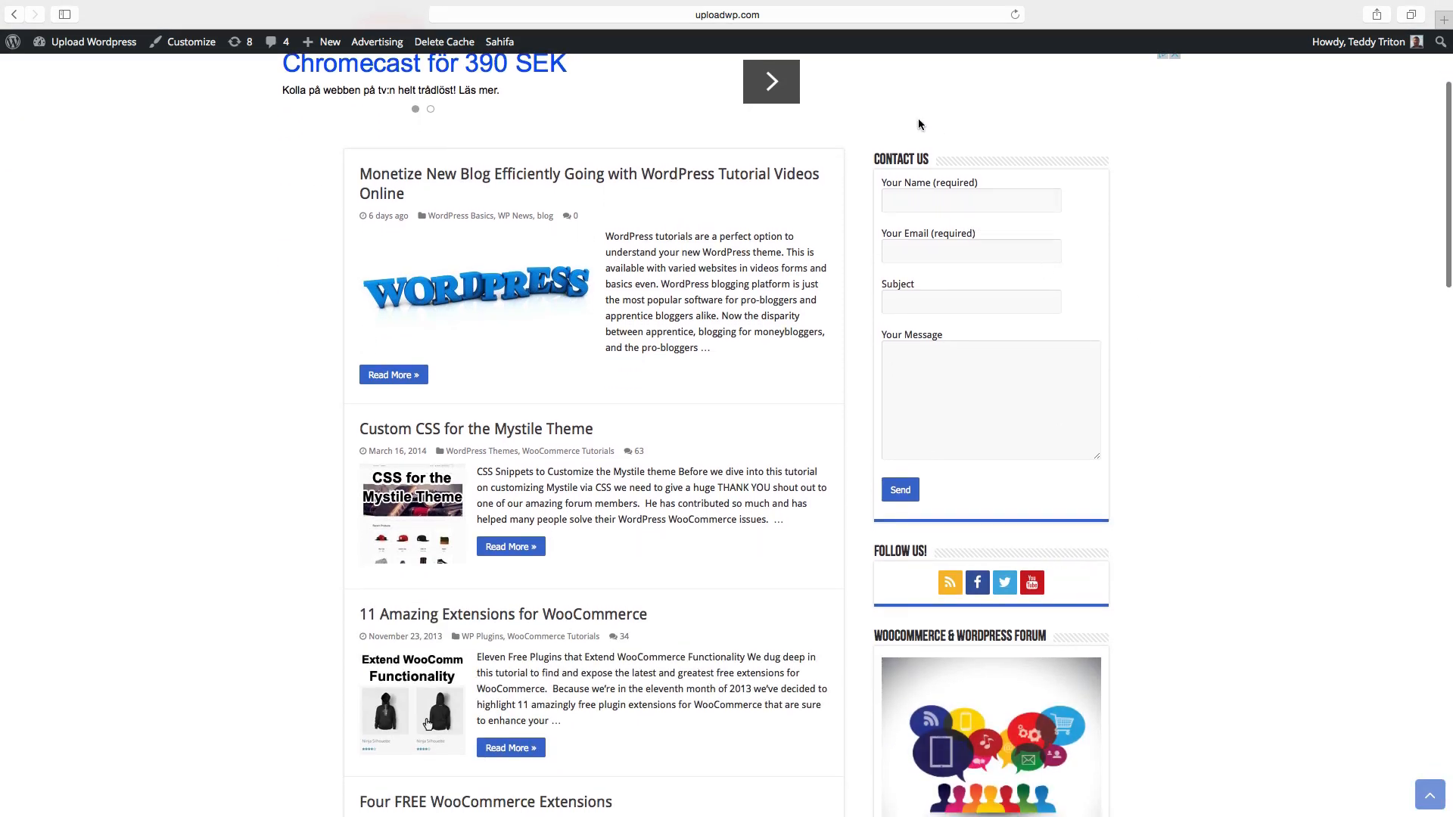
pyautogui.click(929, 200)
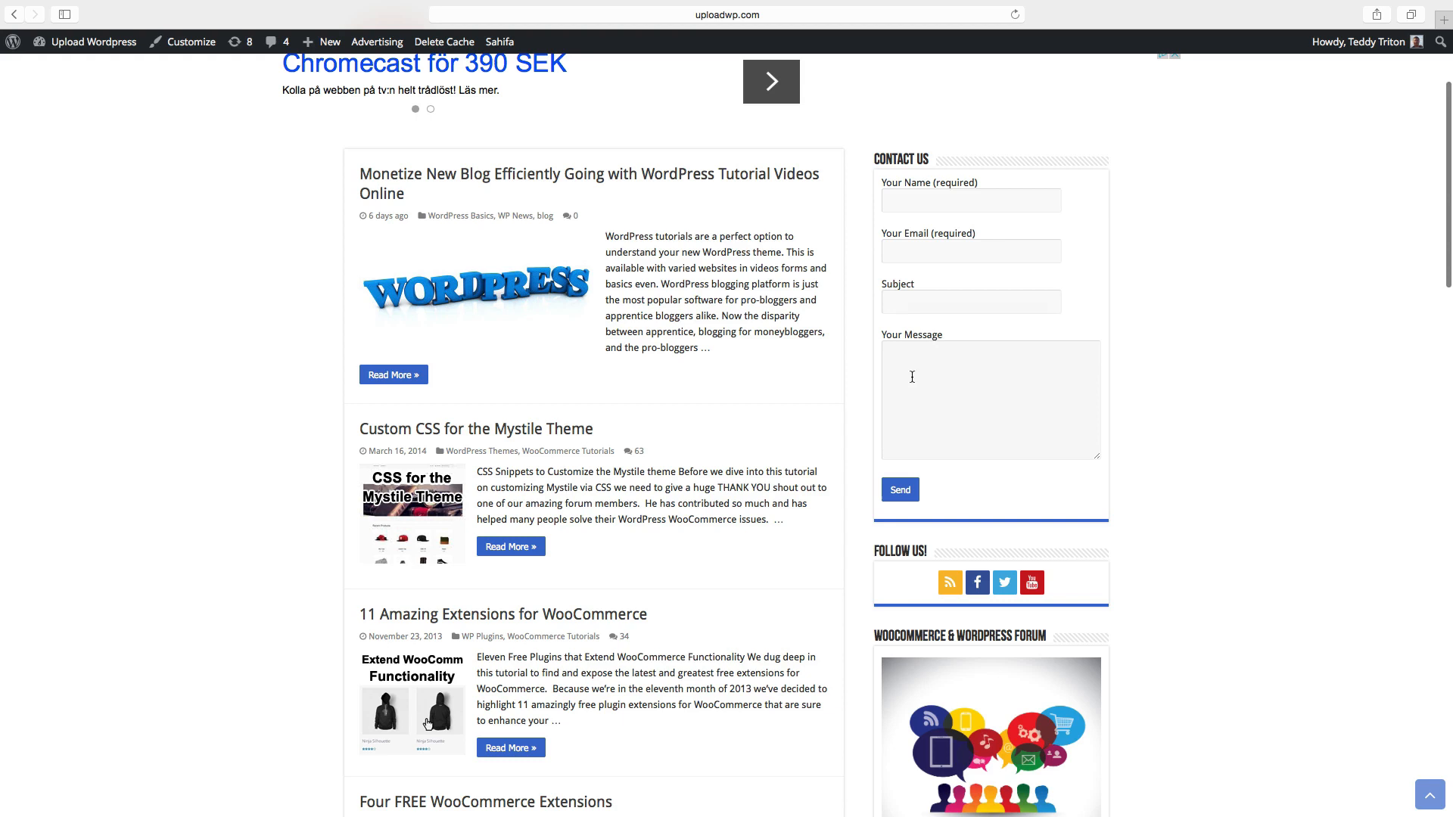
pyautogui.moveTo(975, 386)
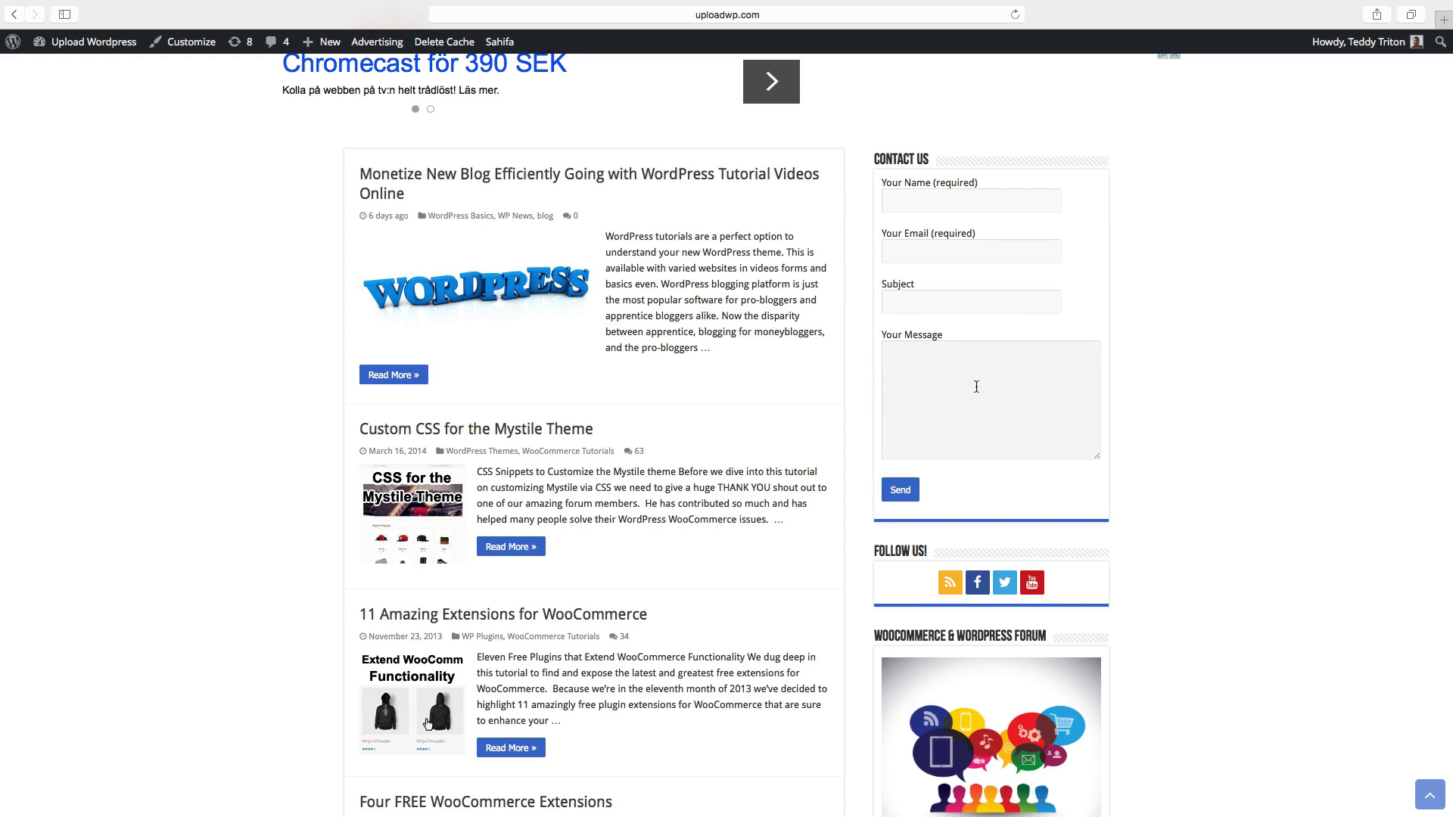
pyautogui.moveTo(981, 335)
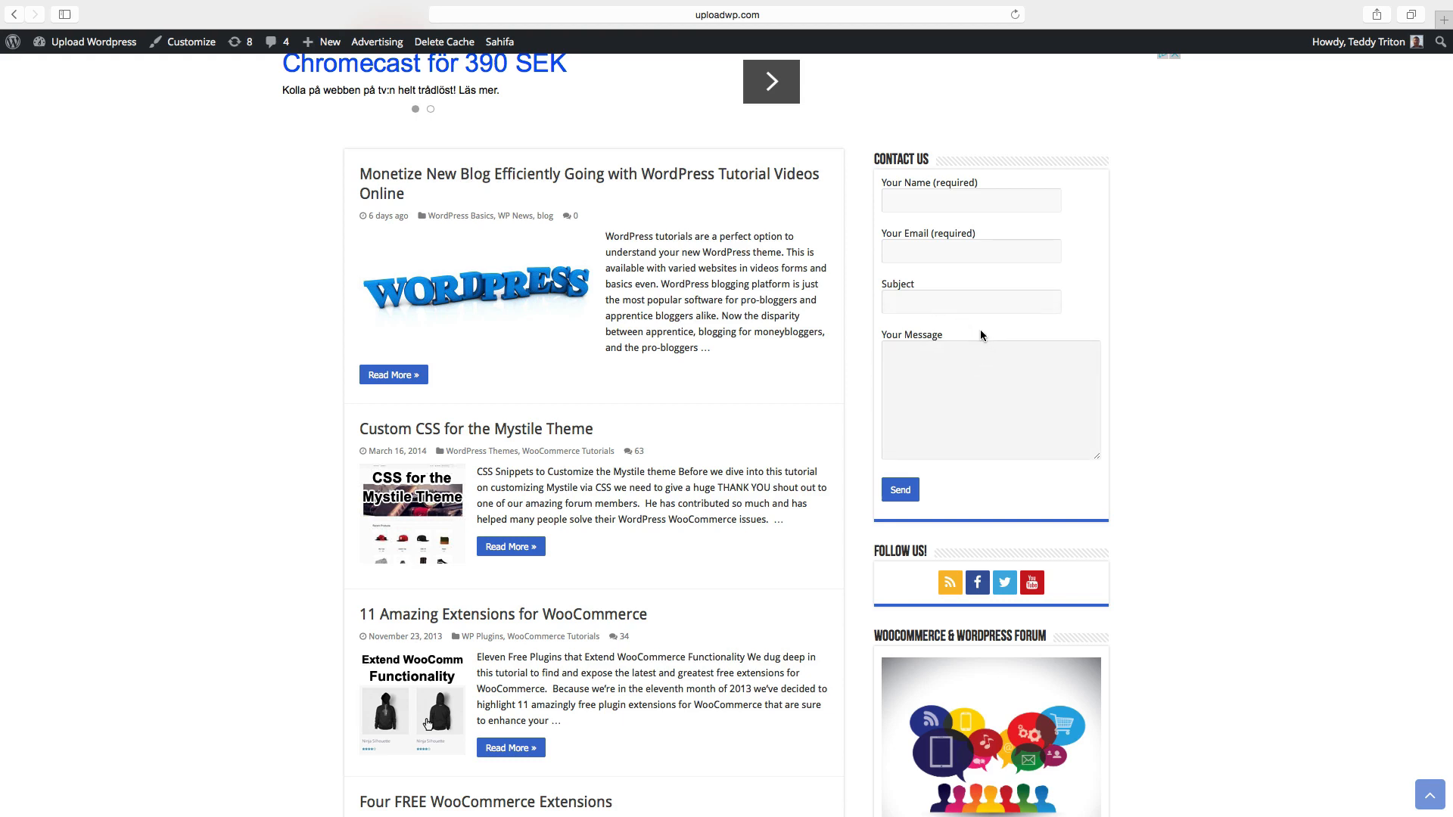
pyautogui.moveTo(963, 343)
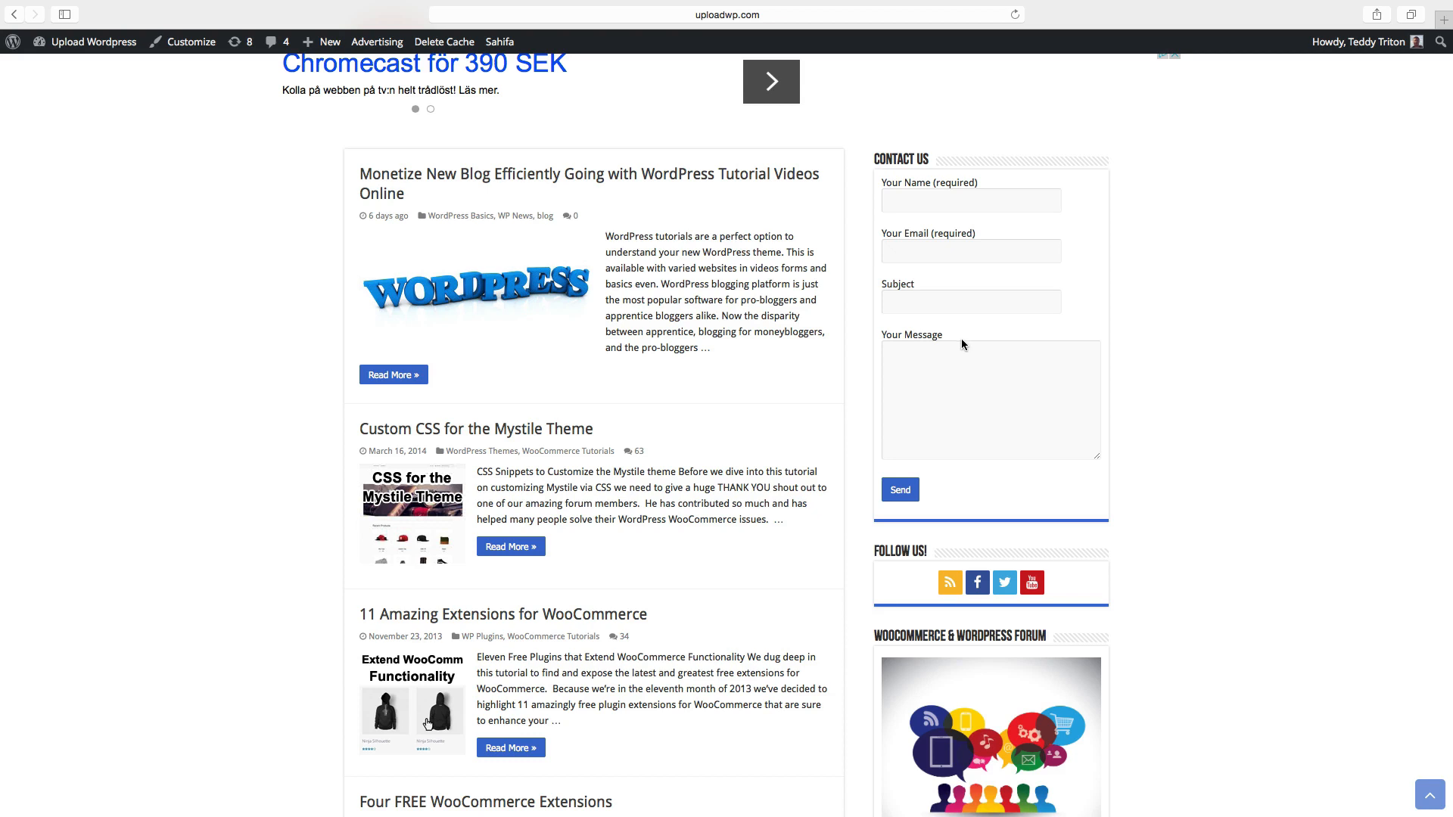
pyautogui.click(92, 42)
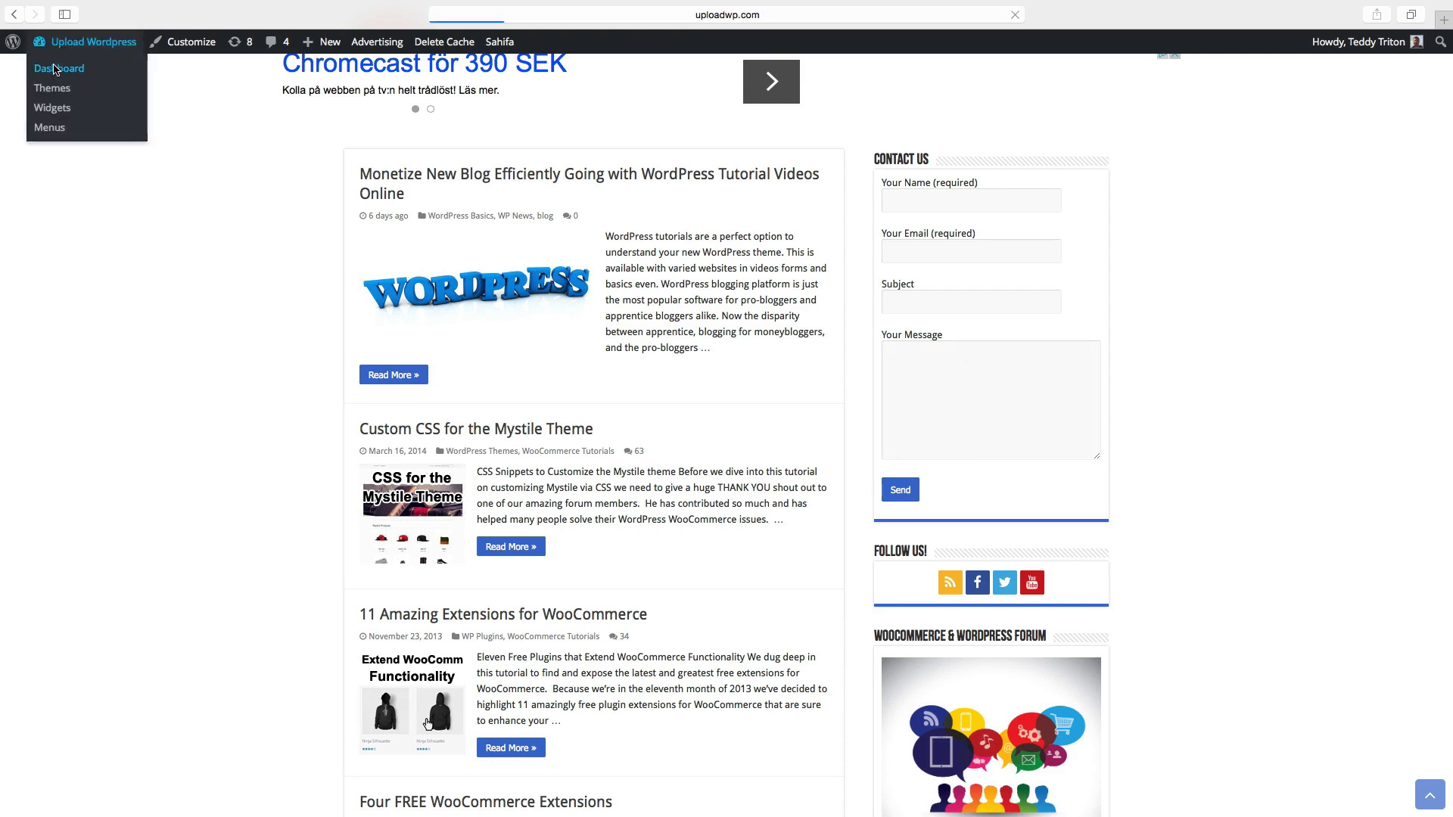
# Return to the dashboard and list the contact forms, showing Contact form 1 with its shortcode
pyautogui.click(59, 68)
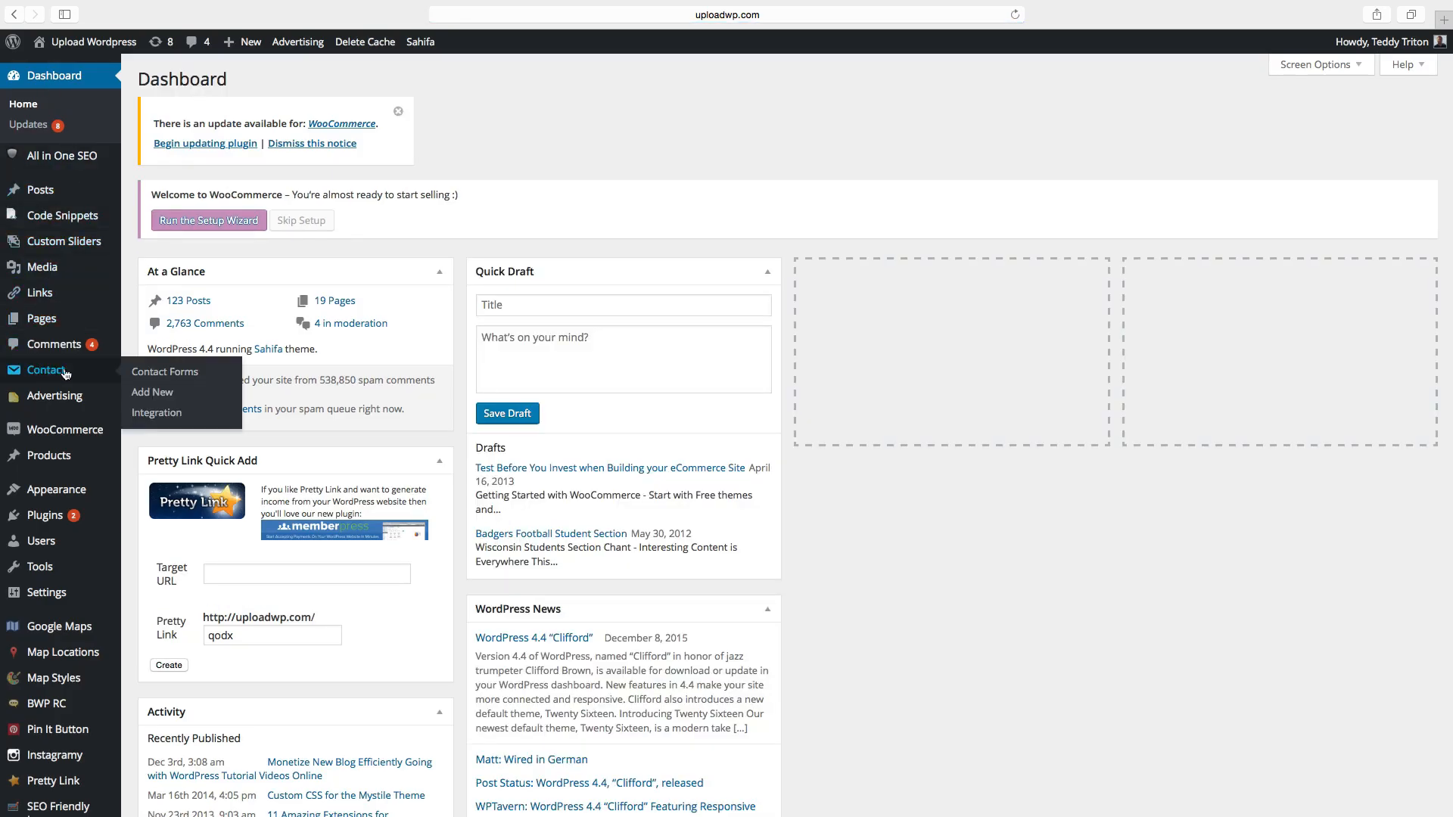
pyautogui.click(165, 372)
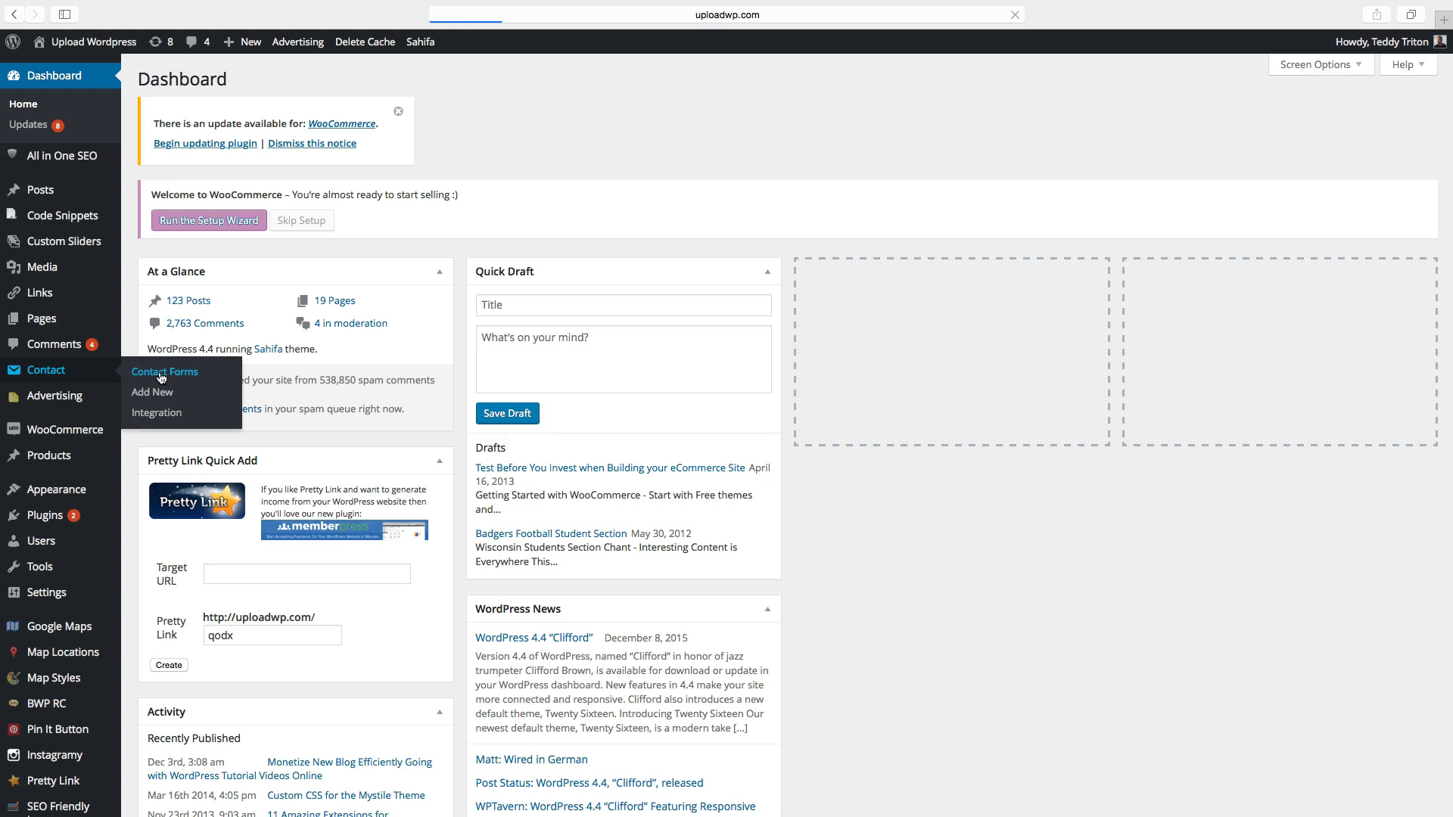
pyautogui.click(165, 371)
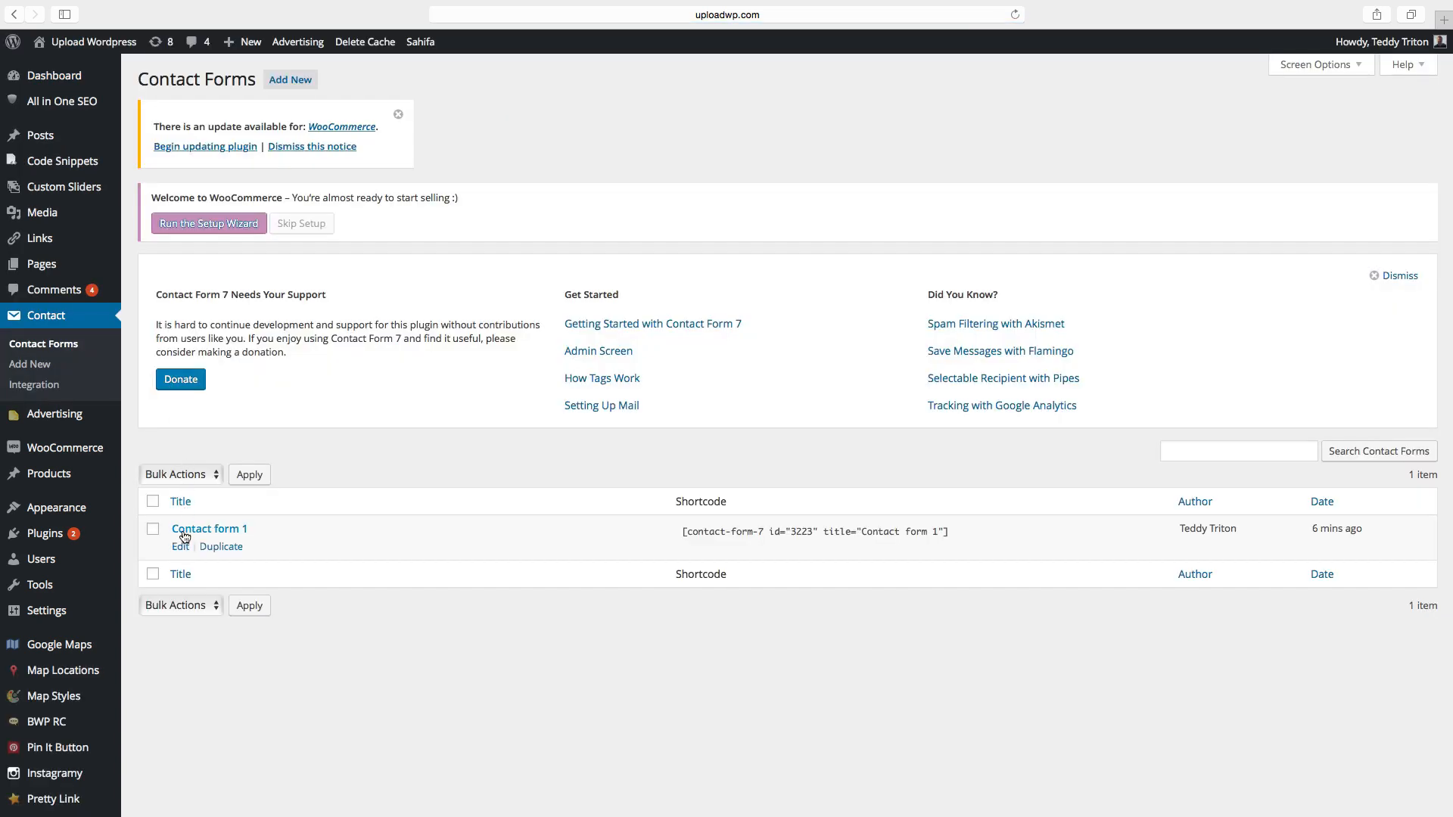
pyautogui.click(181, 546)
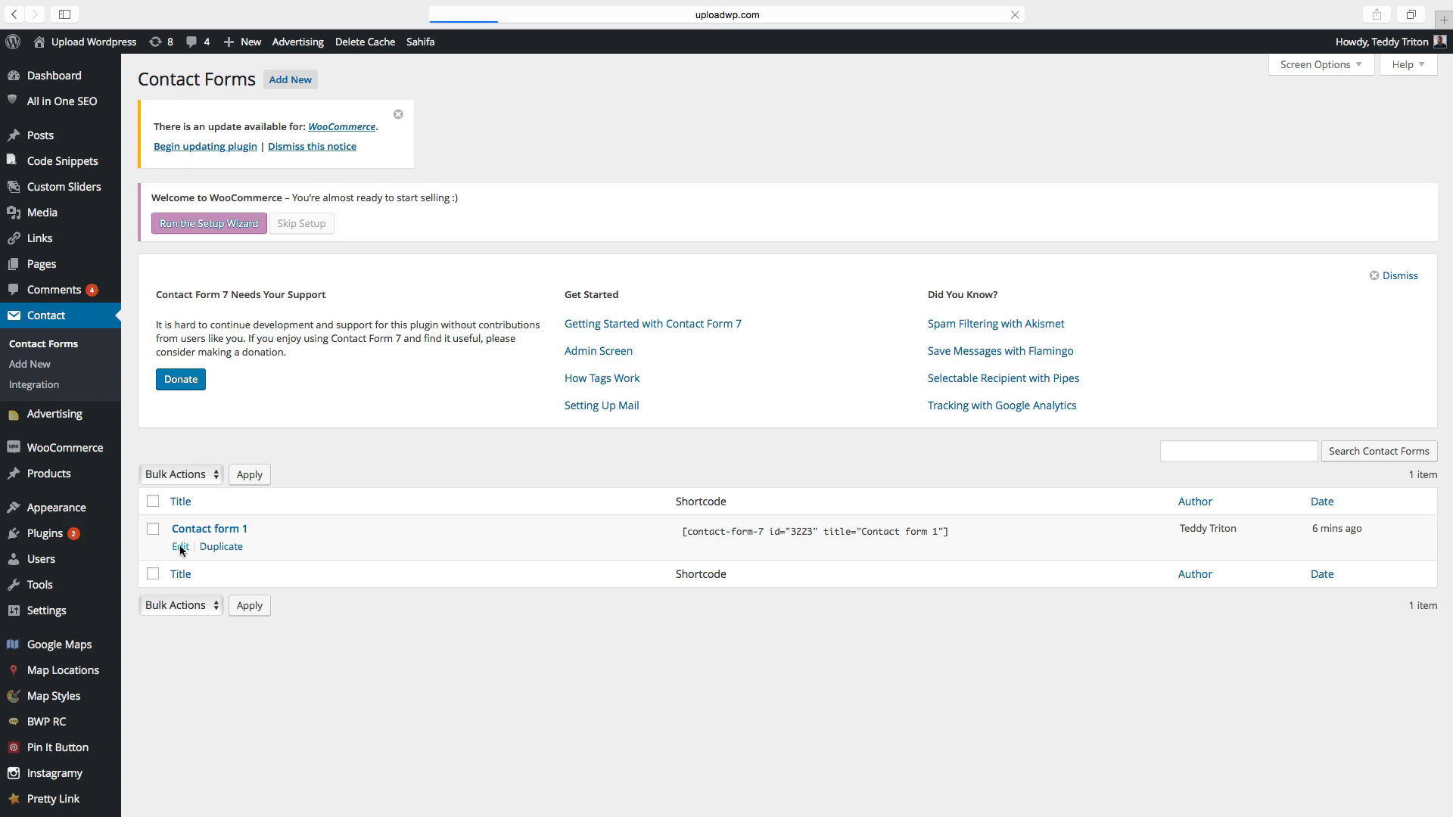
# In Contact form 1, paste a copy of the Your Name lines below email, selecting its [text* your-name] tag
pyautogui.click(180, 546)
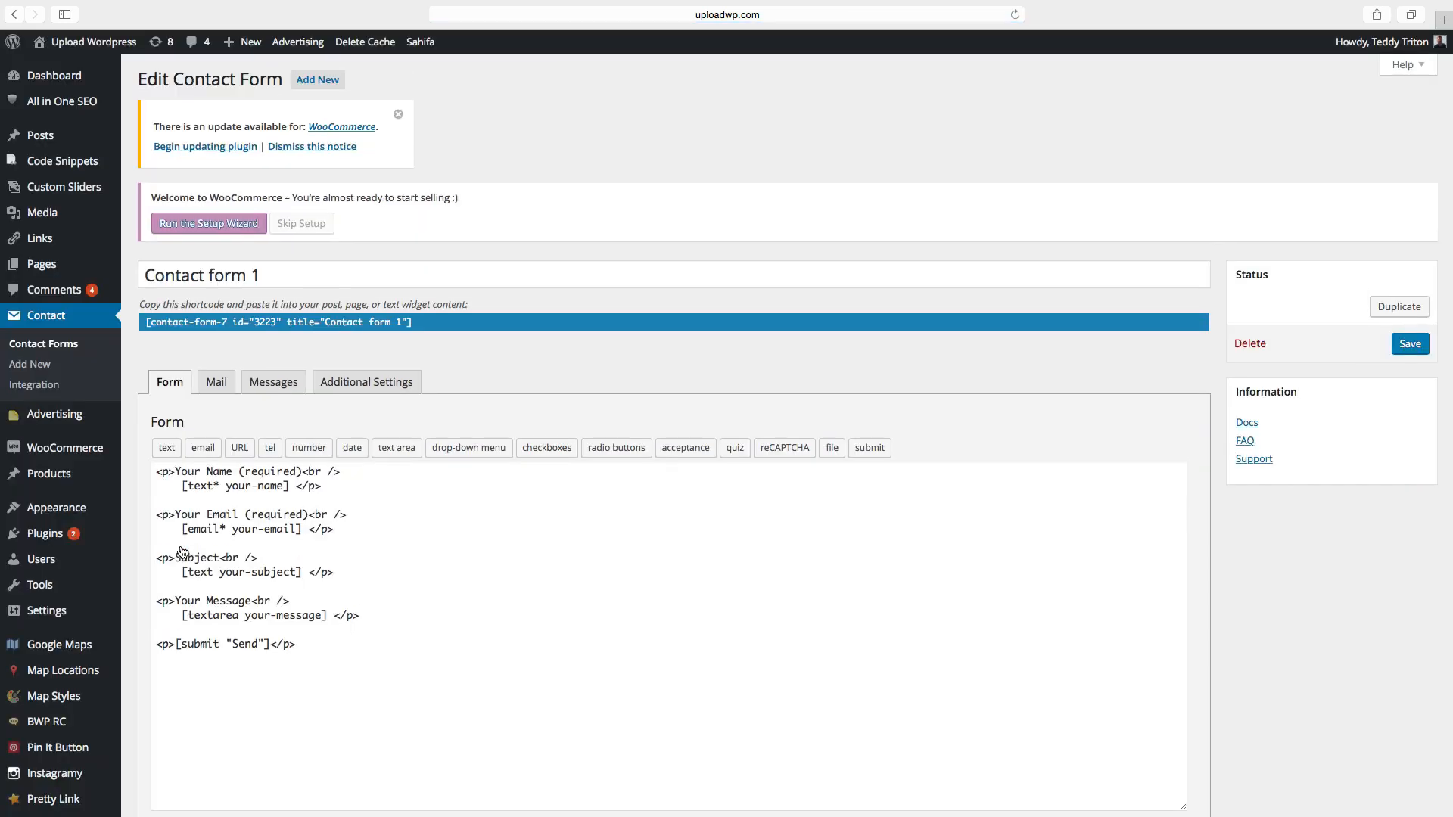
pyautogui.moveTo(211, 475)
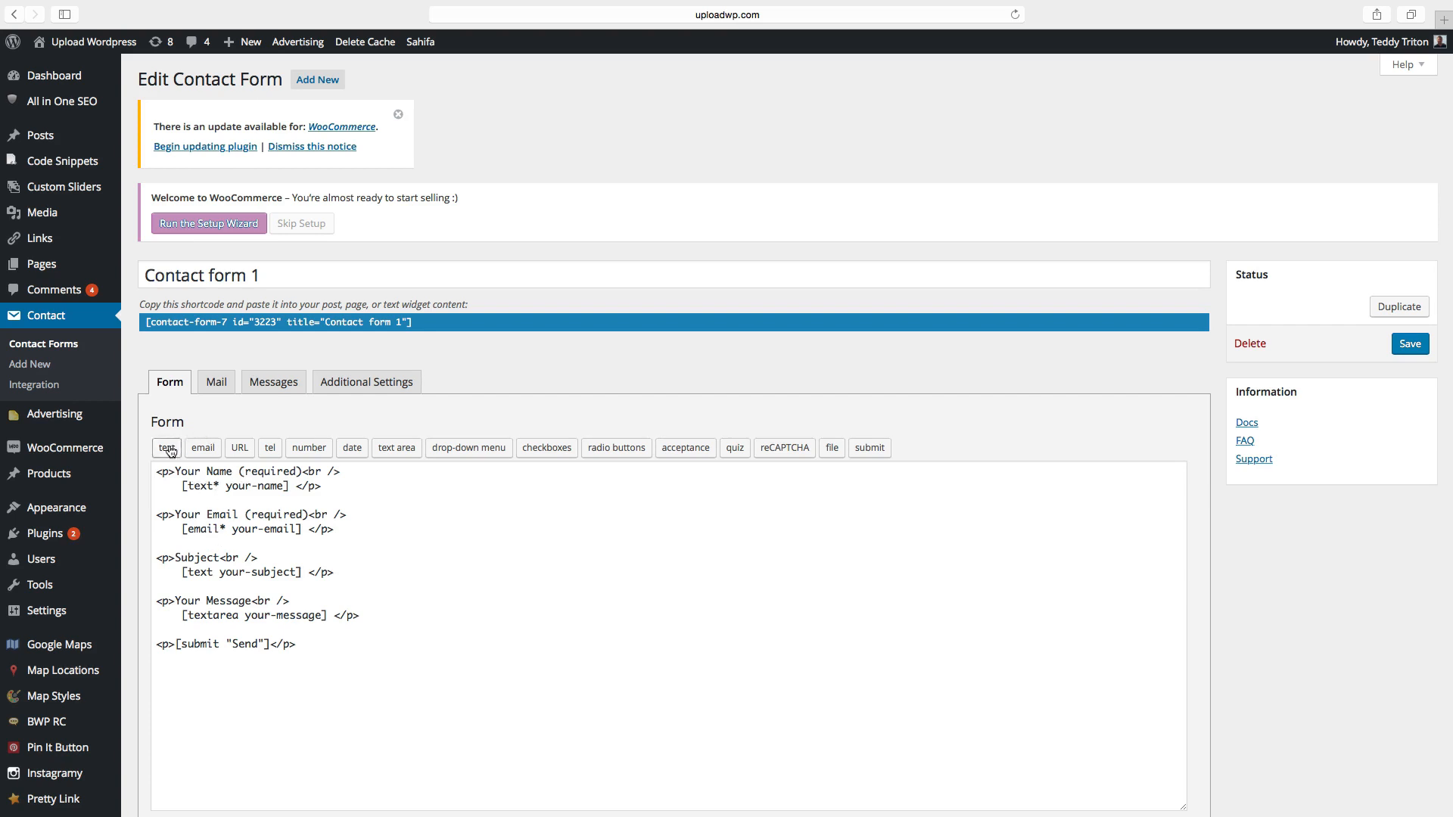
pyautogui.moveTo(581, 455)
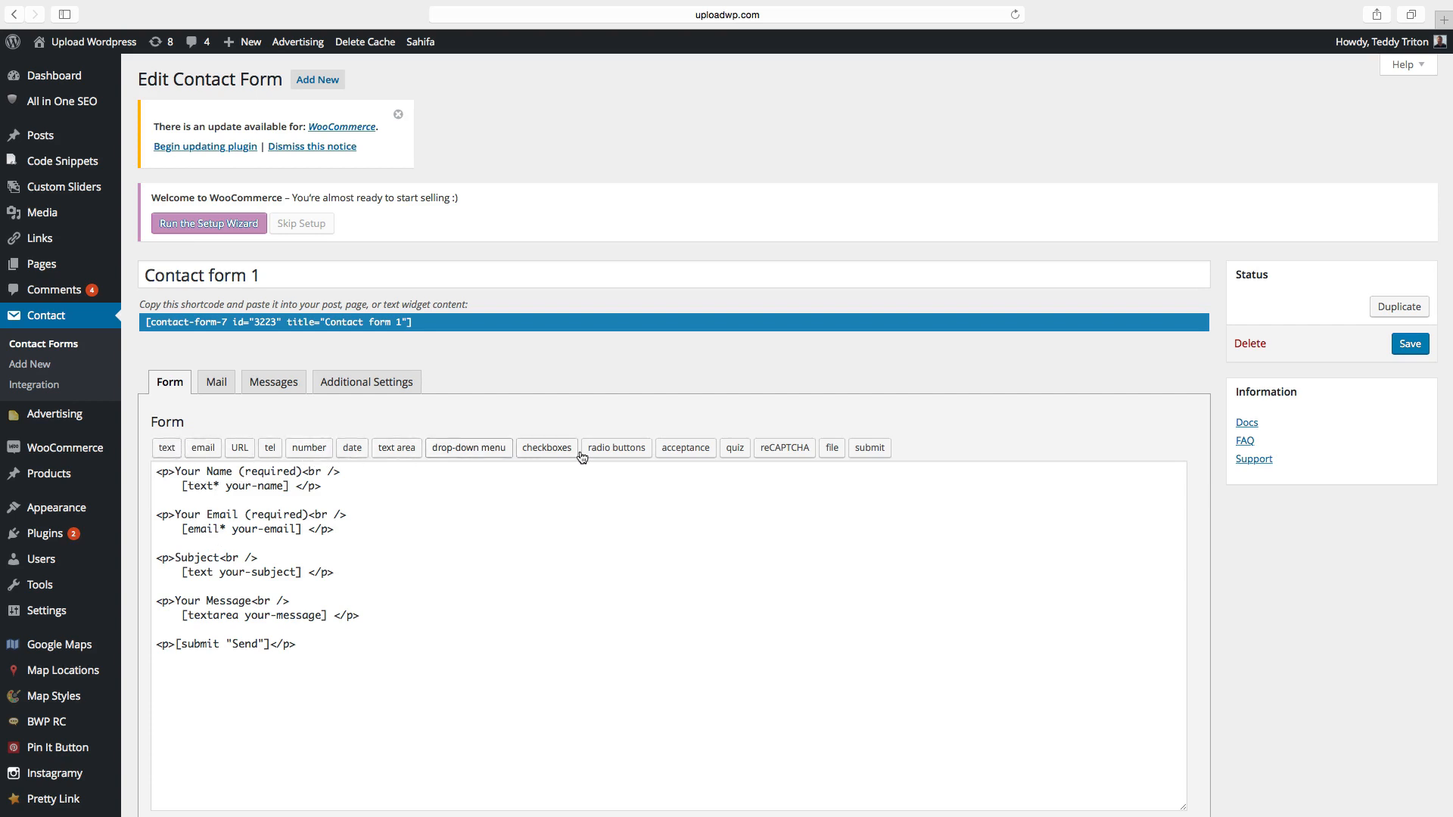
pyautogui.moveTo(239, 447)
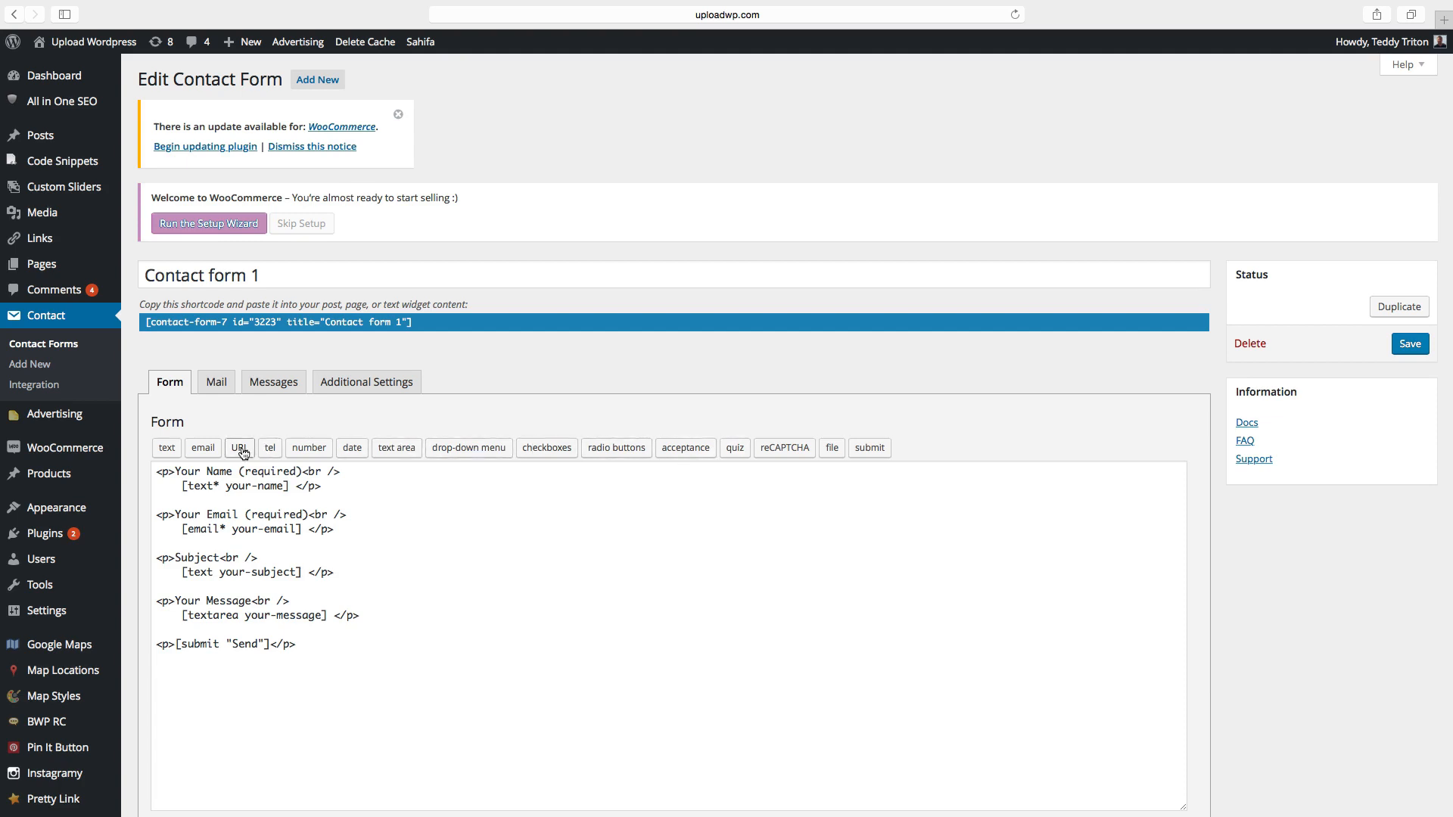
pyautogui.moveTo(269, 448)
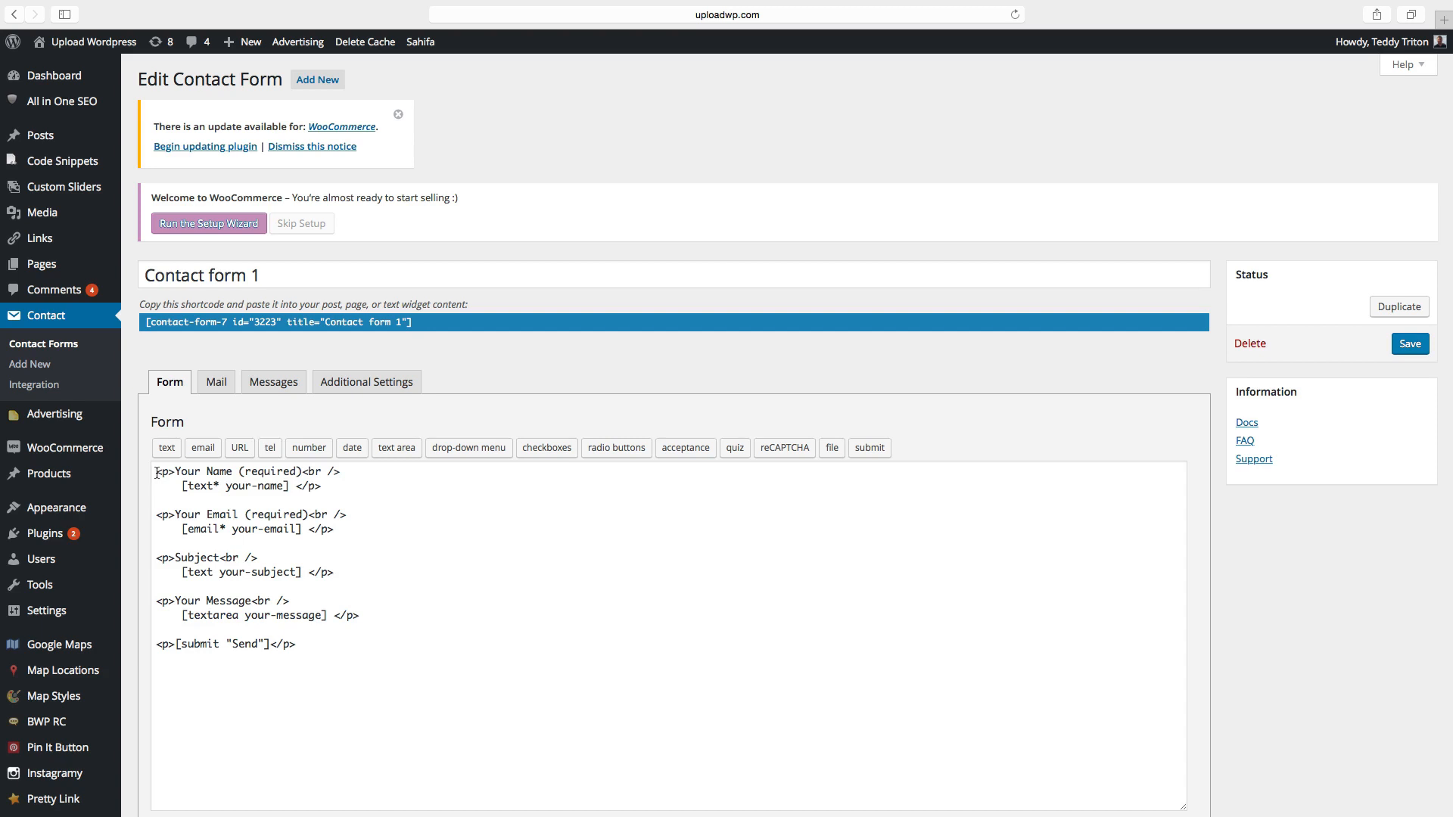
pyautogui.rightClick(251, 477)
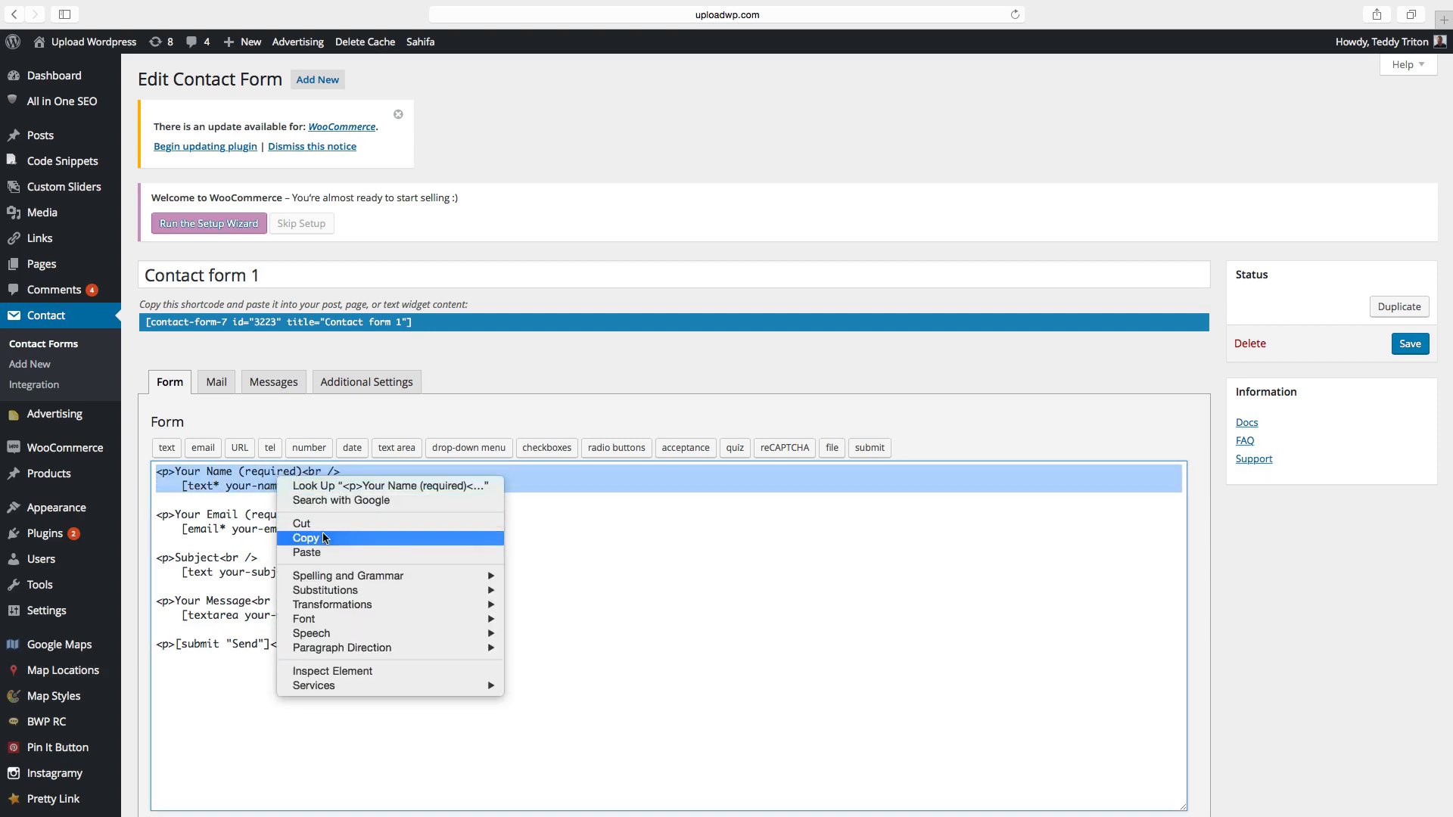
pyautogui.click(305, 537)
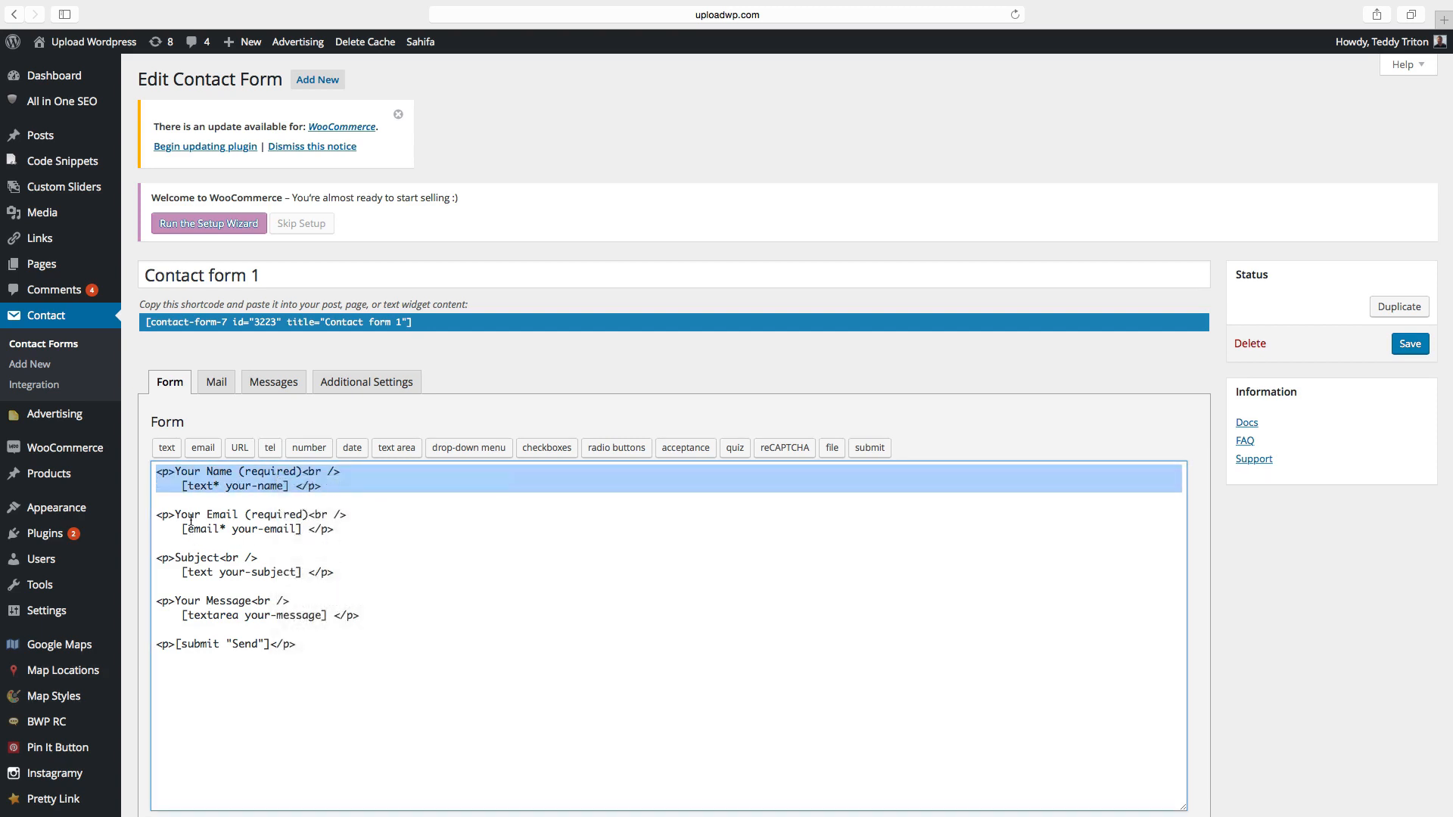
pyautogui.click(339, 529)
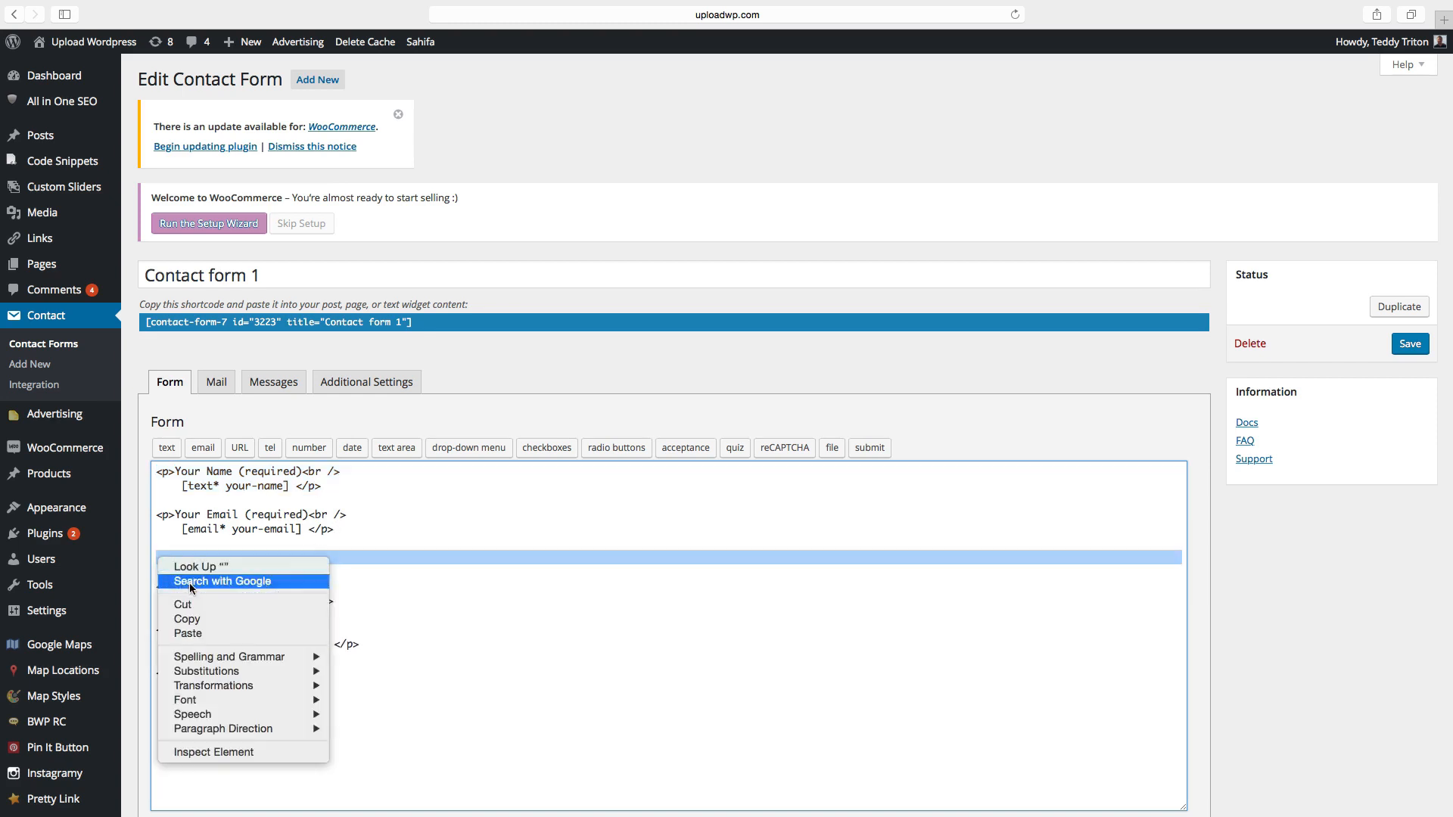
pyautogui.click(186, 633)
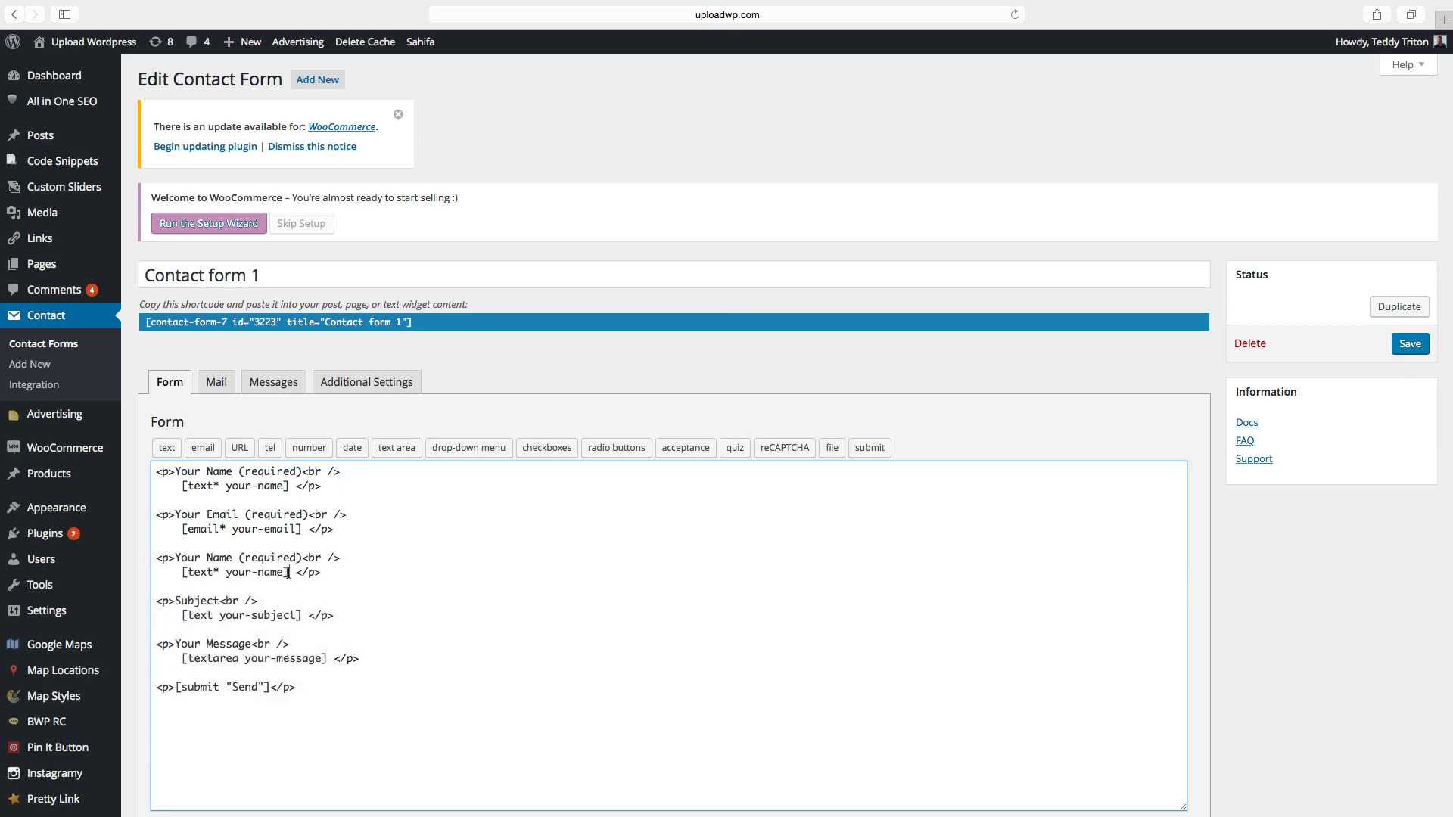
pyautogui.doubleClick(233, 571)
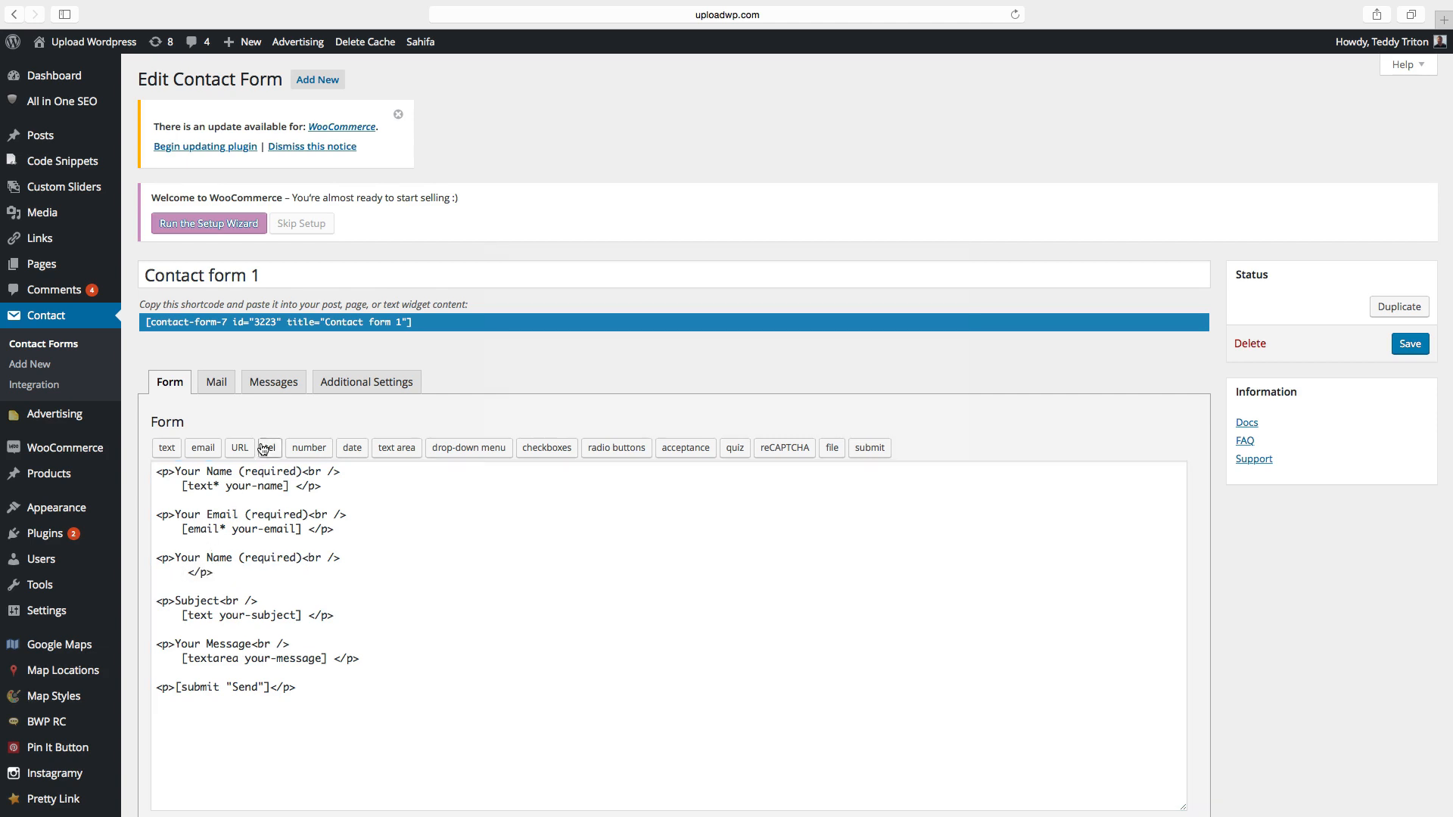
# Insert a tel field tag named tel-737 into the duplicated block
pyautogui.click(268, 448)
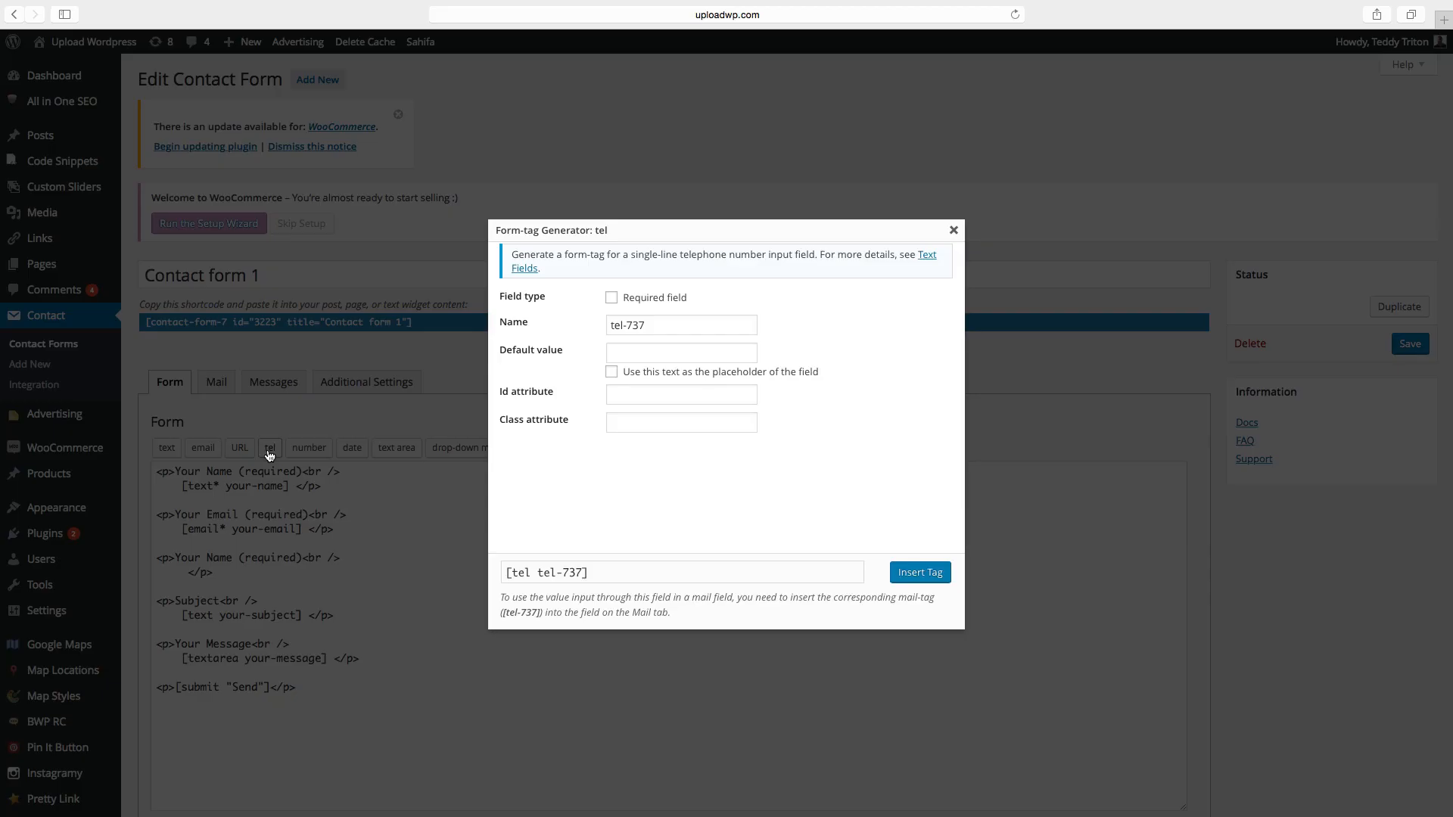
pyautogui.moveTo(636, 309)
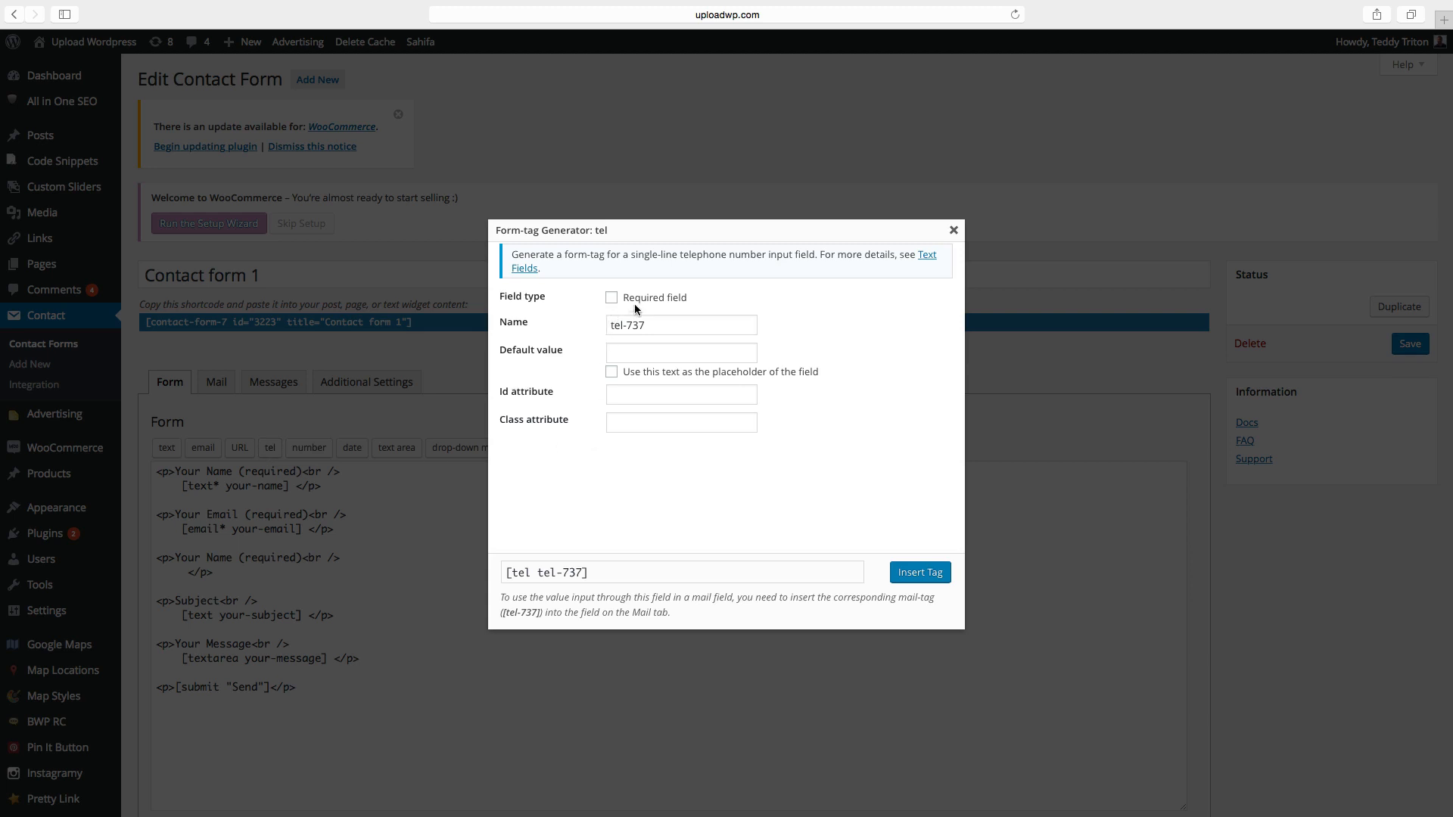
pyautogui.moveTo(648, 308)
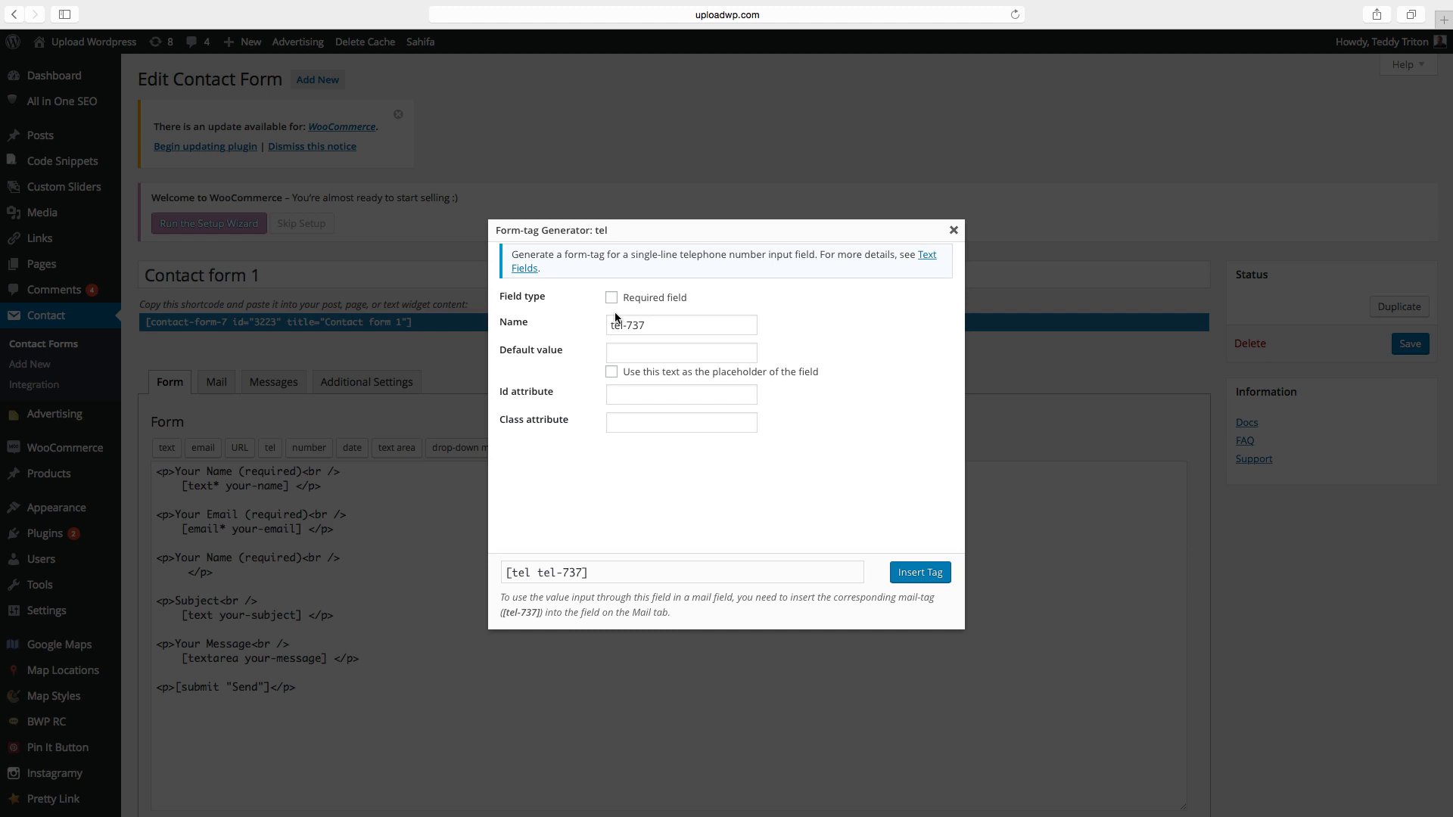
pyautogui.moveTo(918, 572)
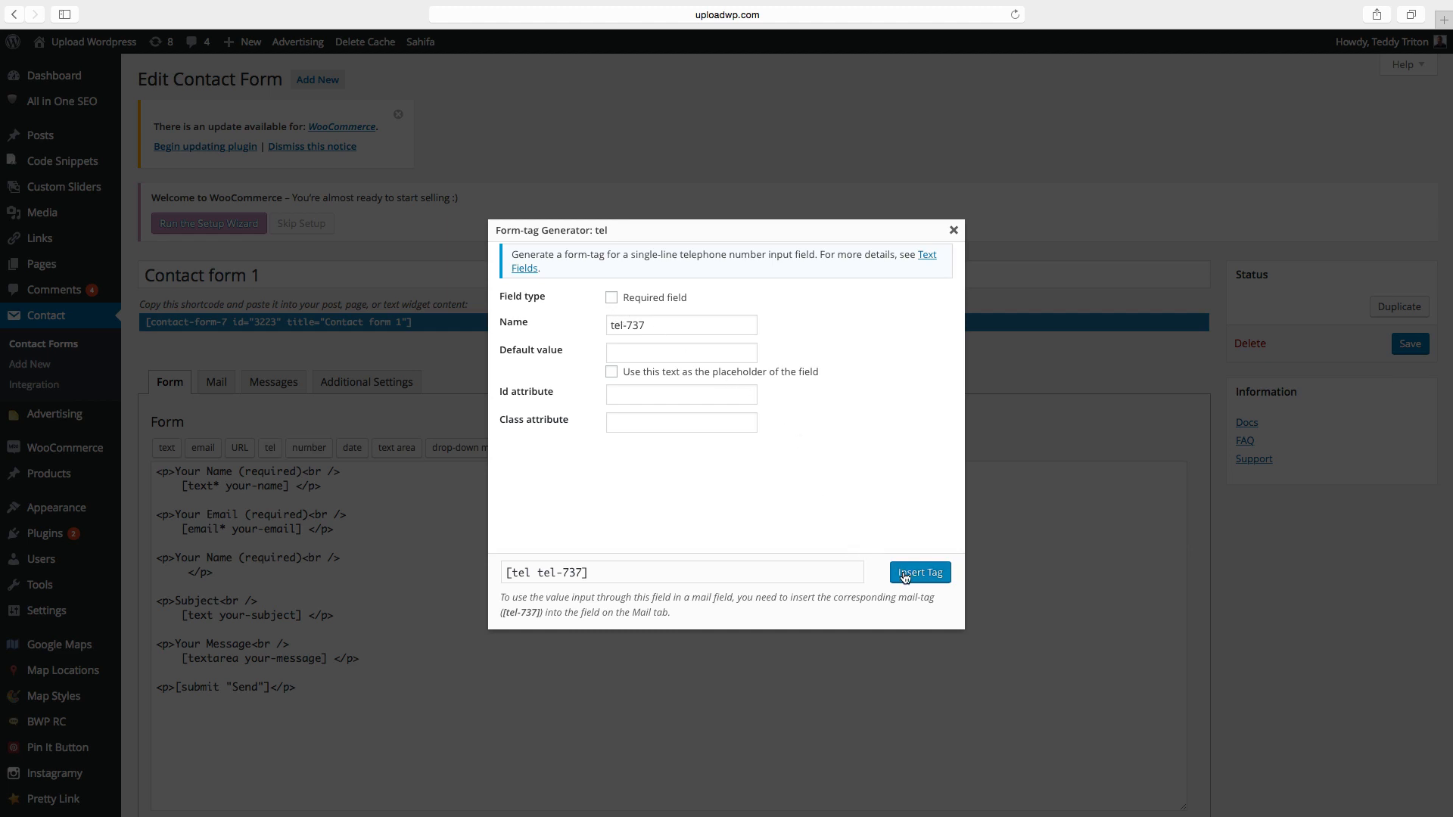
pyautogui.click(918, 572)
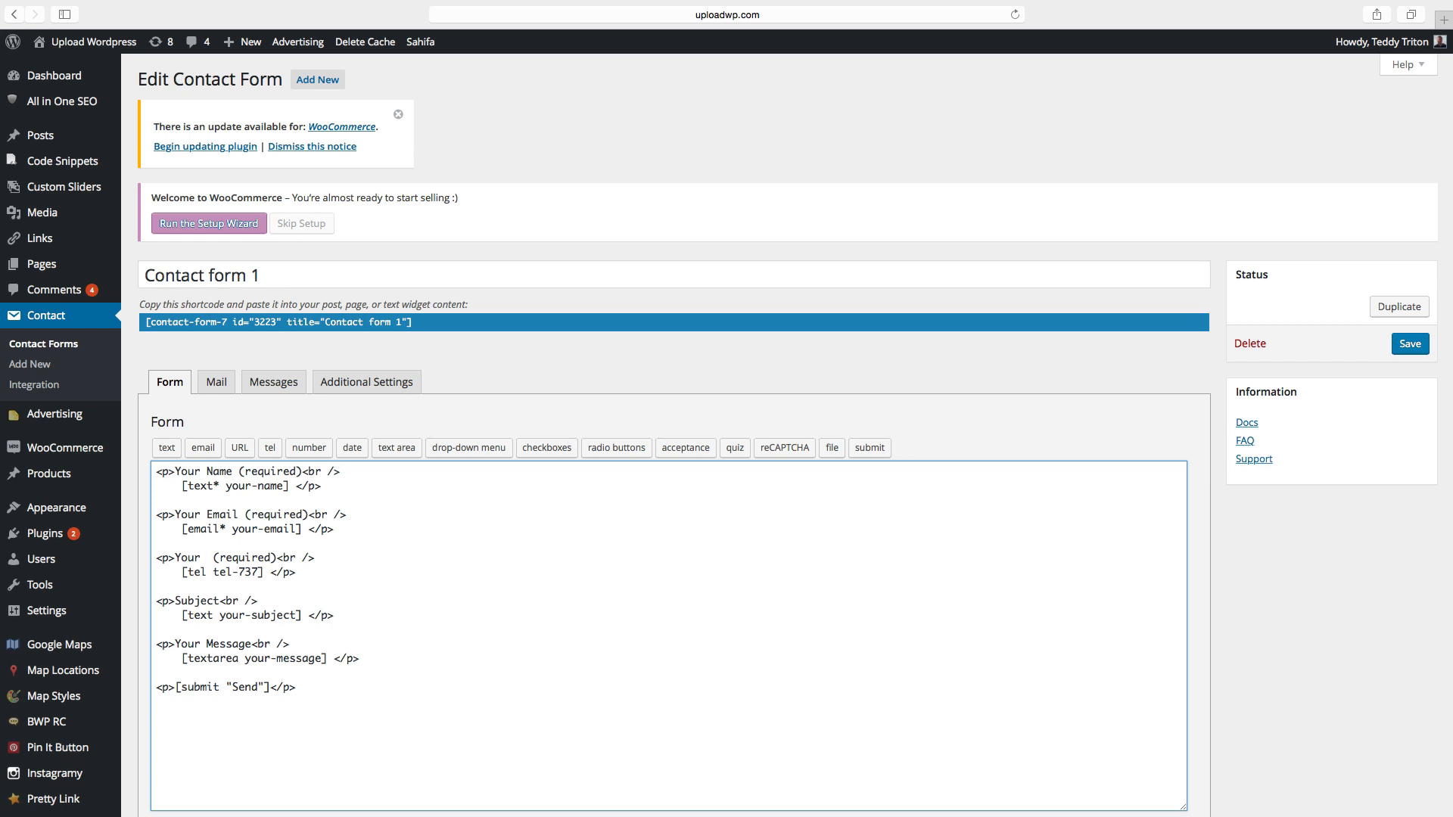
# Change the field label to 'Your phone number', delete '(required)', and save the form
pyautogui.write('phone n')
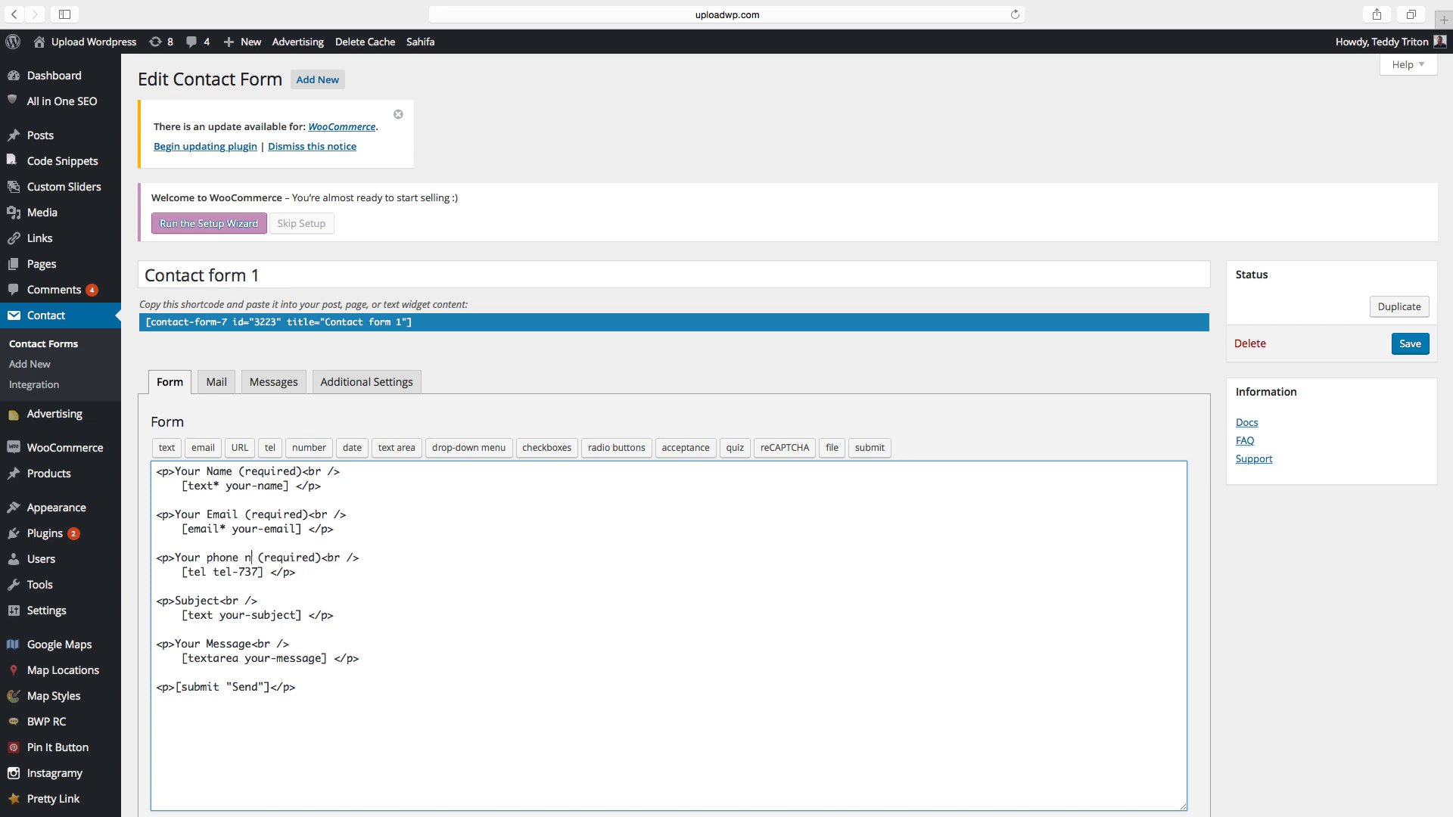
pyautogui.write('umber')
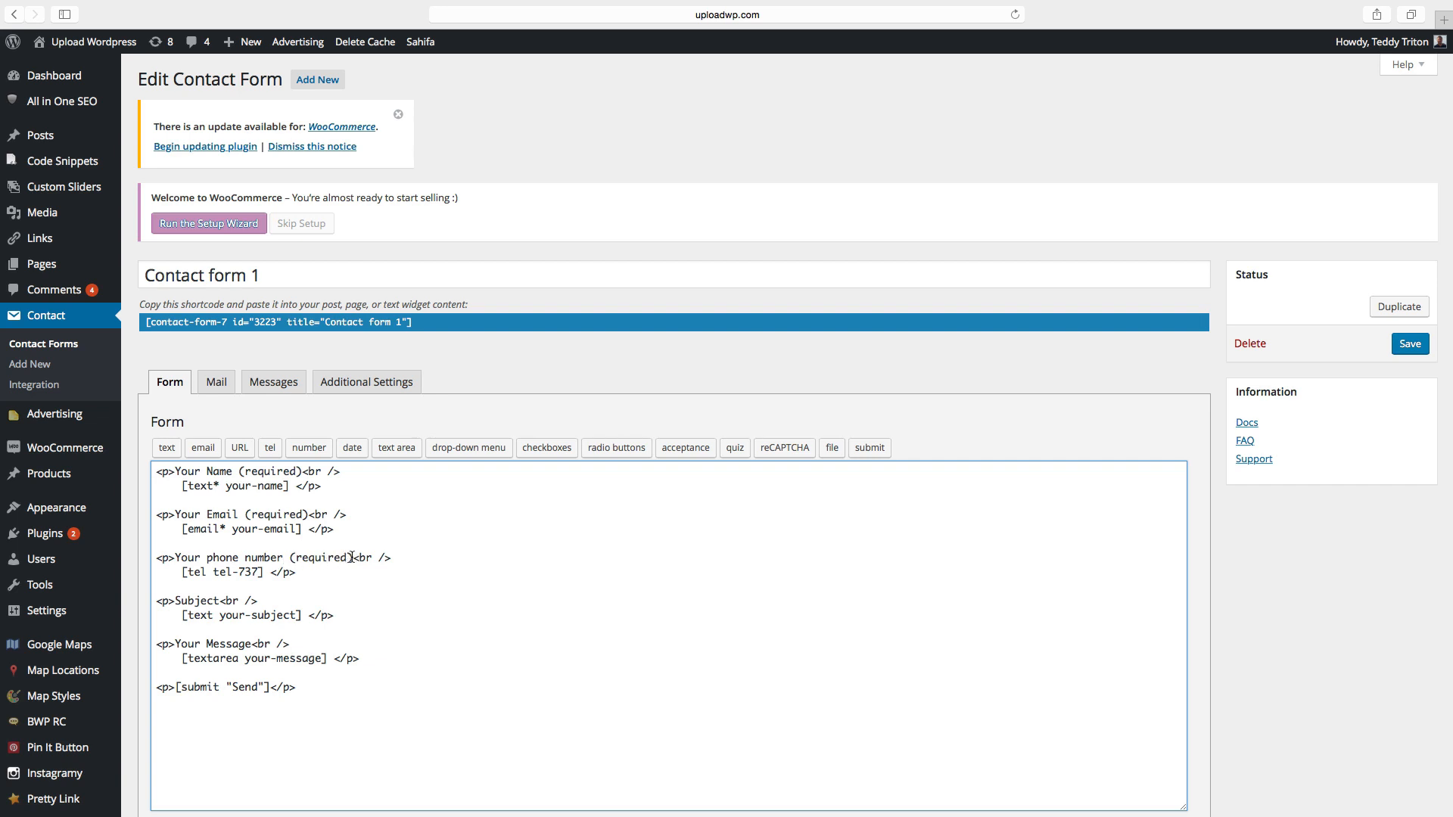
pyautogui.doubleClick(319, 556)
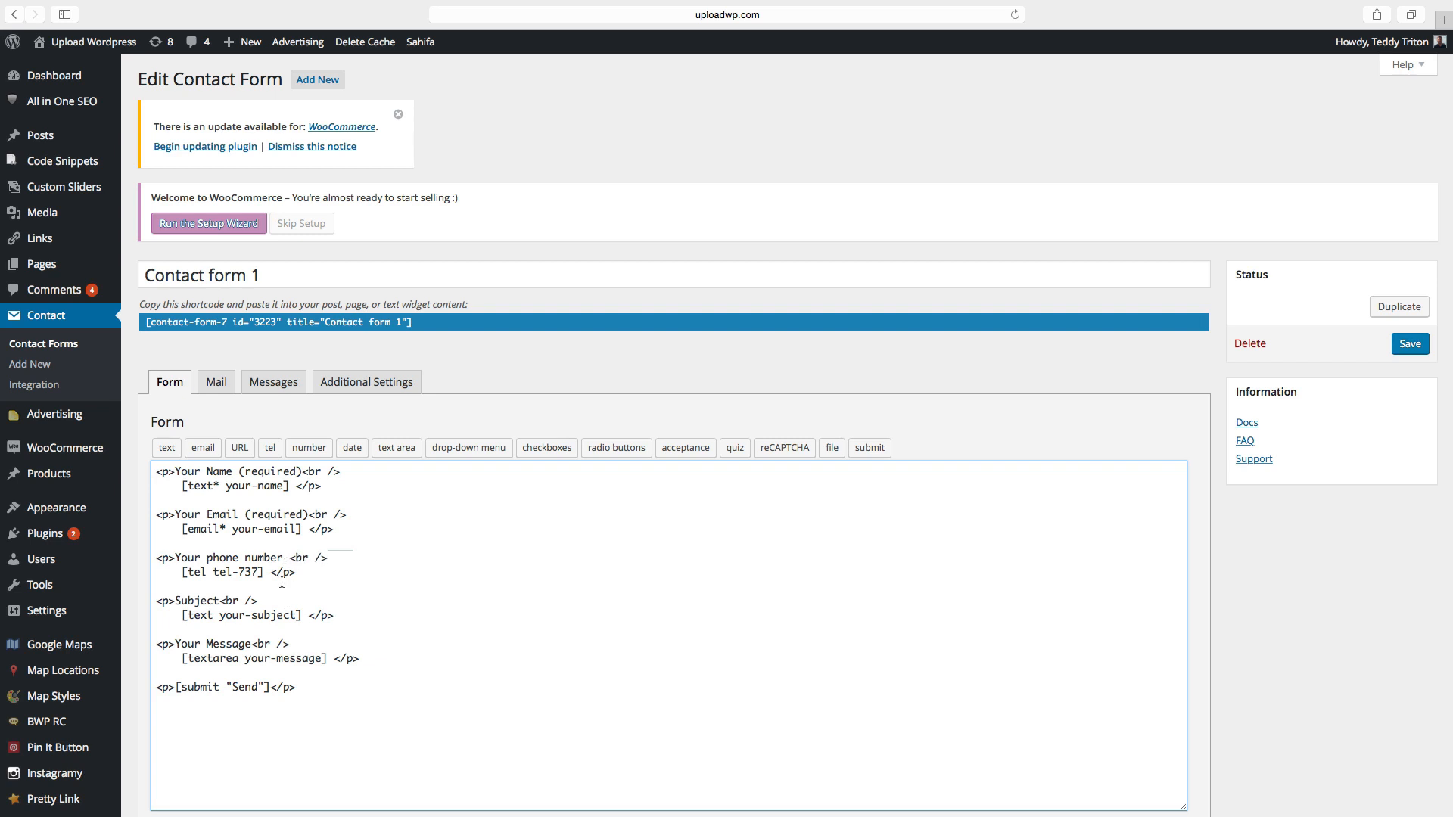
pyautogui.scroll(-3)
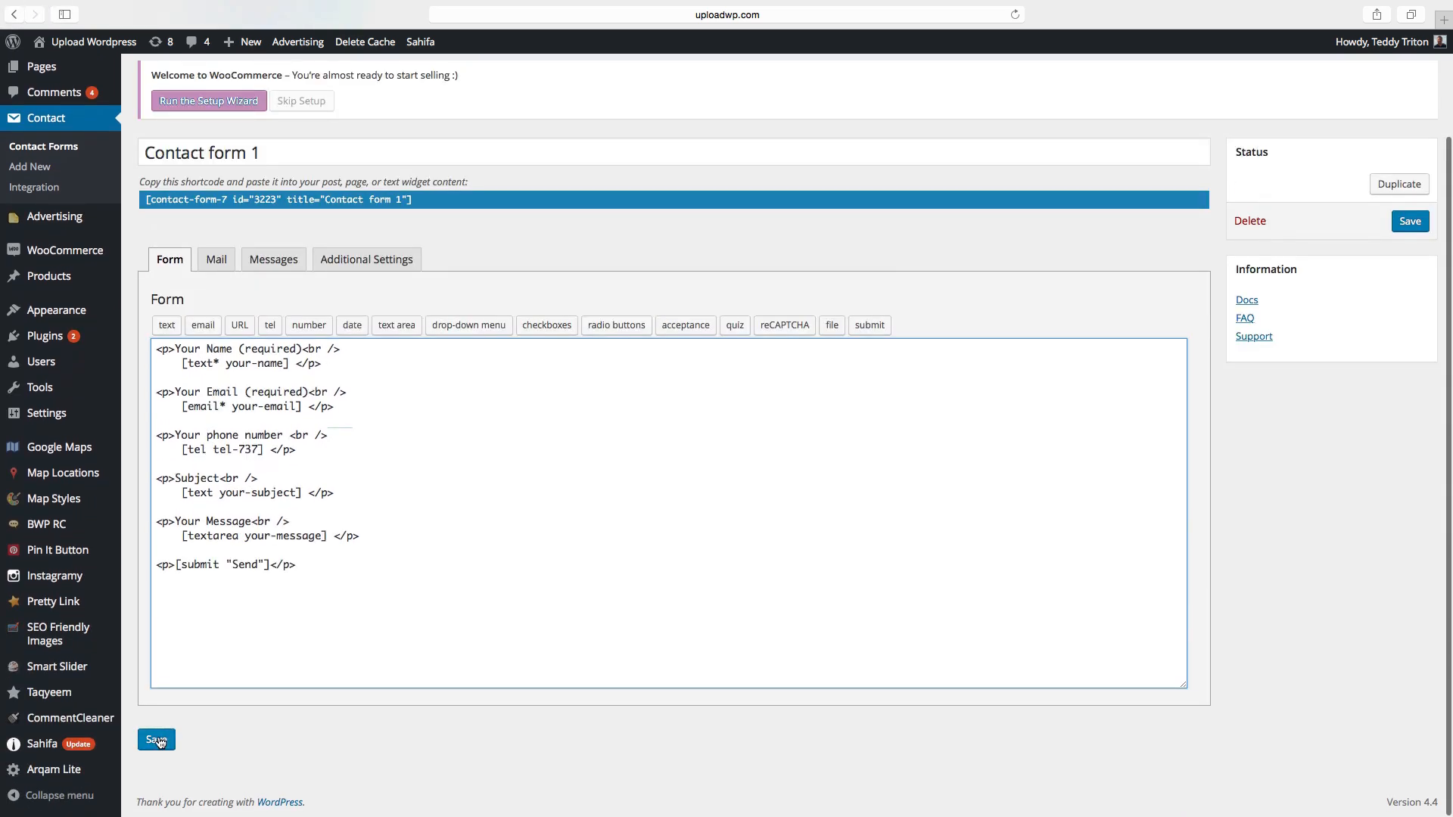
pyautogui.click(156, 739)
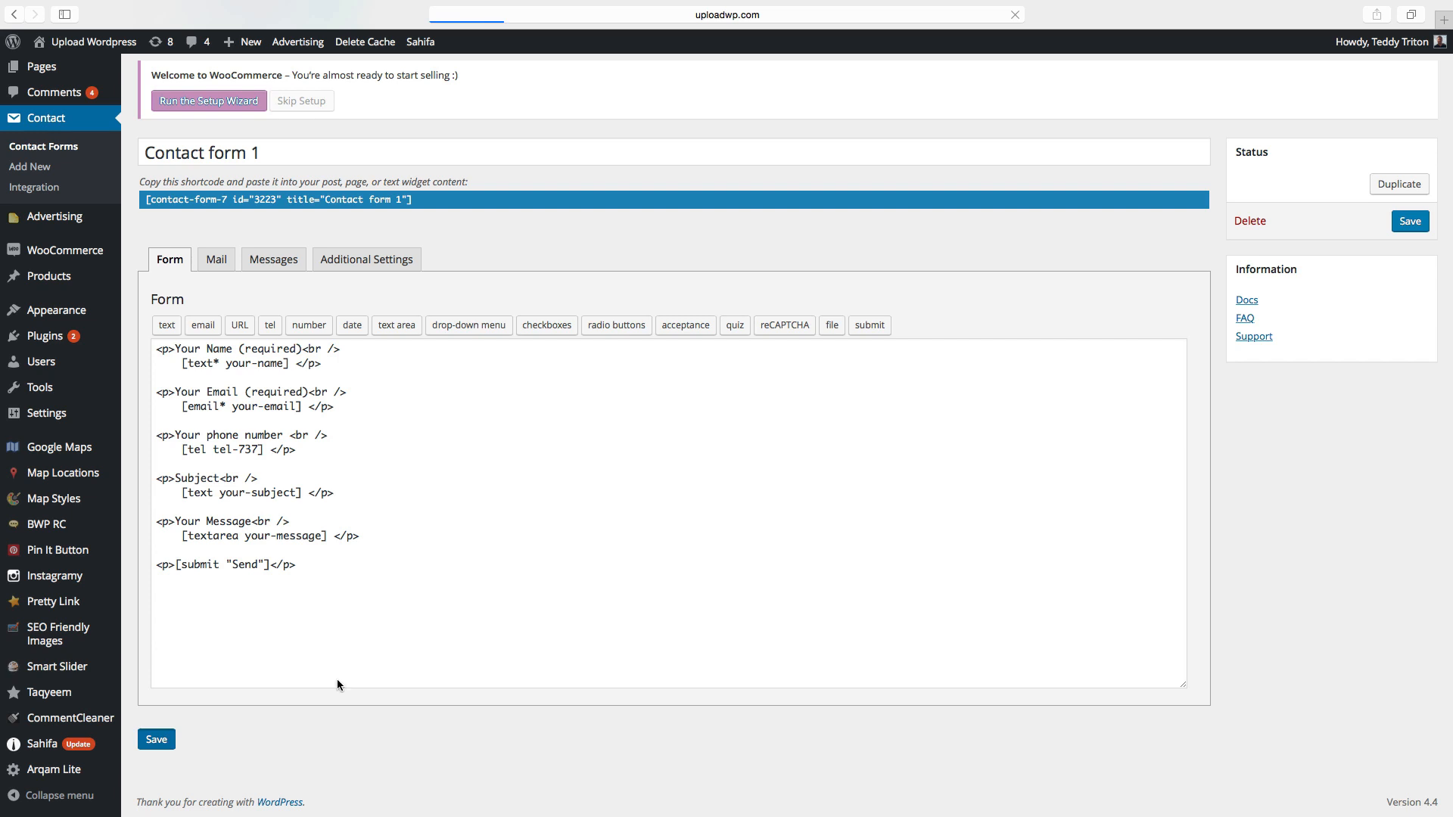
pyautogui.click(156, 739)
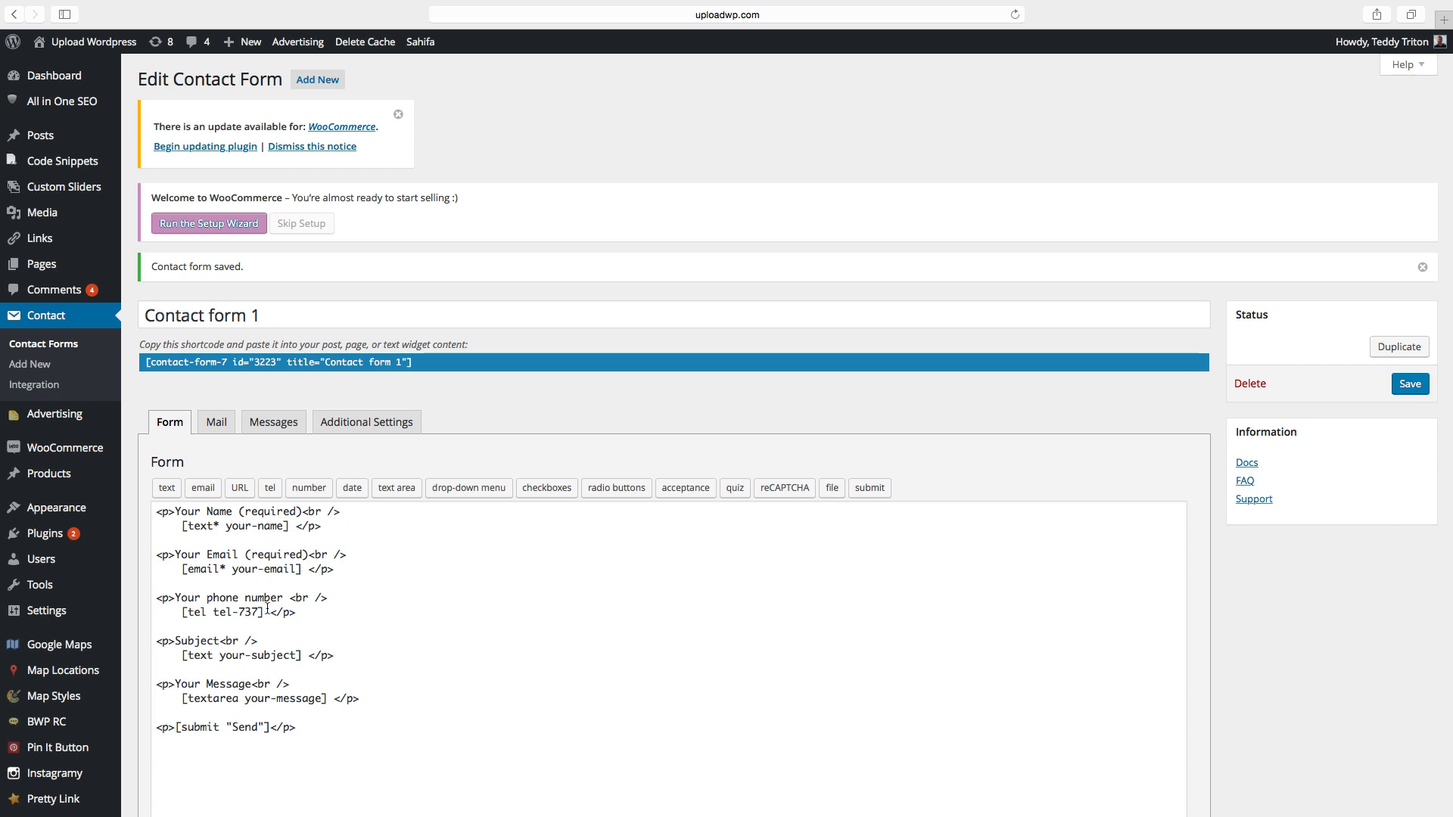
pyautogui.moveTo(215, 421)
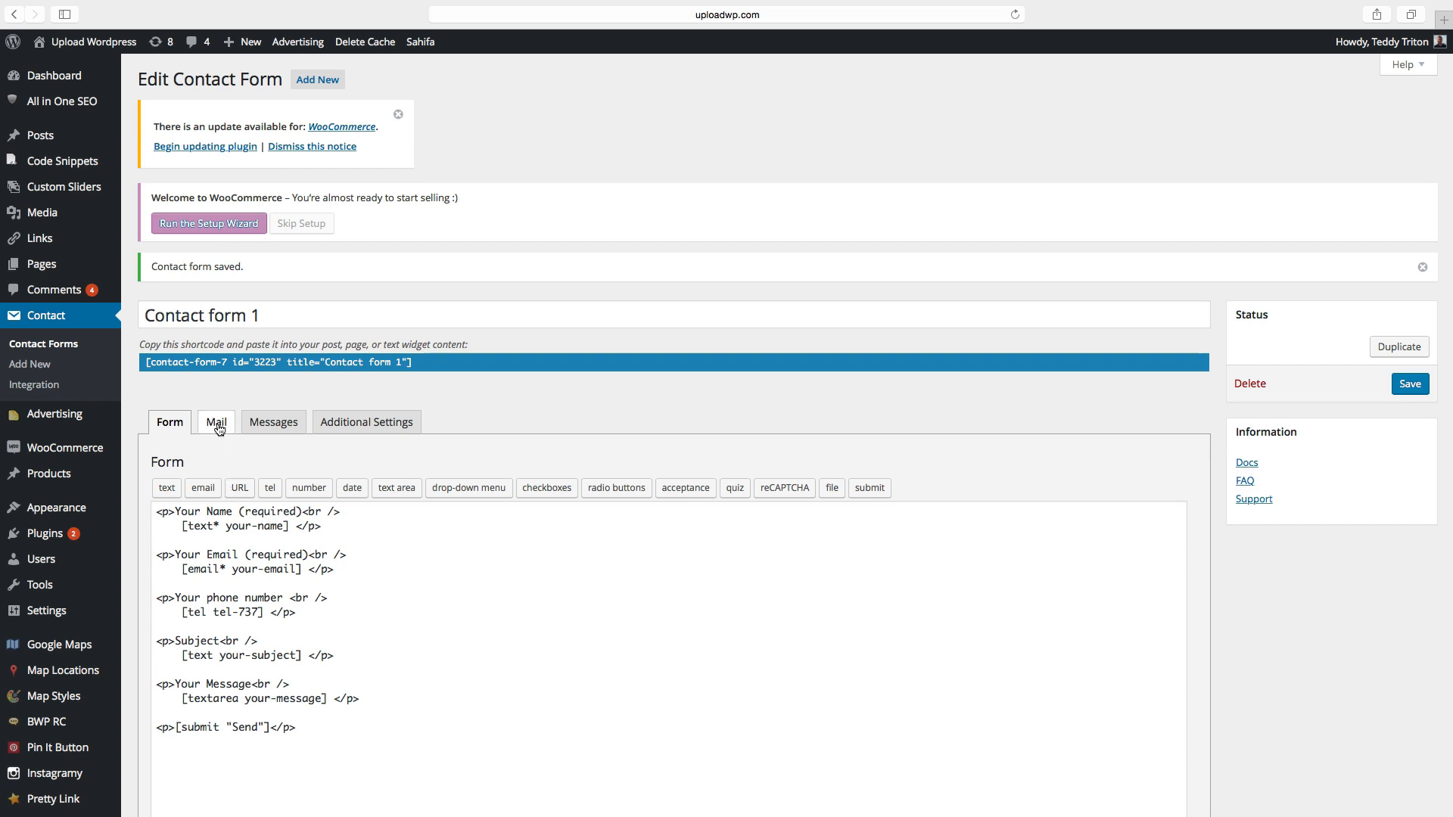
# In the Mail tab, copy the [tel-737] mail-tag into the Message Body
pyautogui.click(215, 421)
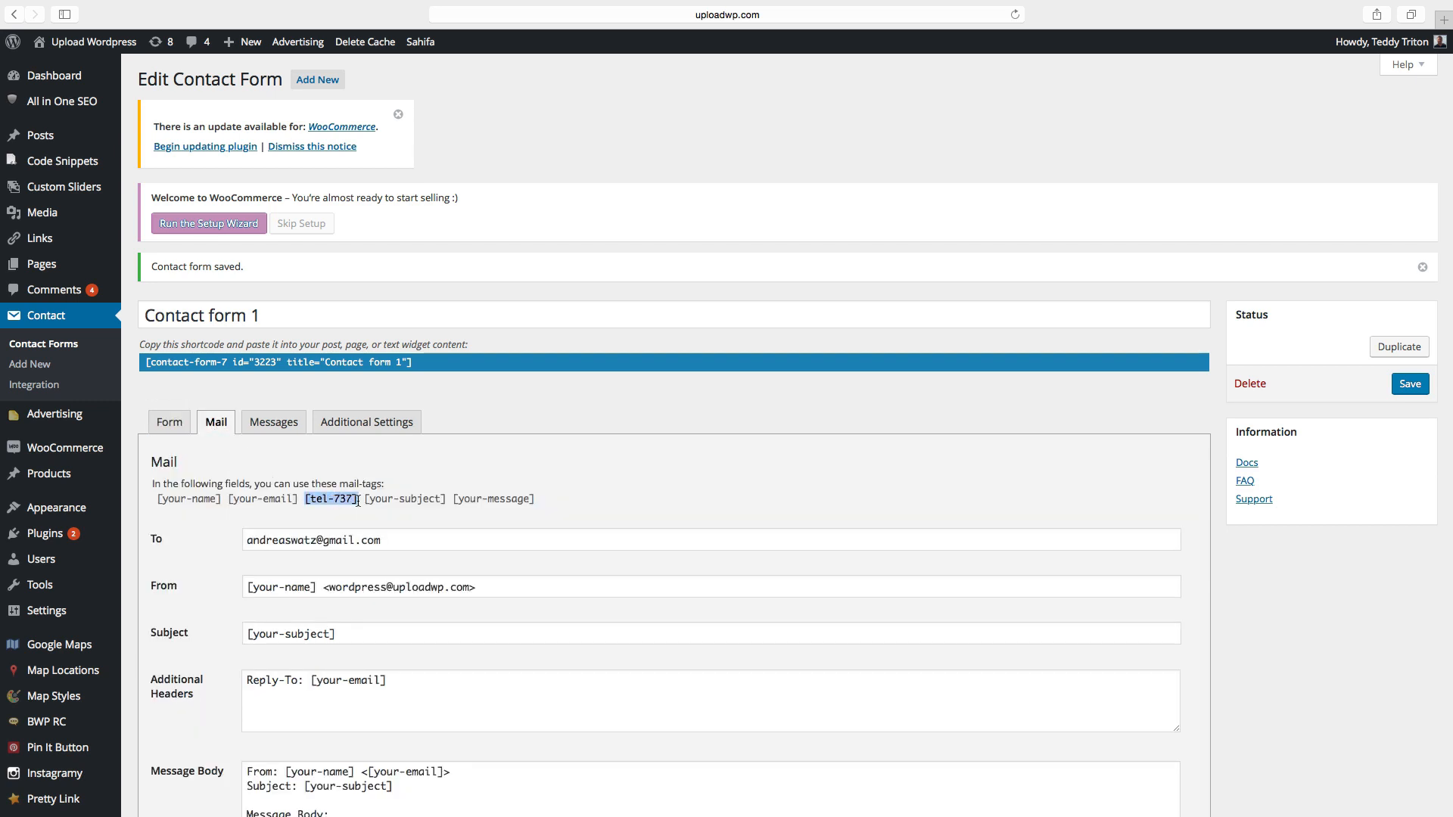
pyautogui.rightClick(334, 499)
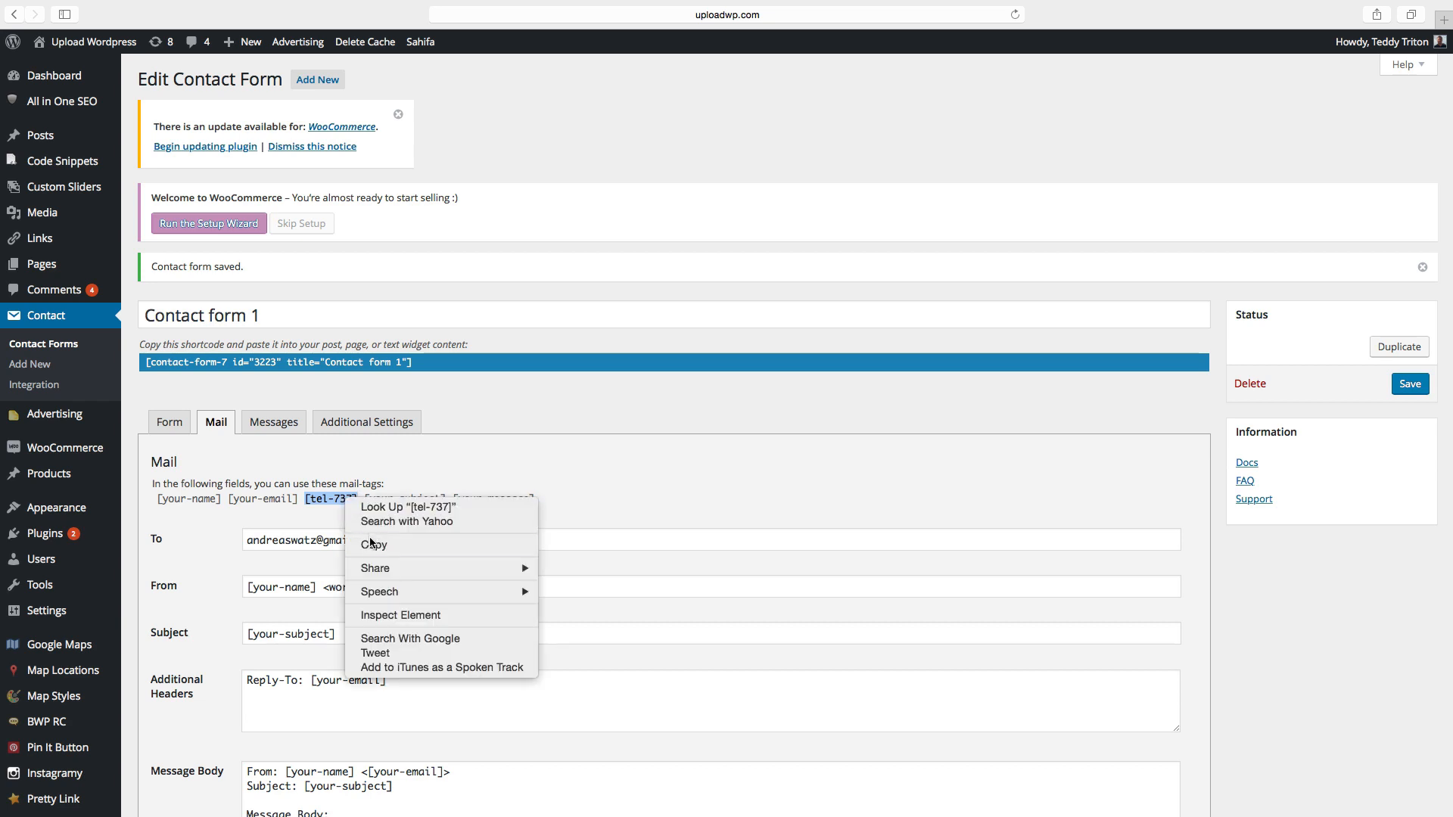
pyautogui.scroll(-3)
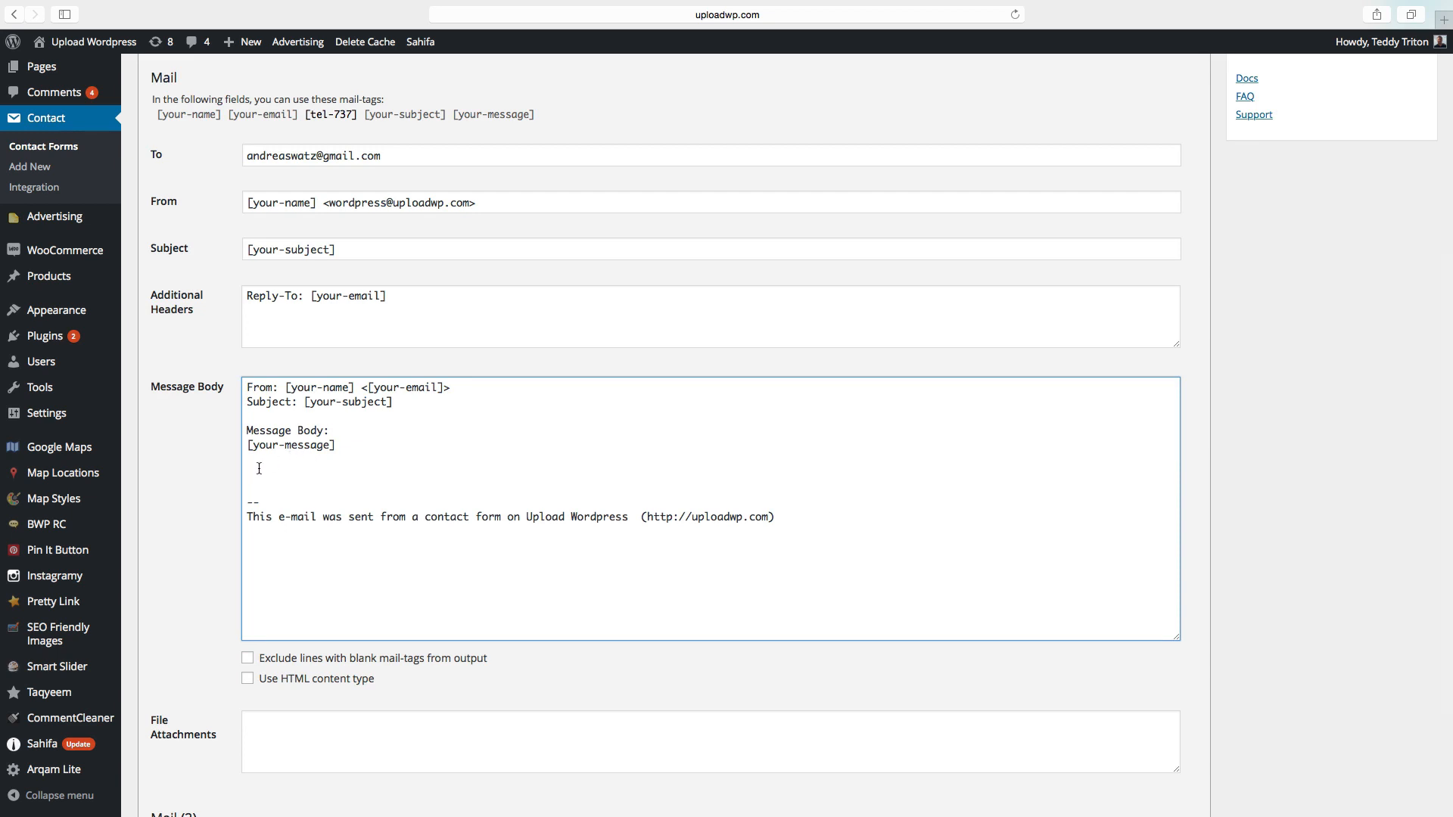
pyautogui.rightClick(260, 467)
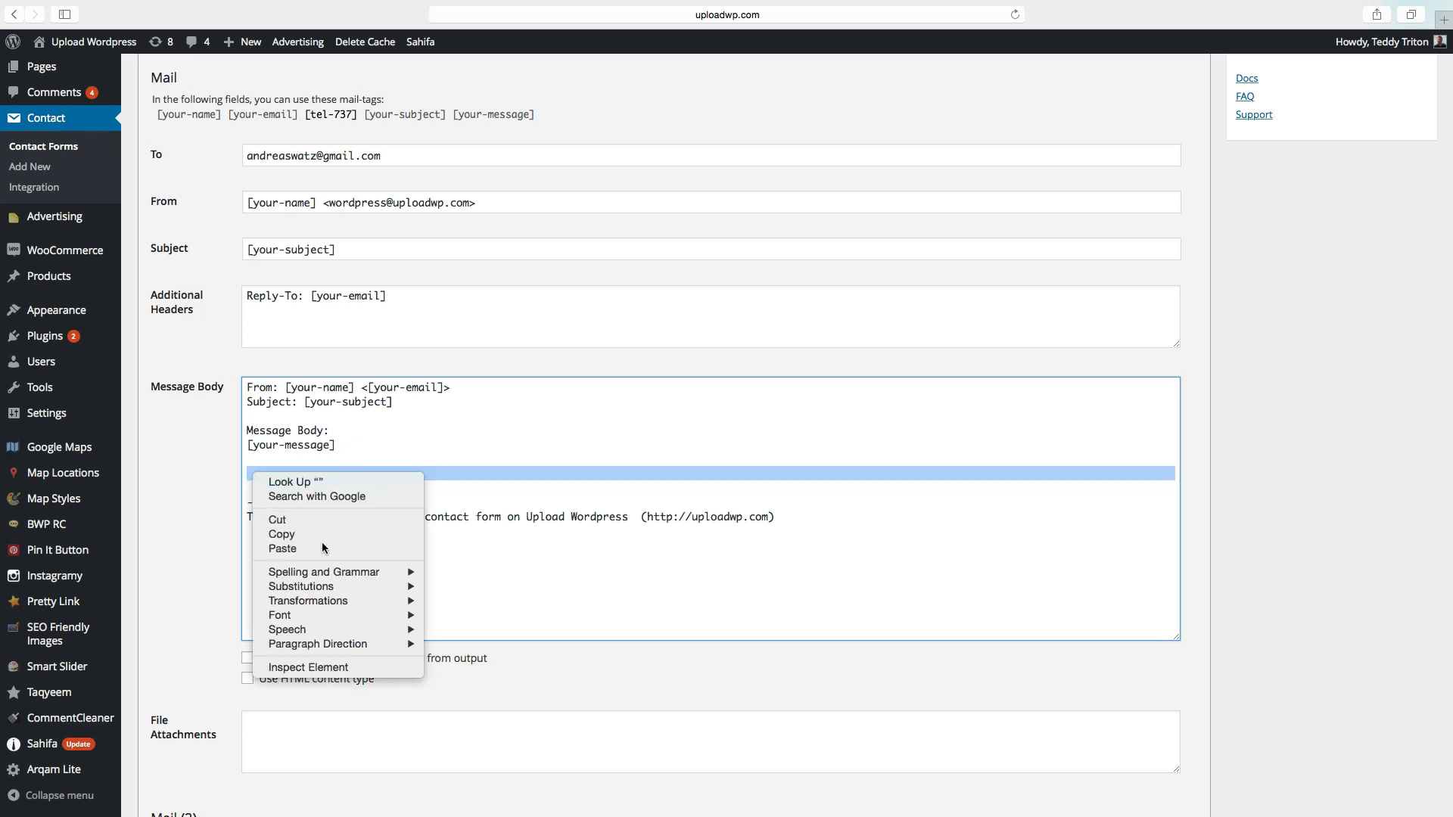
pyautogui.click(281, 548)
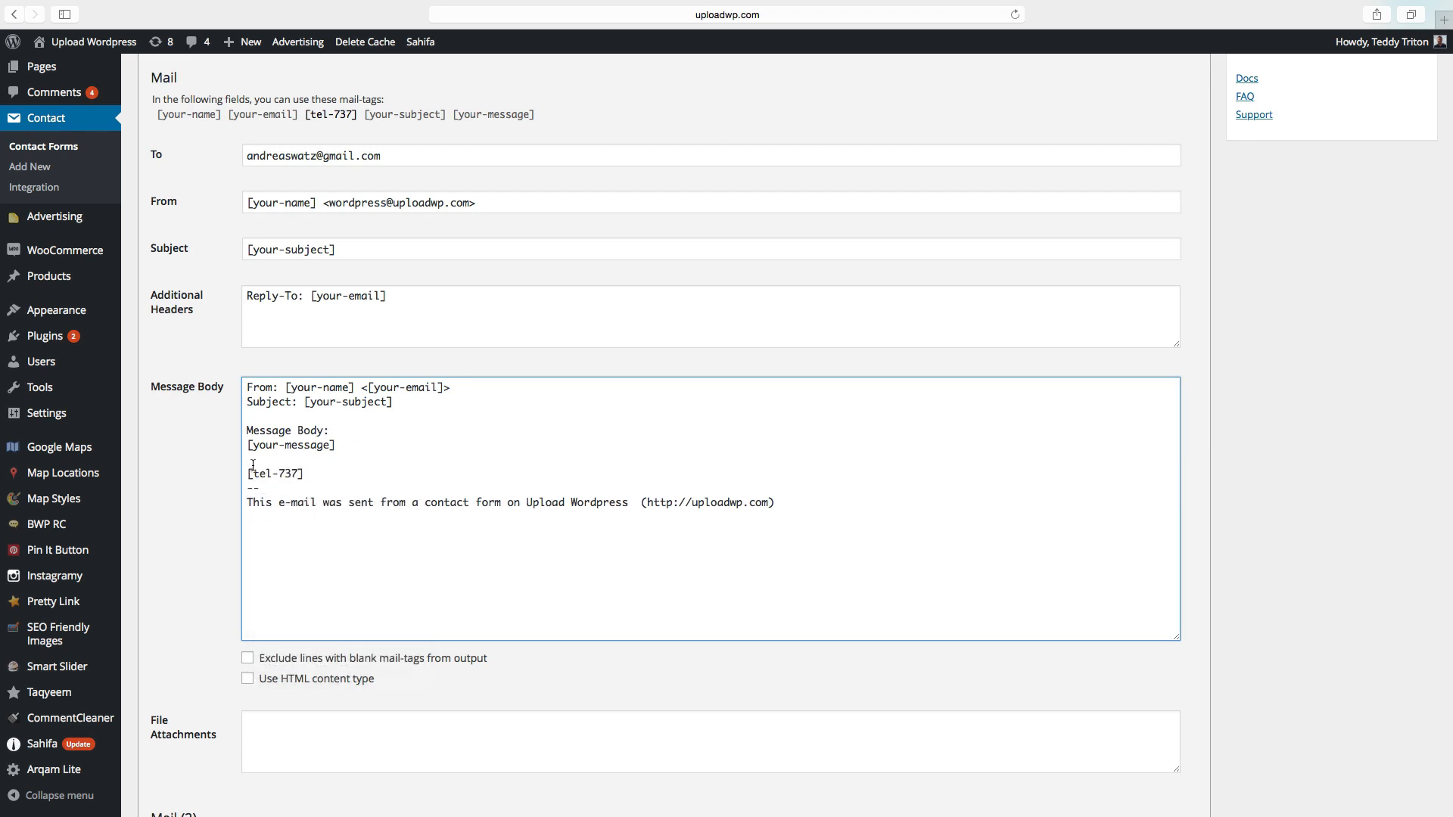
# Type 'Phone number' above the tag and save the form
pyautogui.write('Ph')
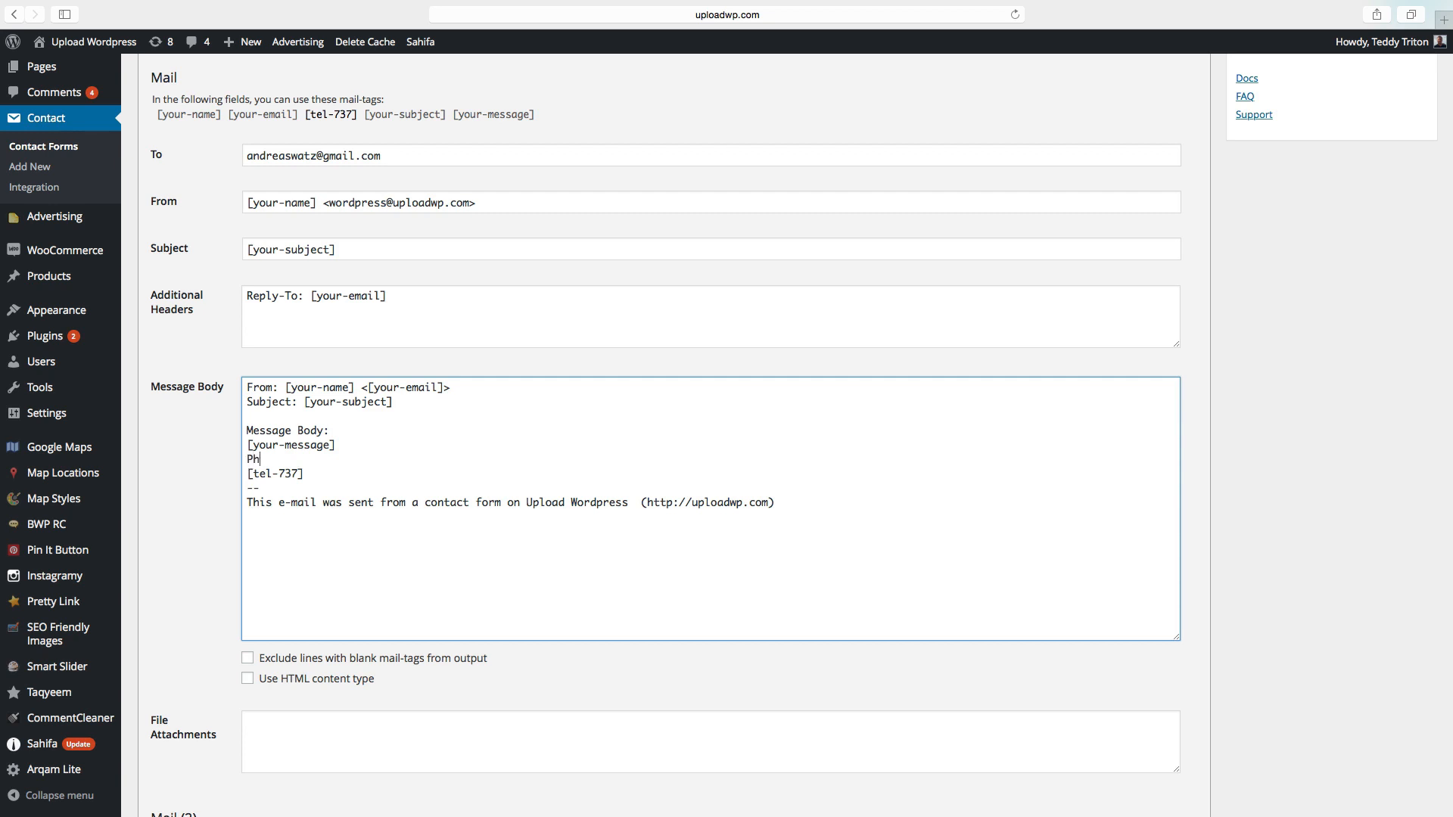
pyautogui.write('one')
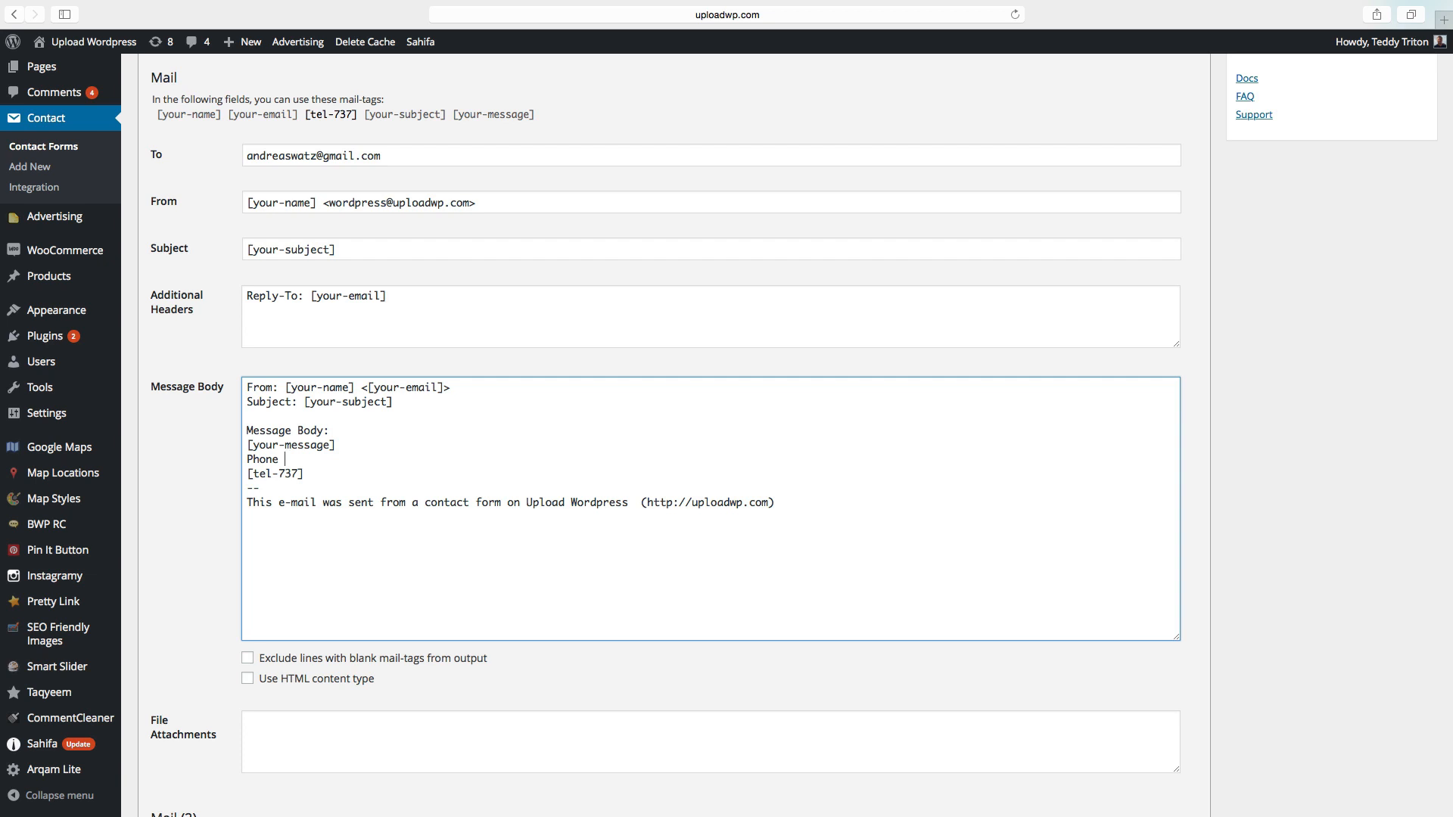
pyautogui.write('number')
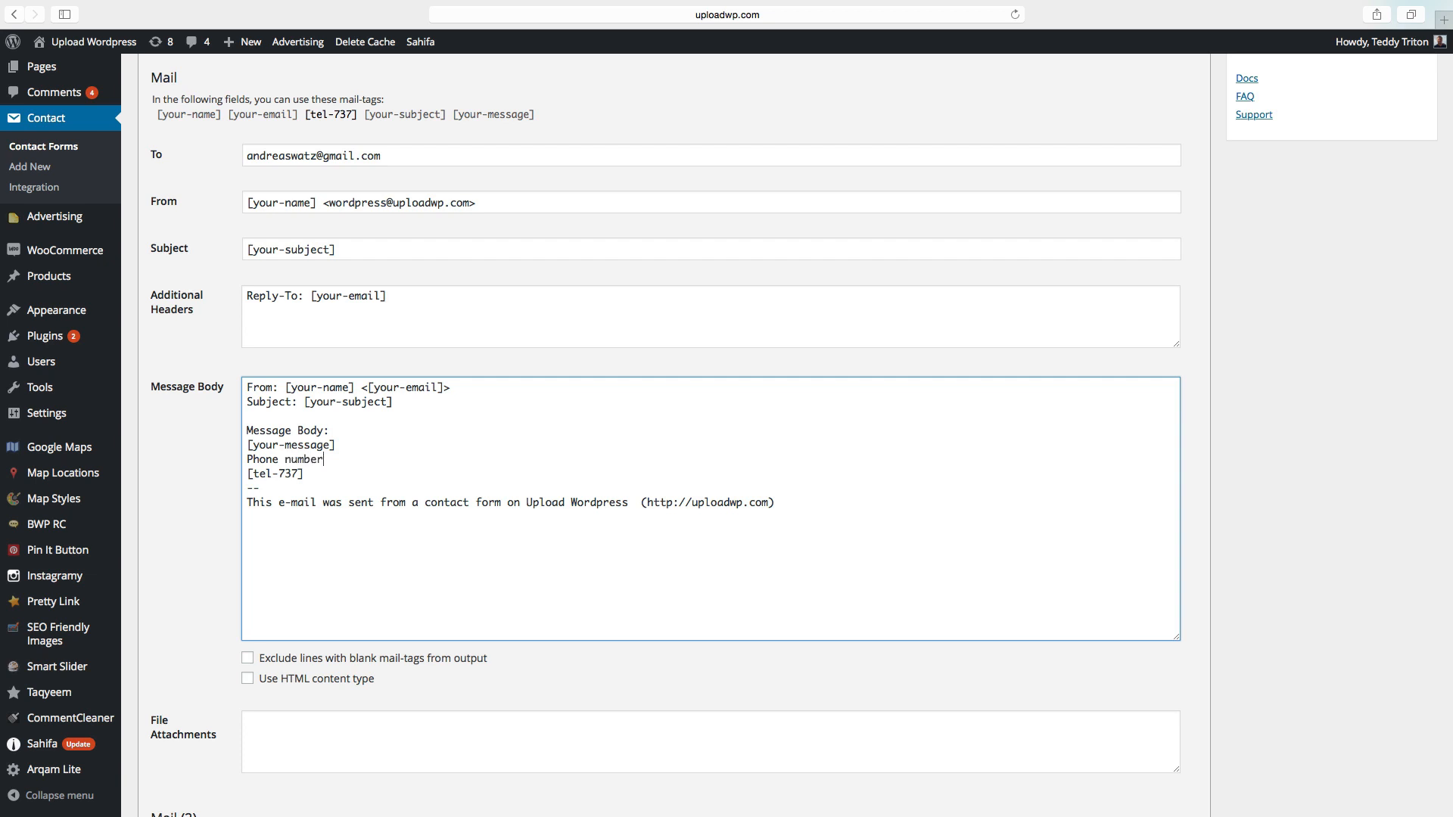
pyautogui.scroll(-3)
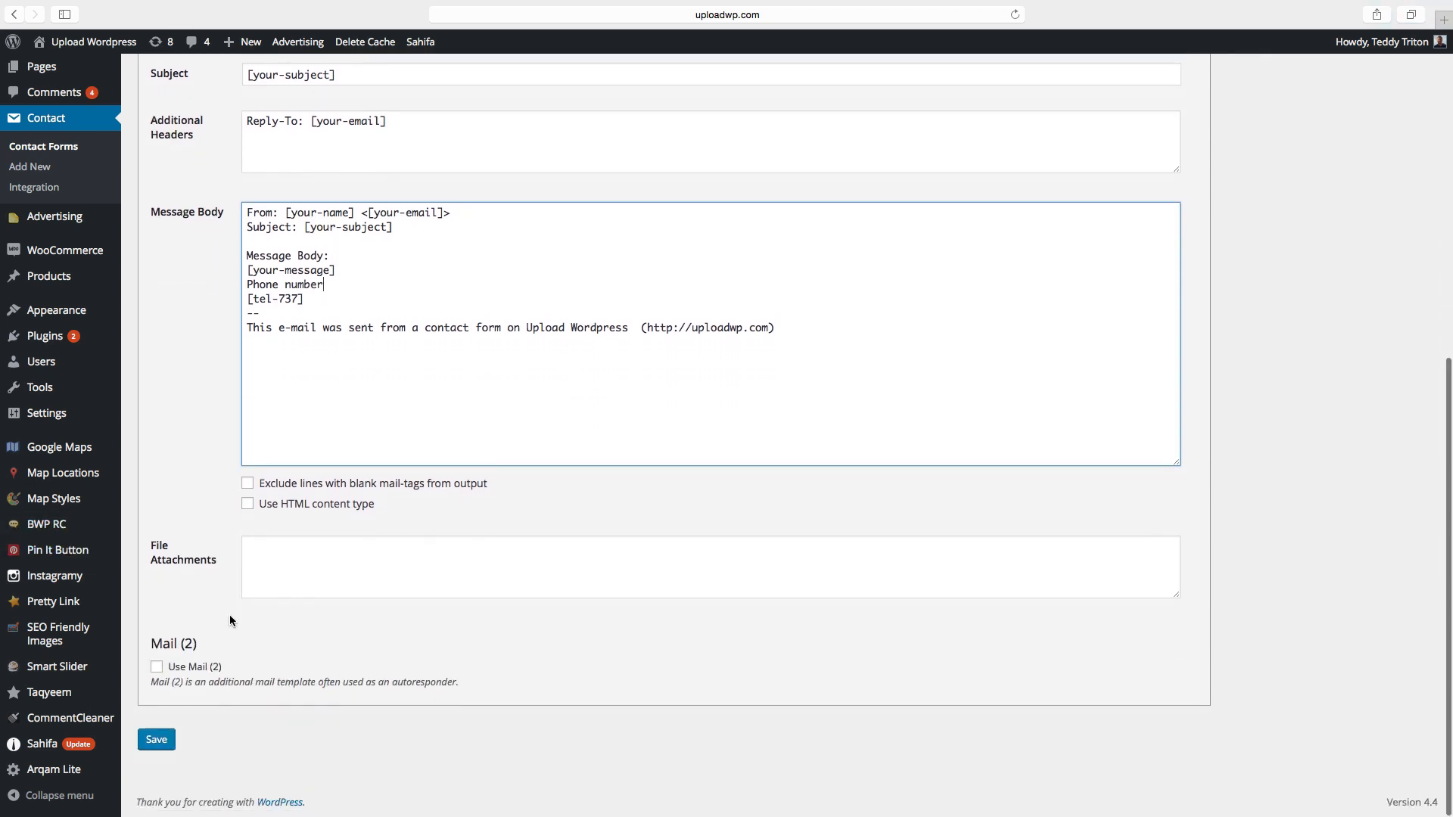
pyautogui.click(156, 739)
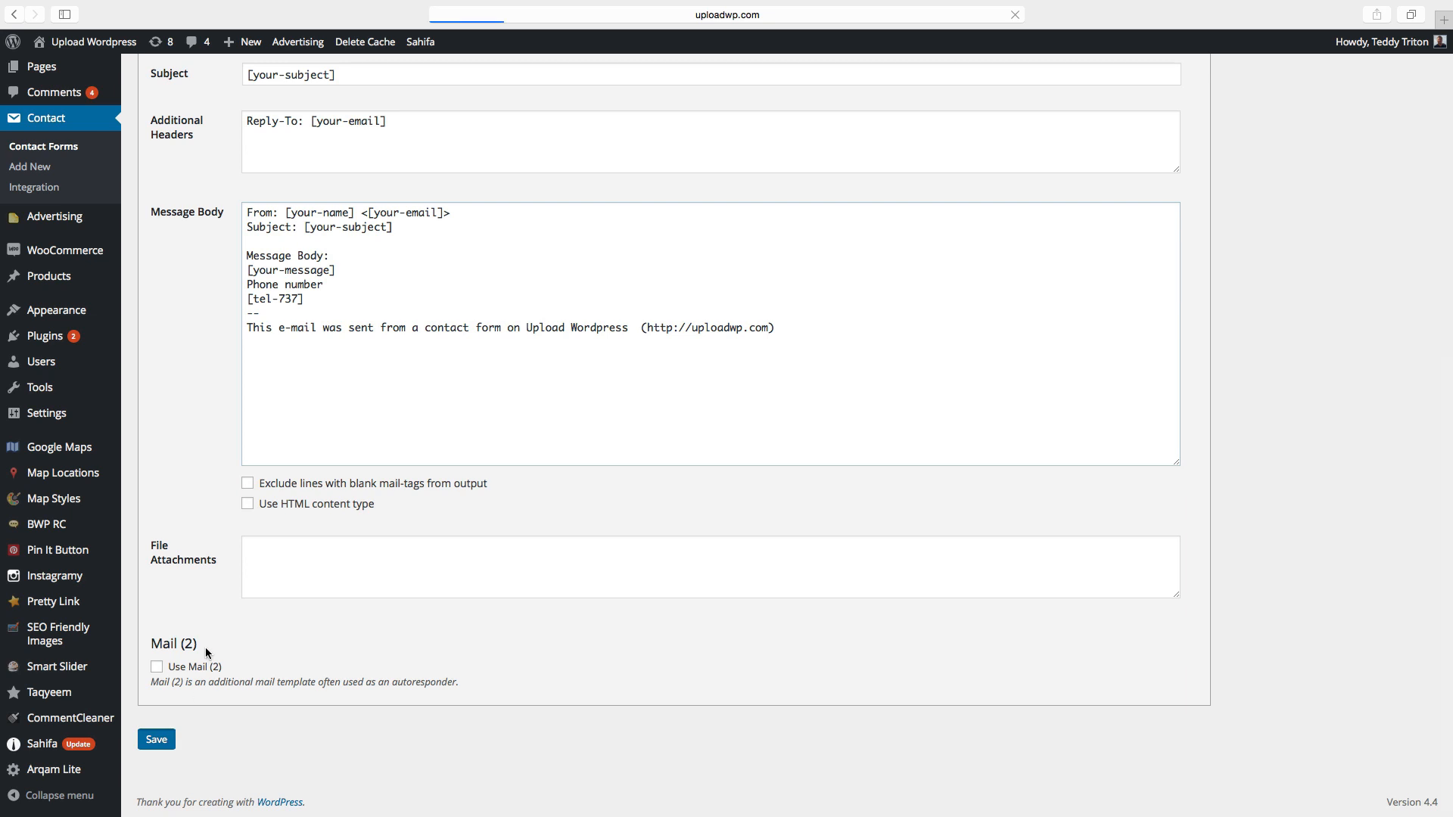
pyautogui.click(156, 738)
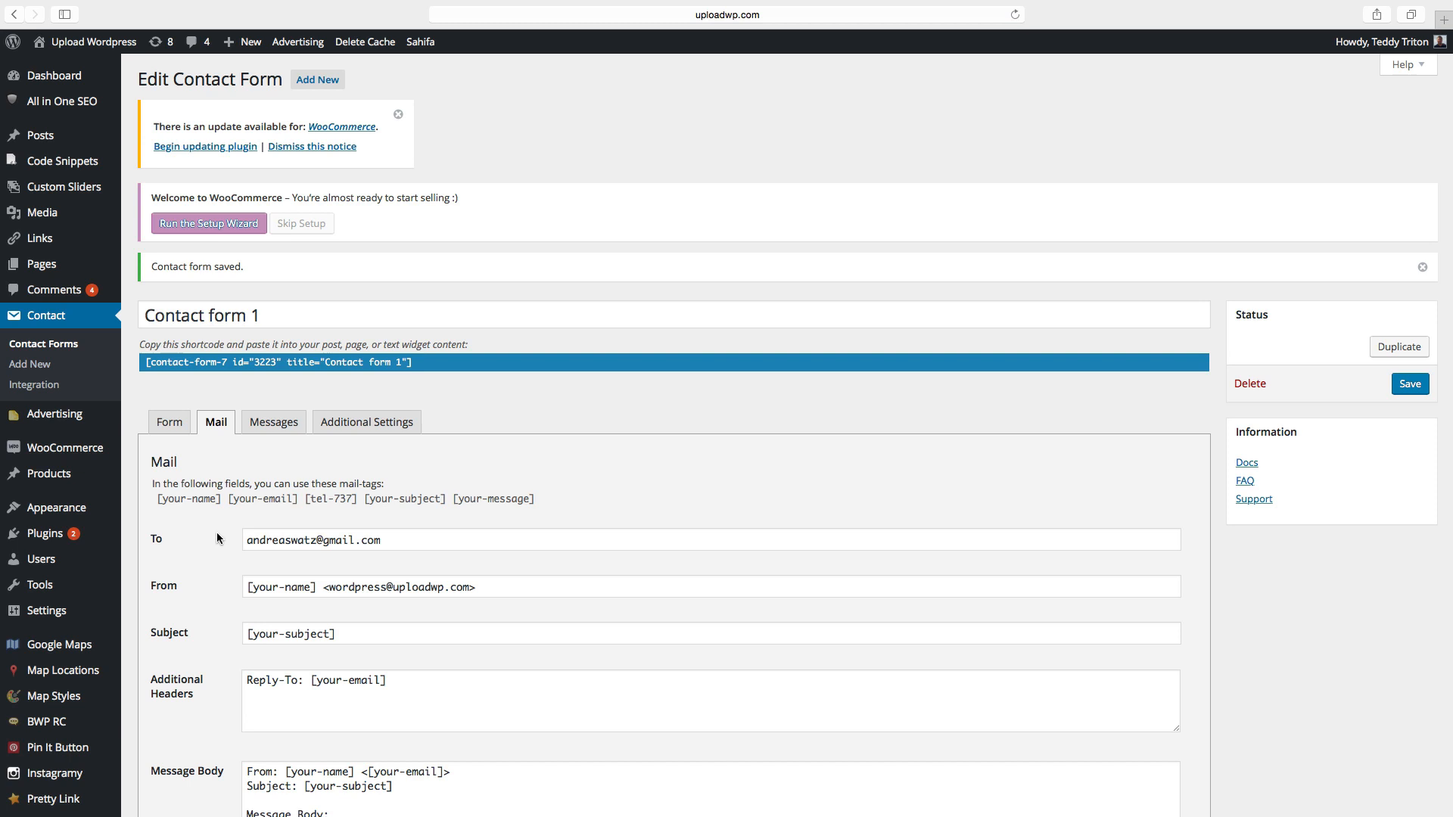
# Visit the live site and find the Contact Us widget showing the Your phone number field
pyautogui.click(92, 42)
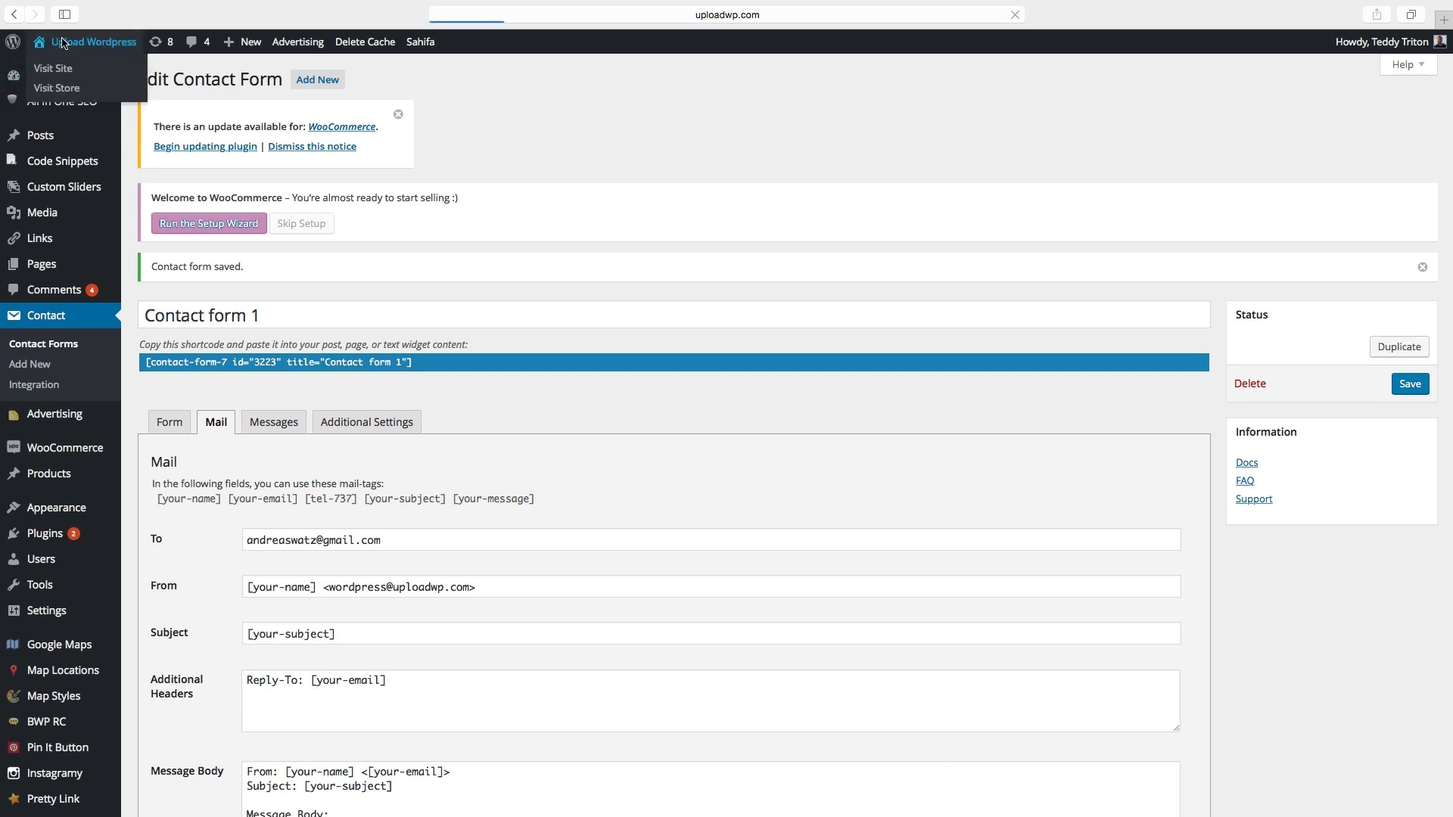
pyautogui.click(53, 67)
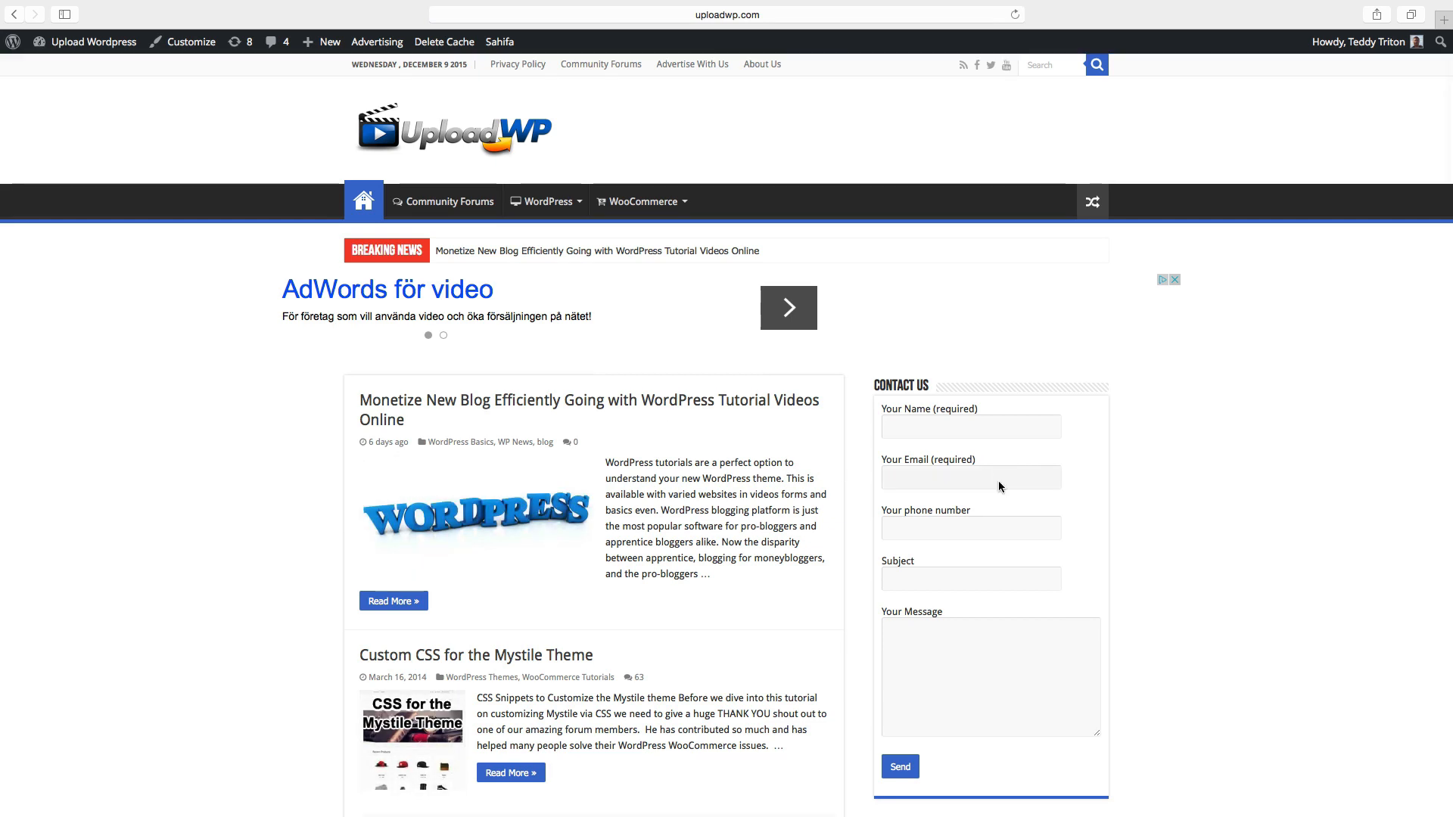
pyautogui.scroll(-3)
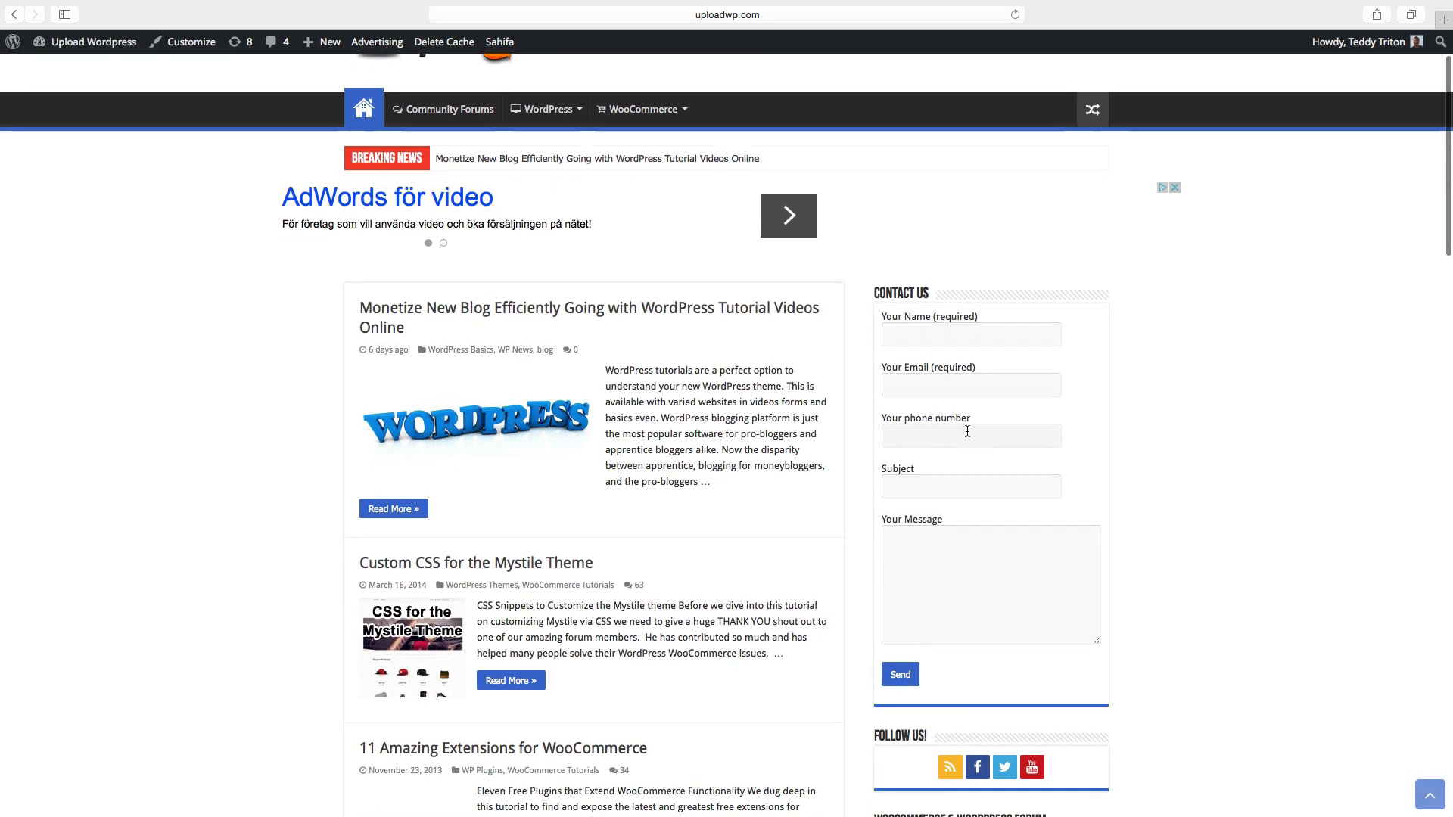
pyautogui.moveTo(975, 436)
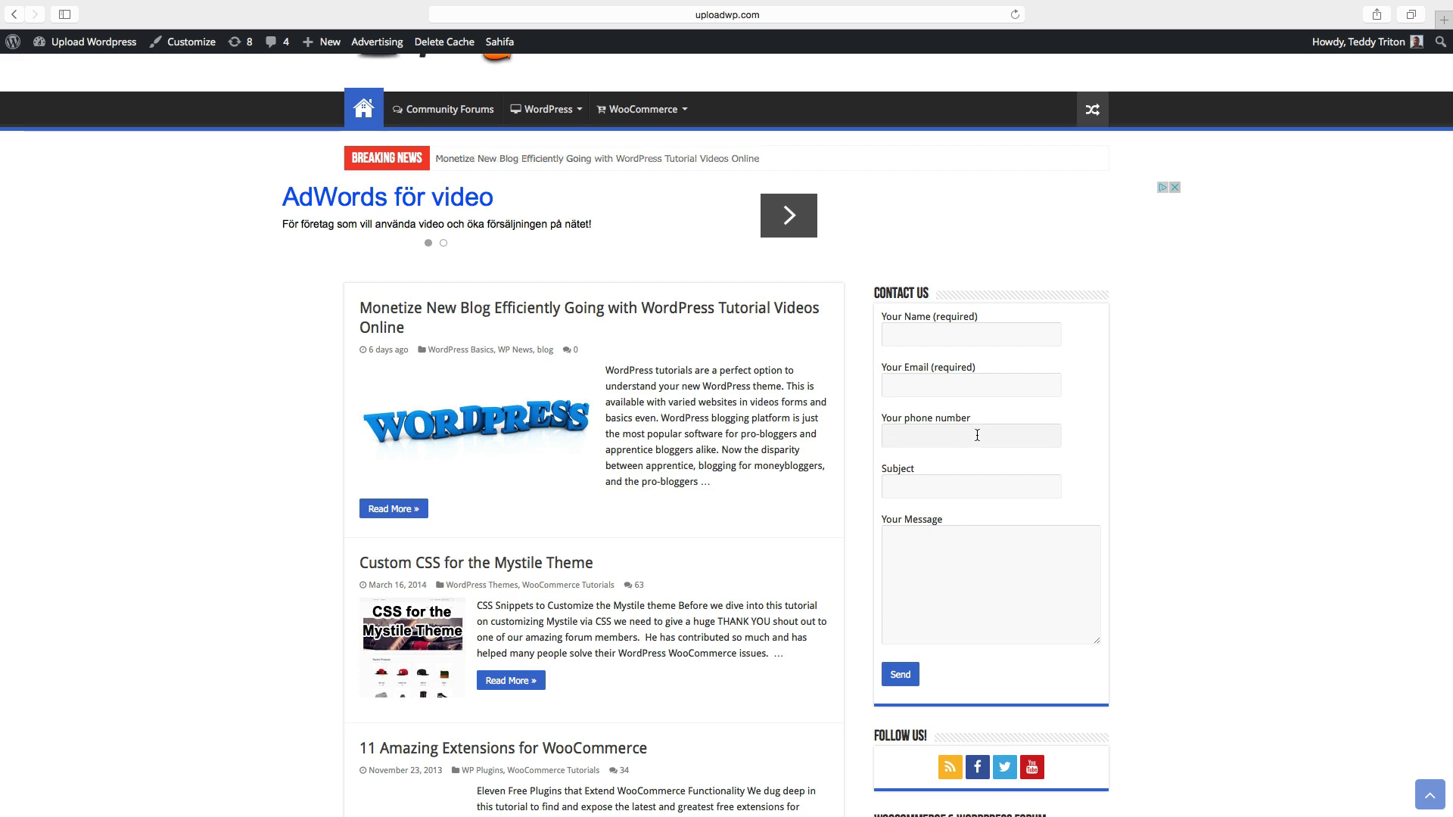
pyautogui.scroll(3)
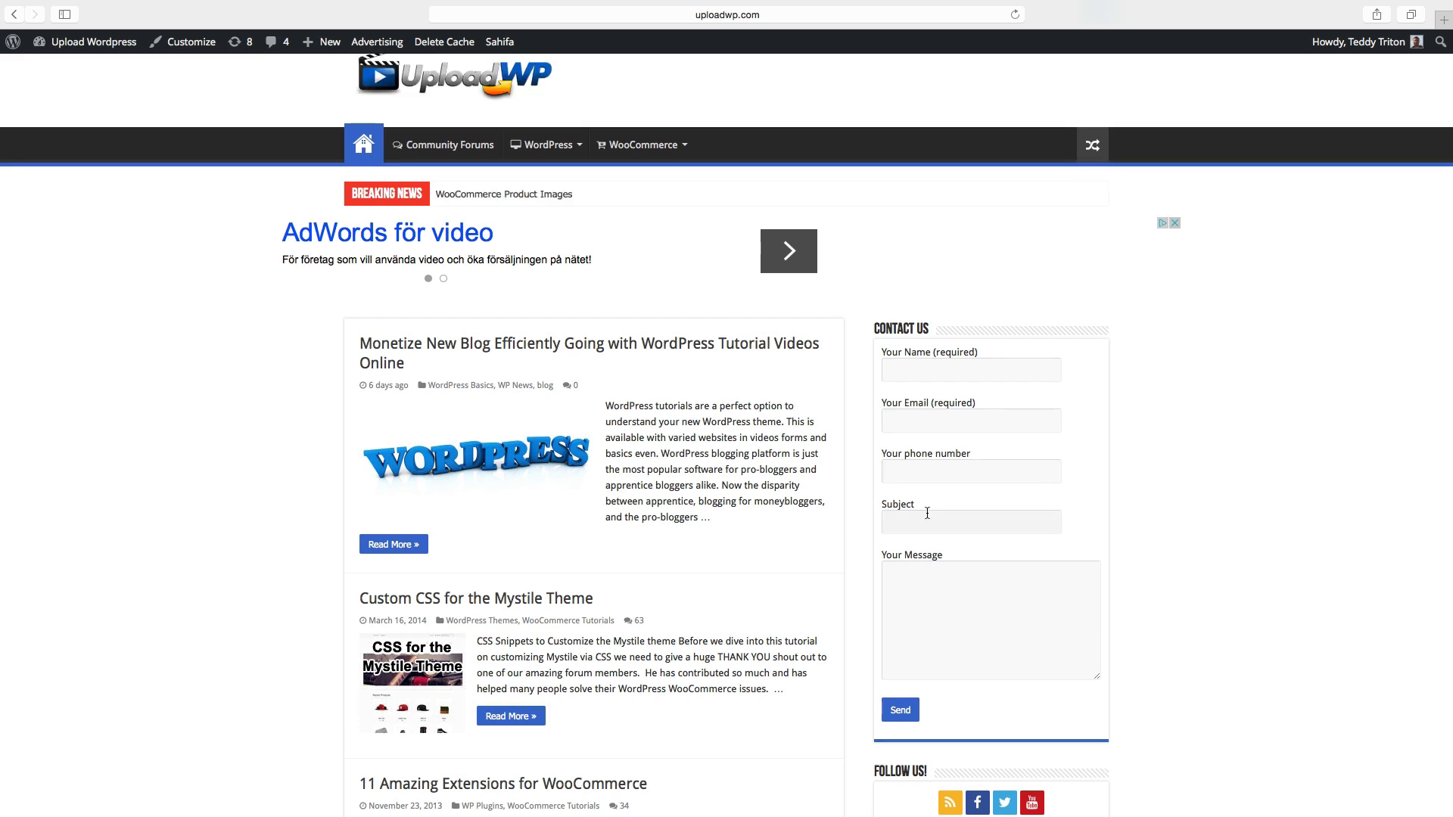